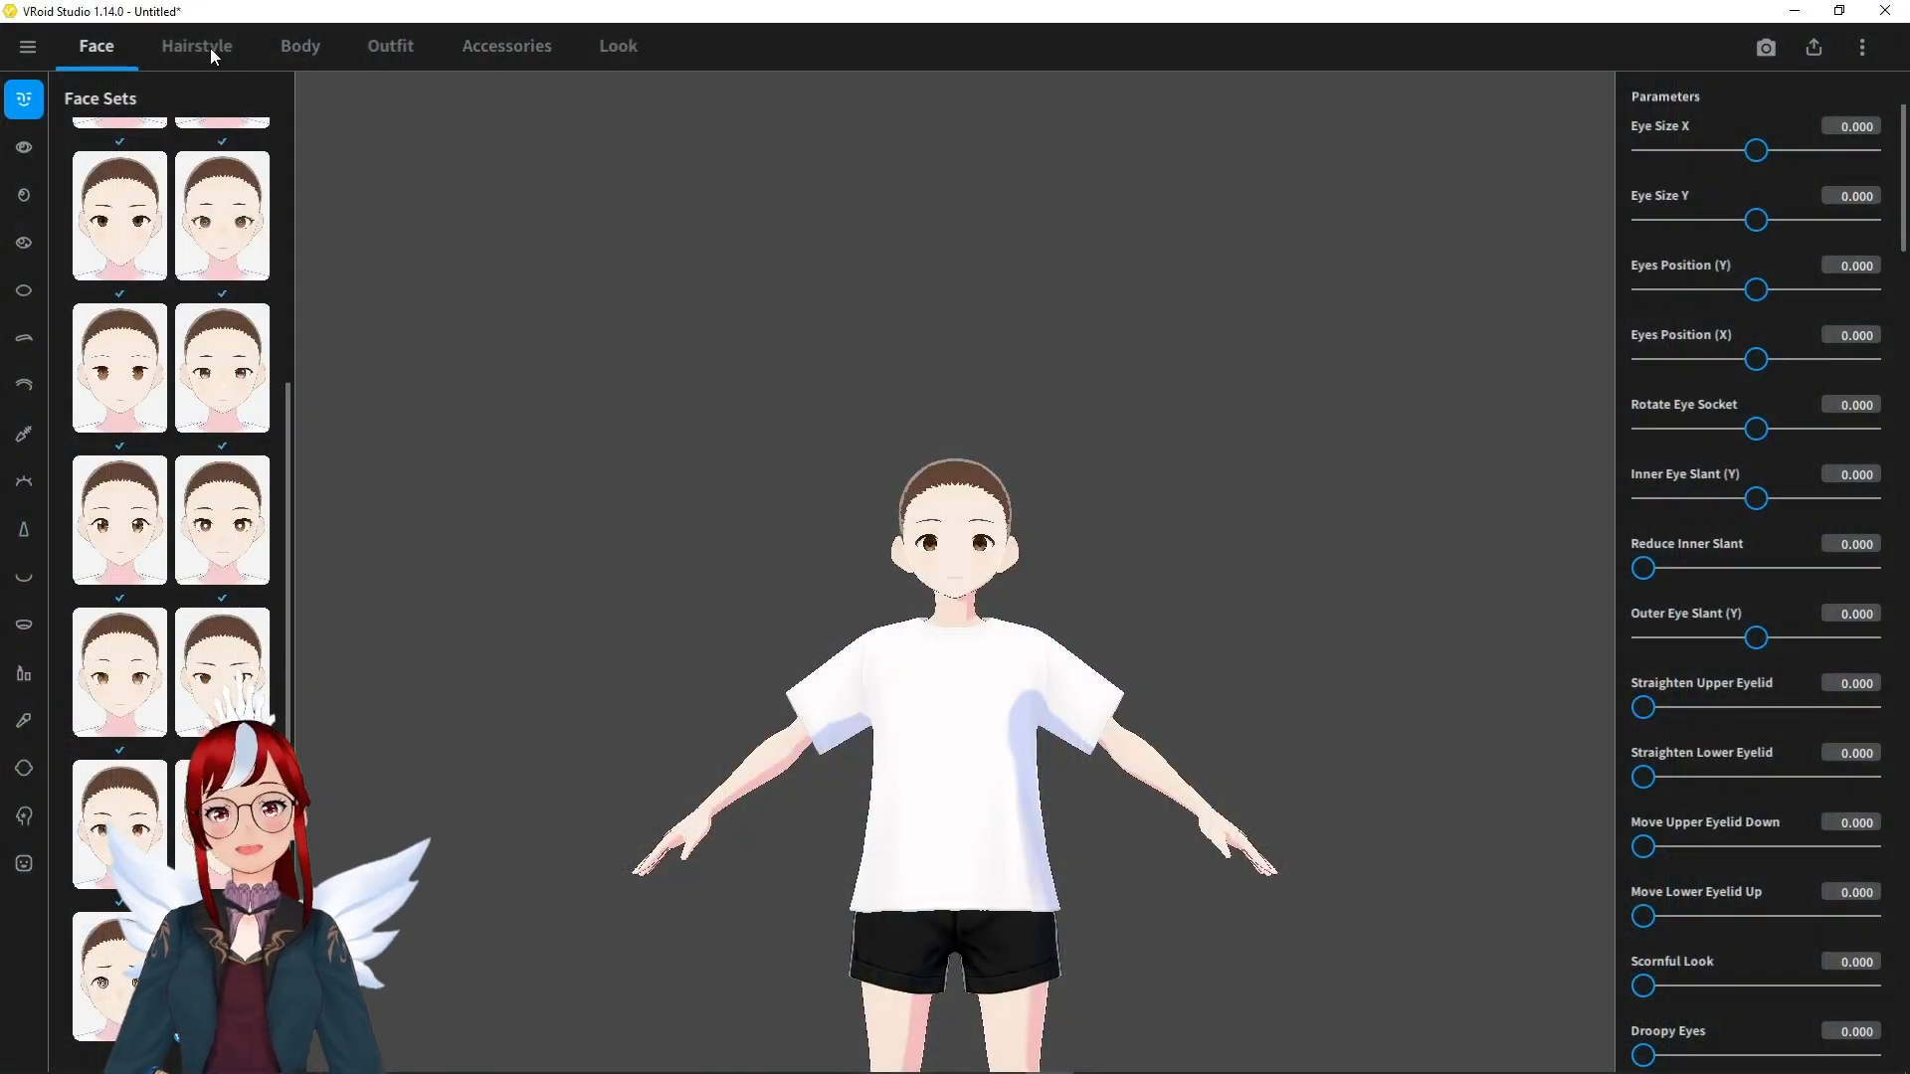
# Open the first custom Extra hair item in the hairstyle editor.
pyautogui.click(195, 44)
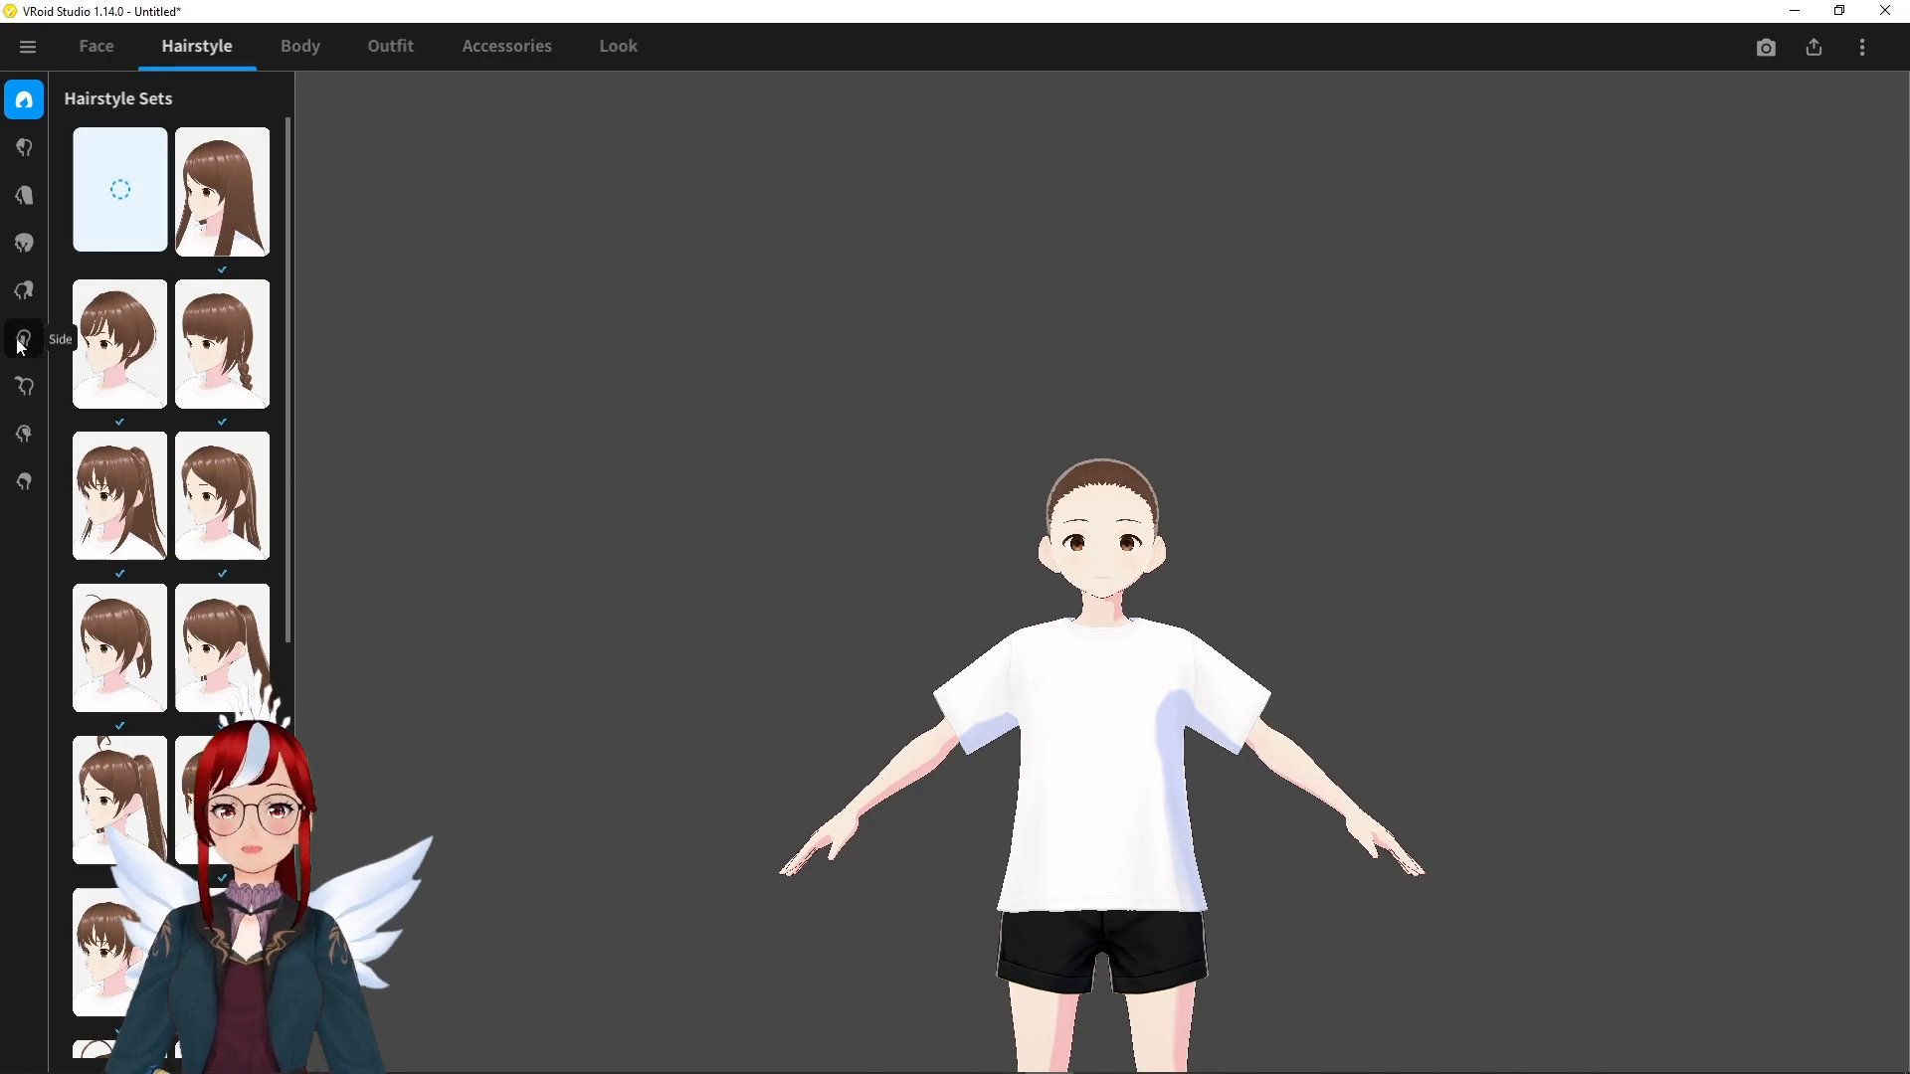
pyautogui.moveTo(22, 456)
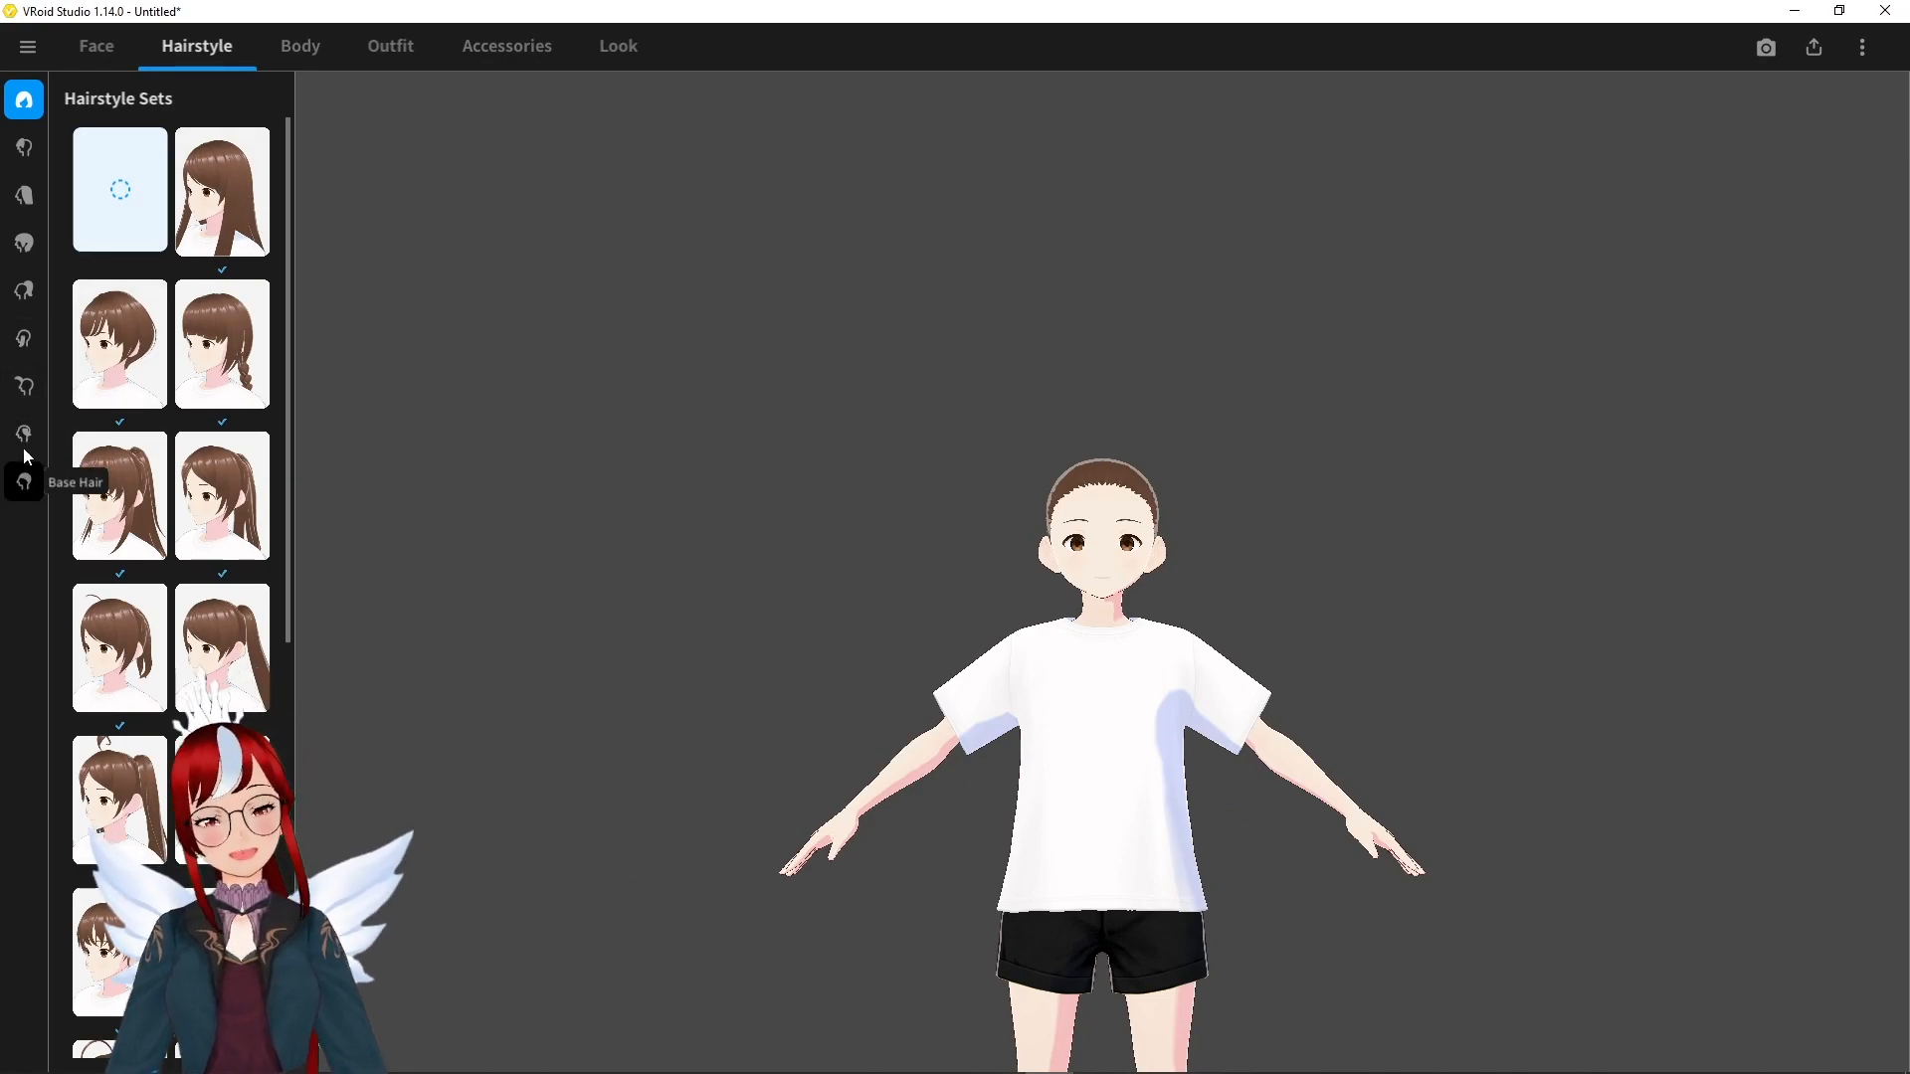
pyautogui.click(23, 434)
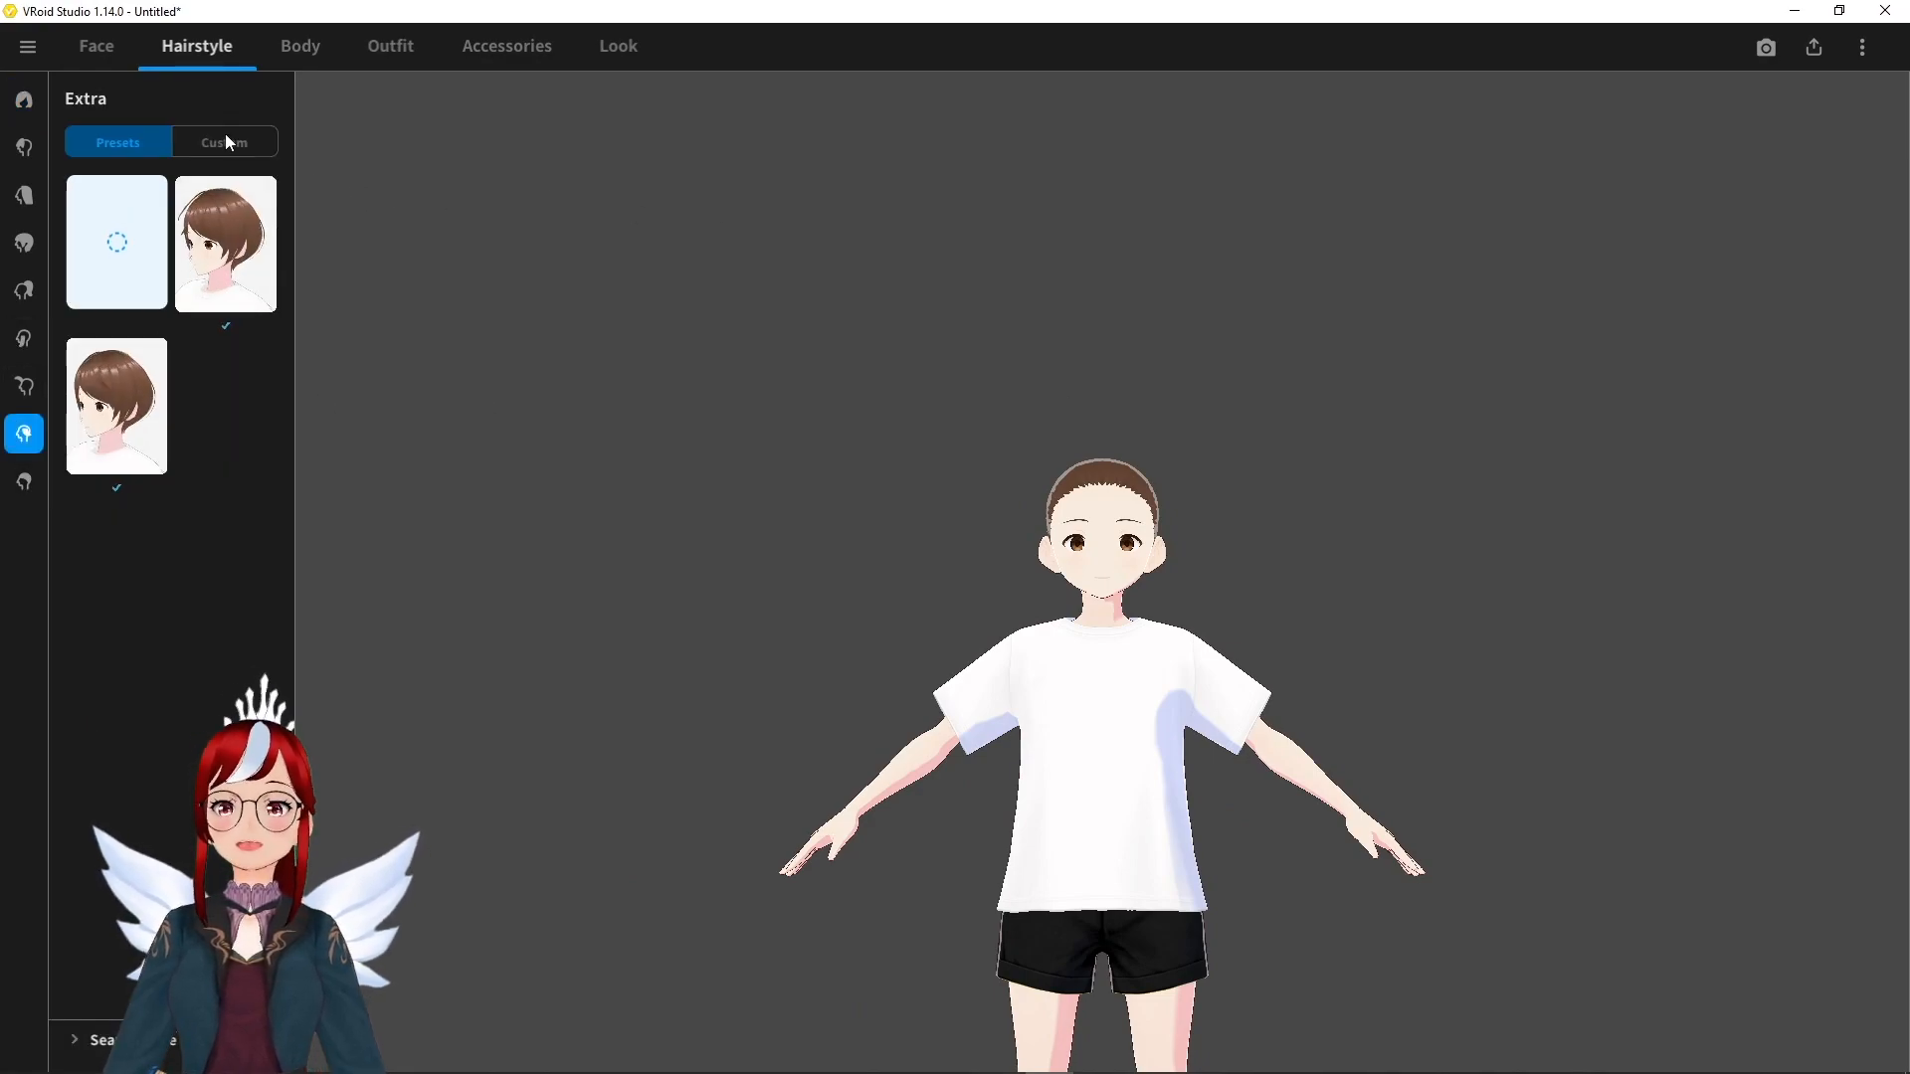
pyautogui.click(223, 141)
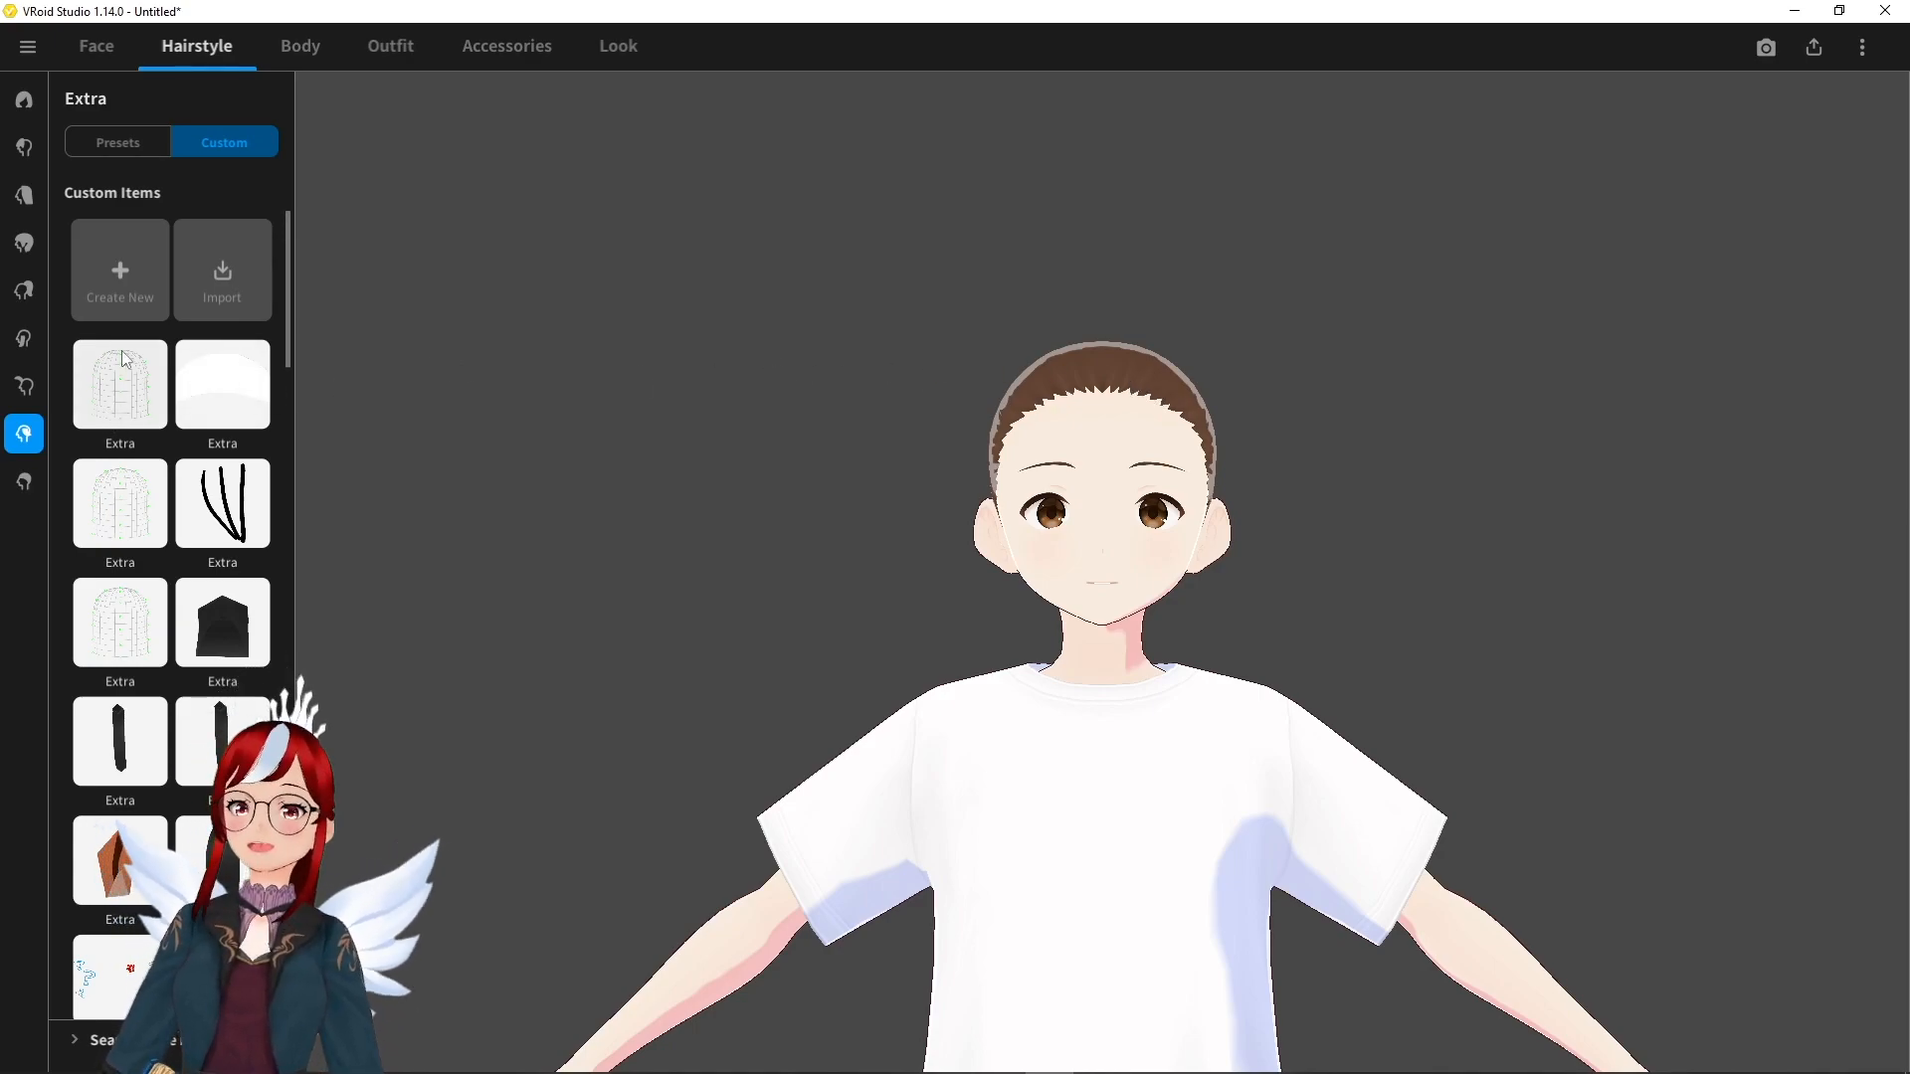
pyautogui.click(119, 385)
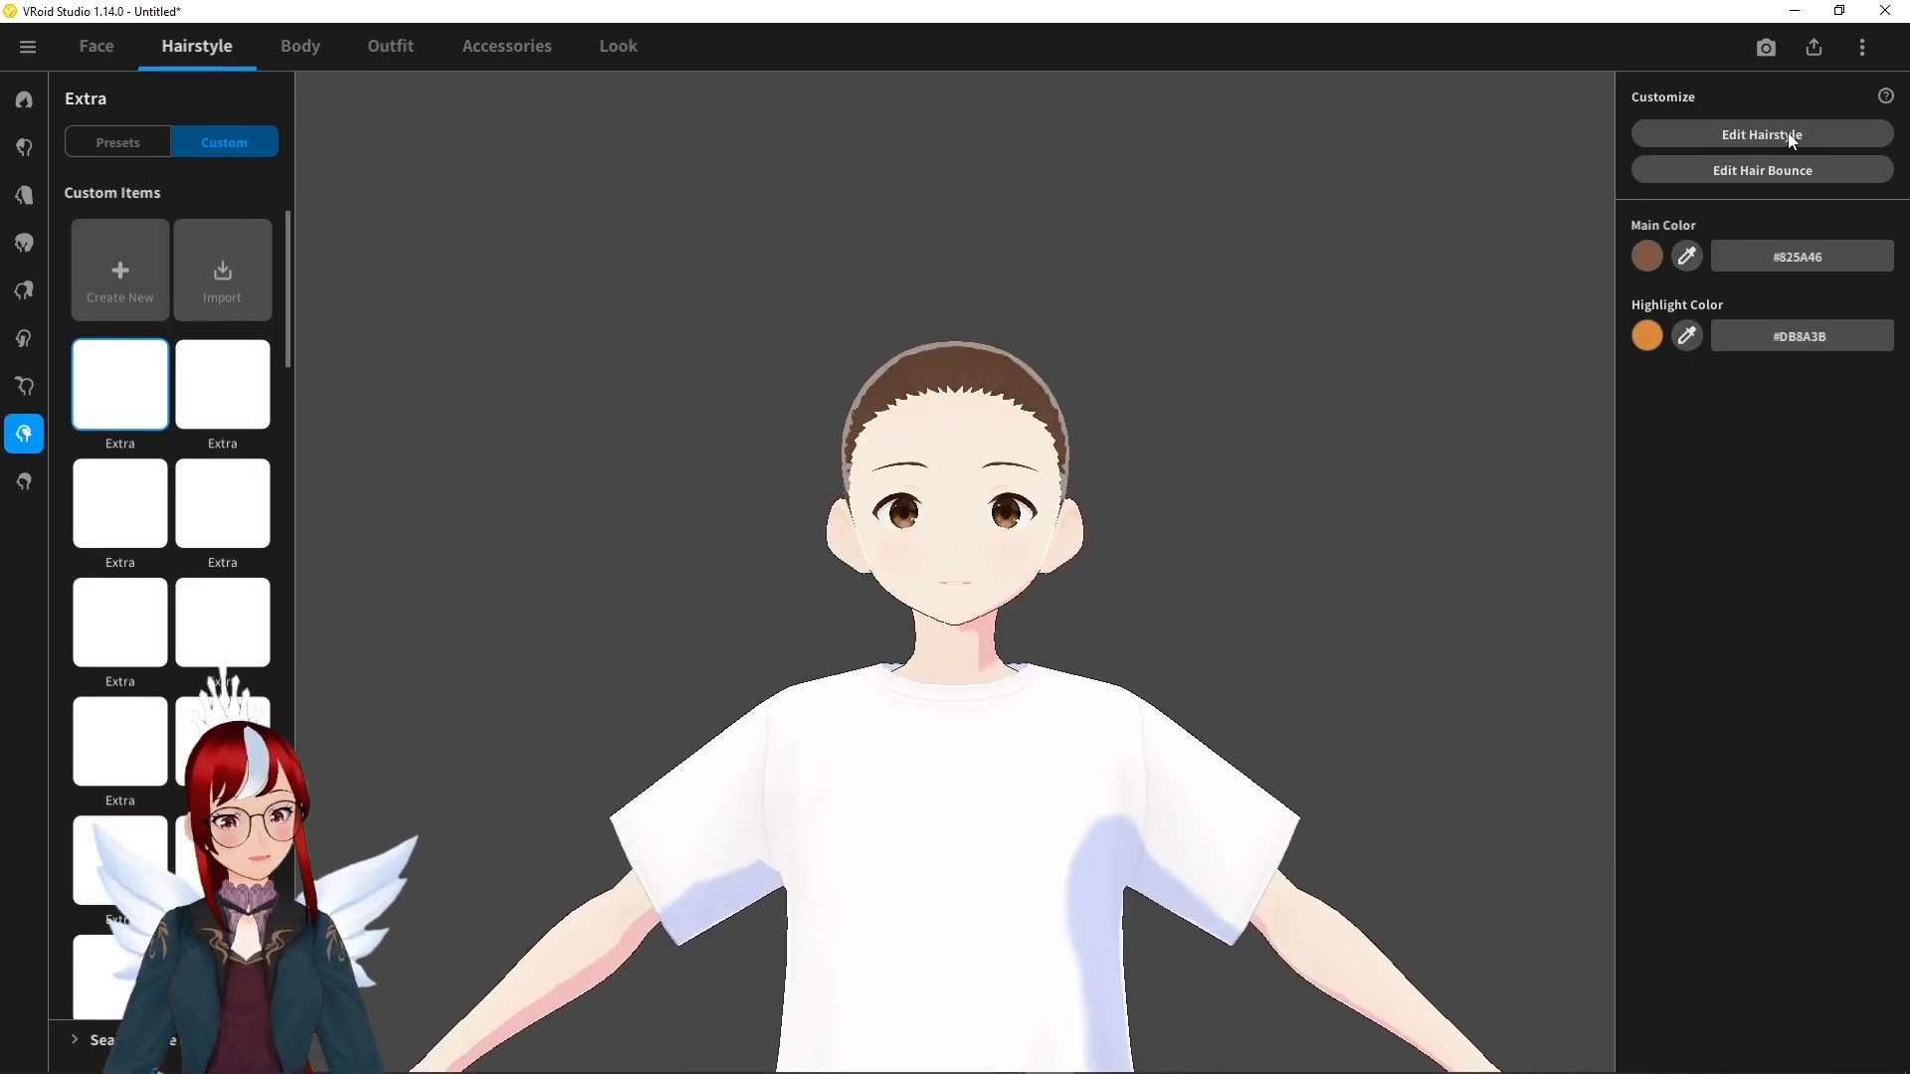
pyautogui.click(1758, 134)
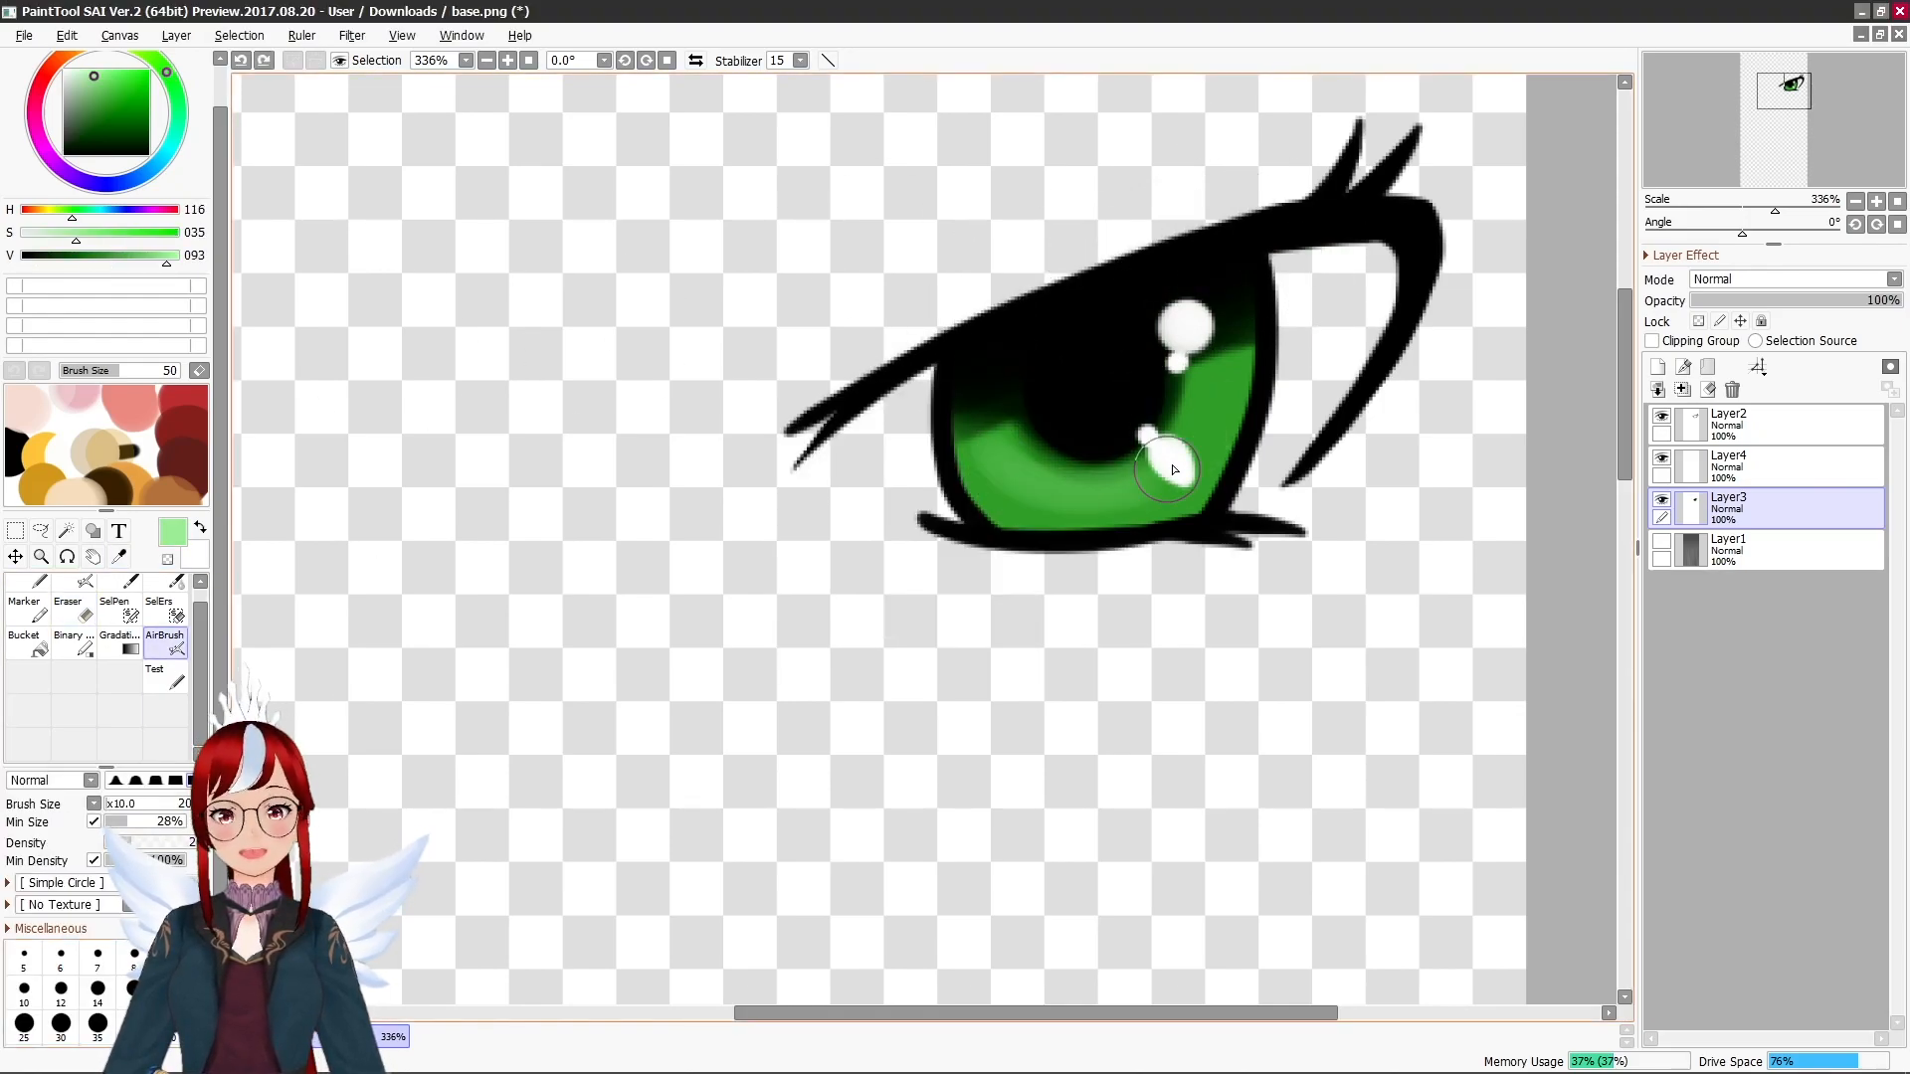
# Shrink the green eye with Free Transform and move it to the canvas's lower left.
pyautogui.click(1790, 279)
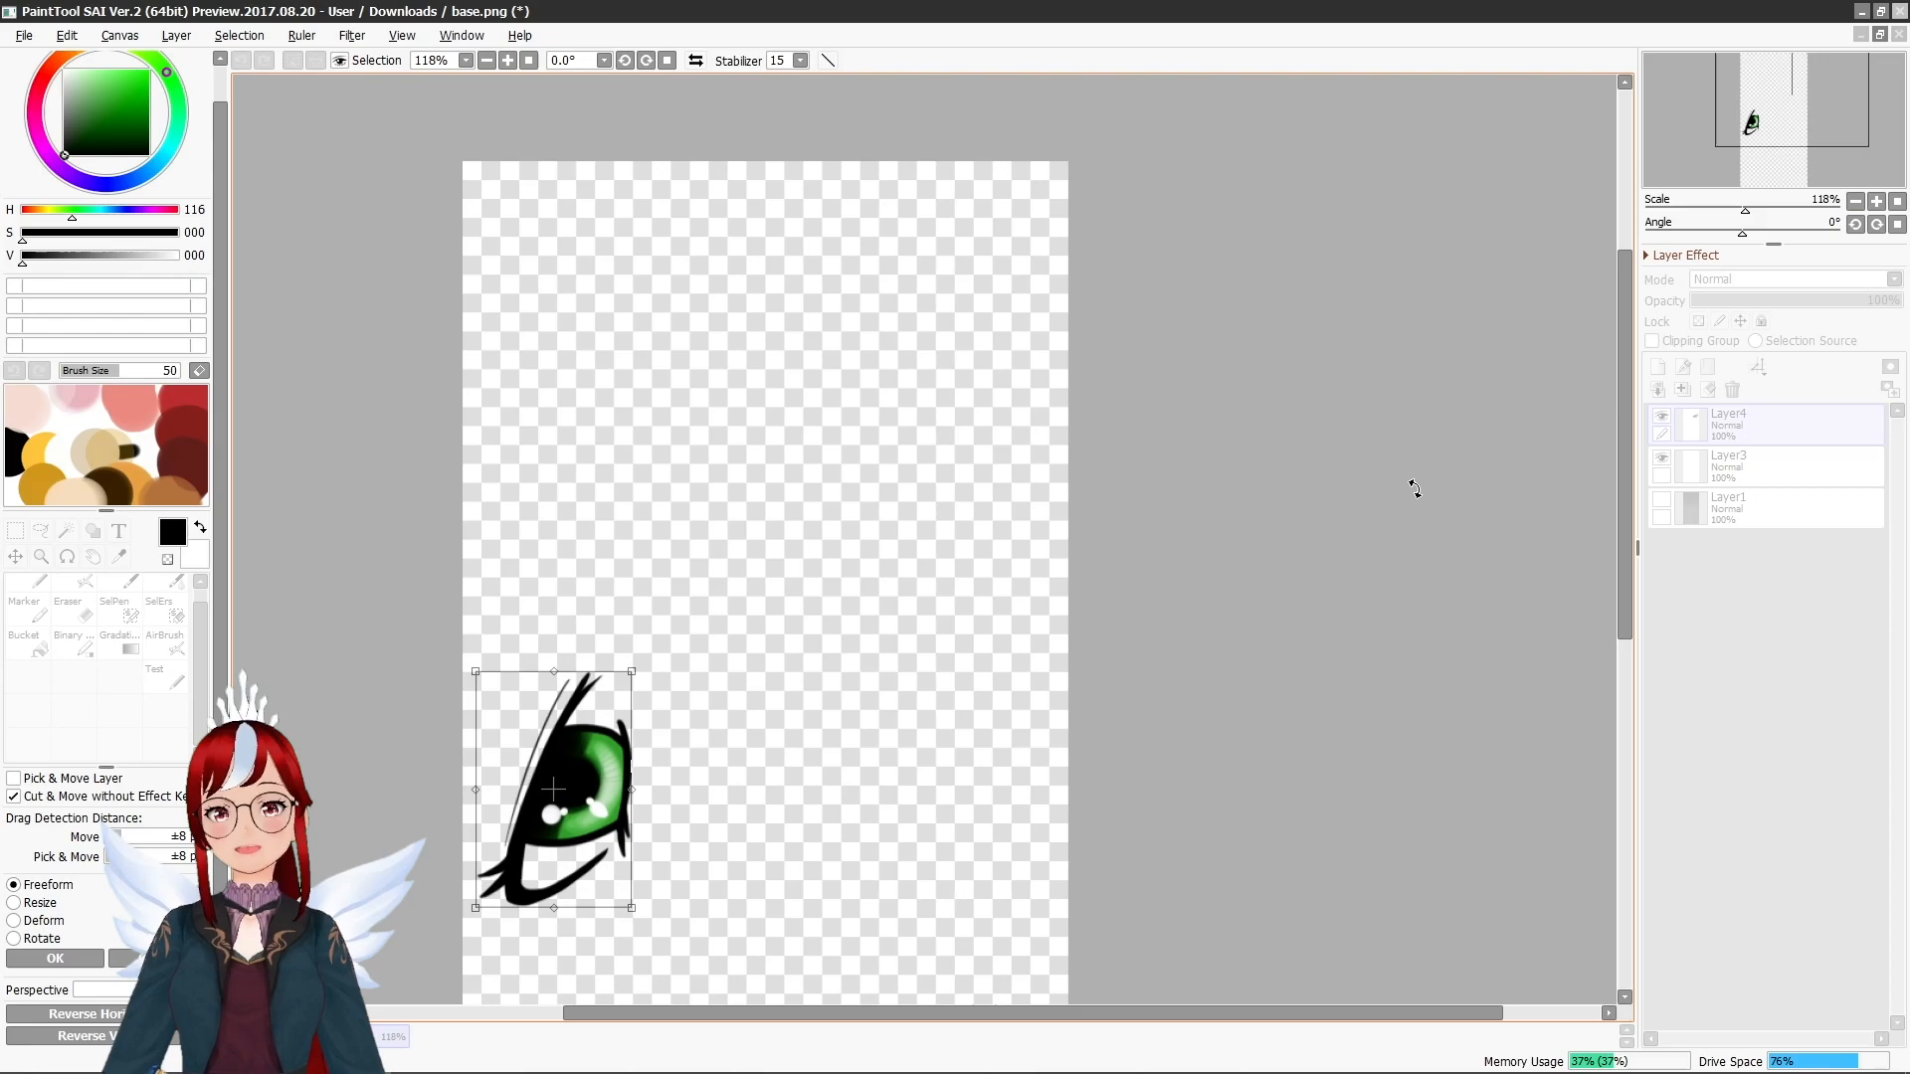
# Confirm the eye transform and draw a black eyelid line over the upper eye on Layer7.
pyautogui.click(175, 34)
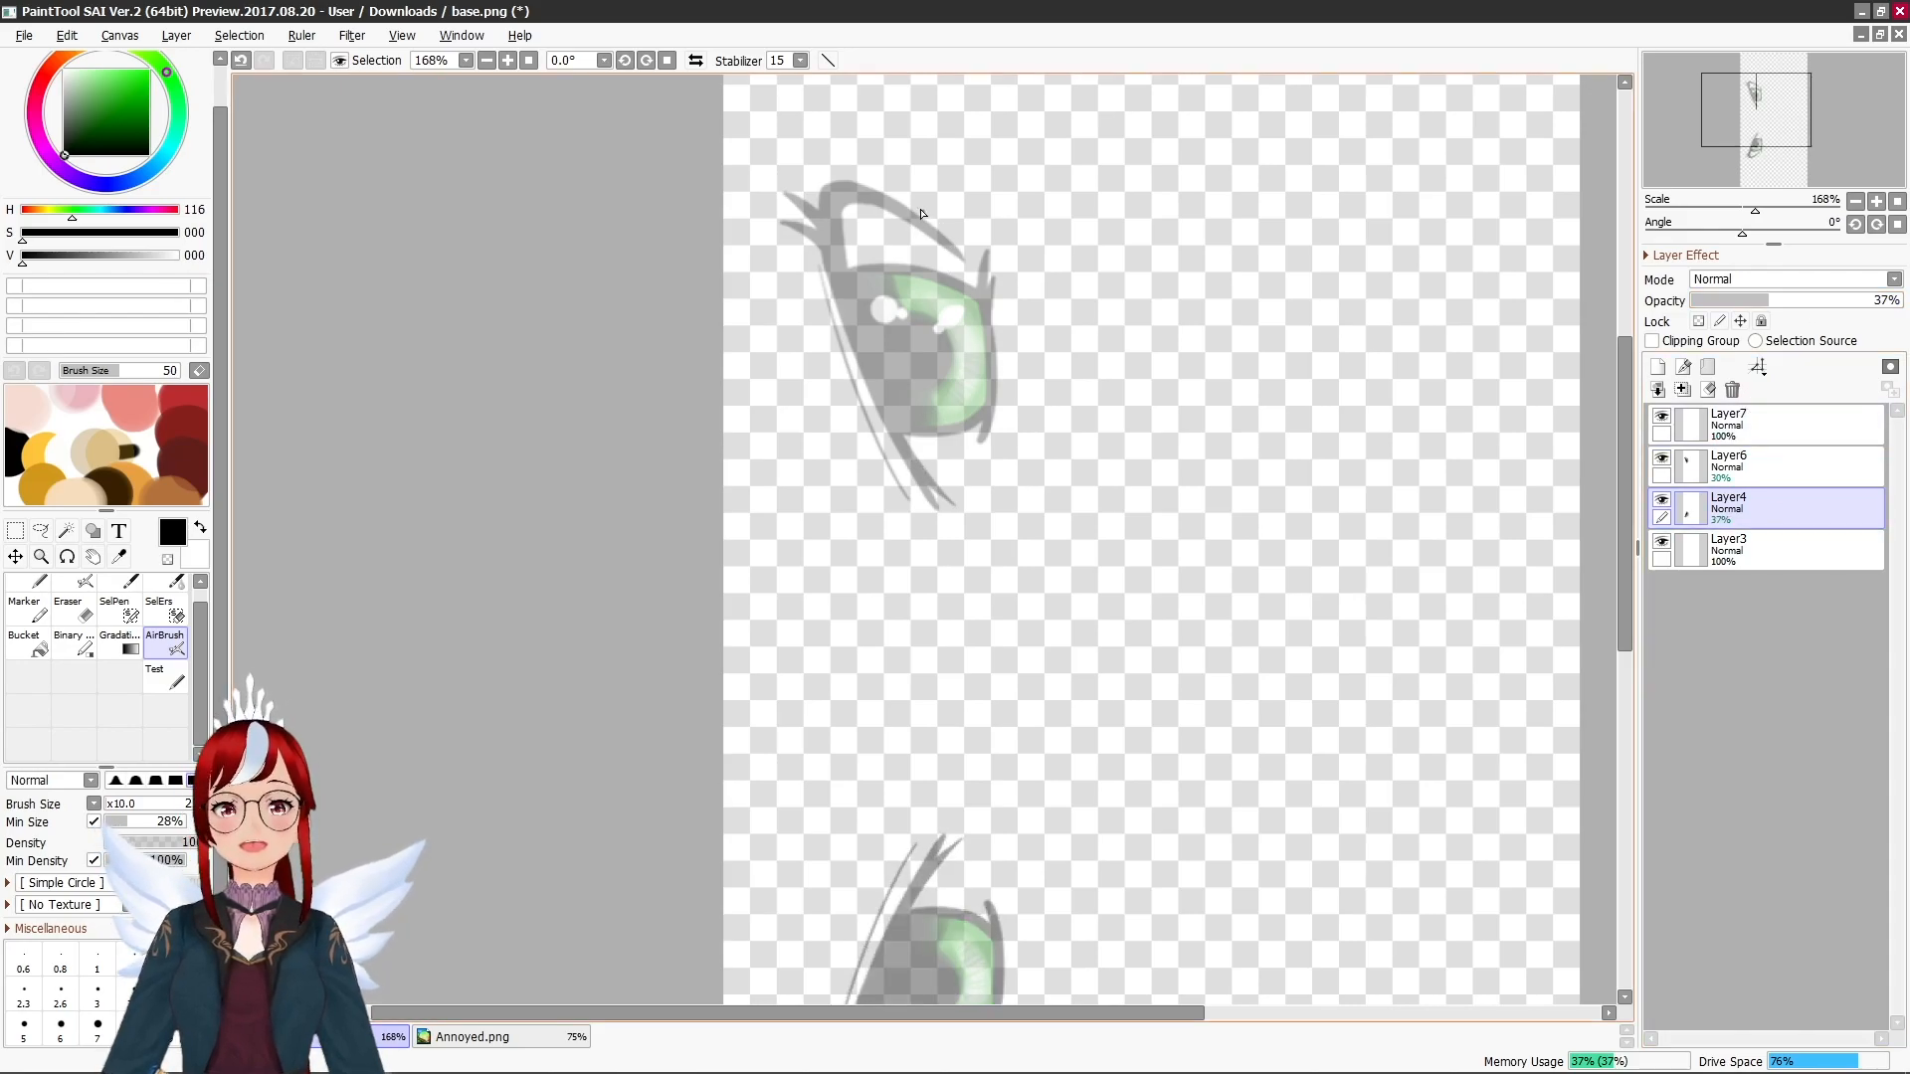
pyautogui.click(1726, 420)
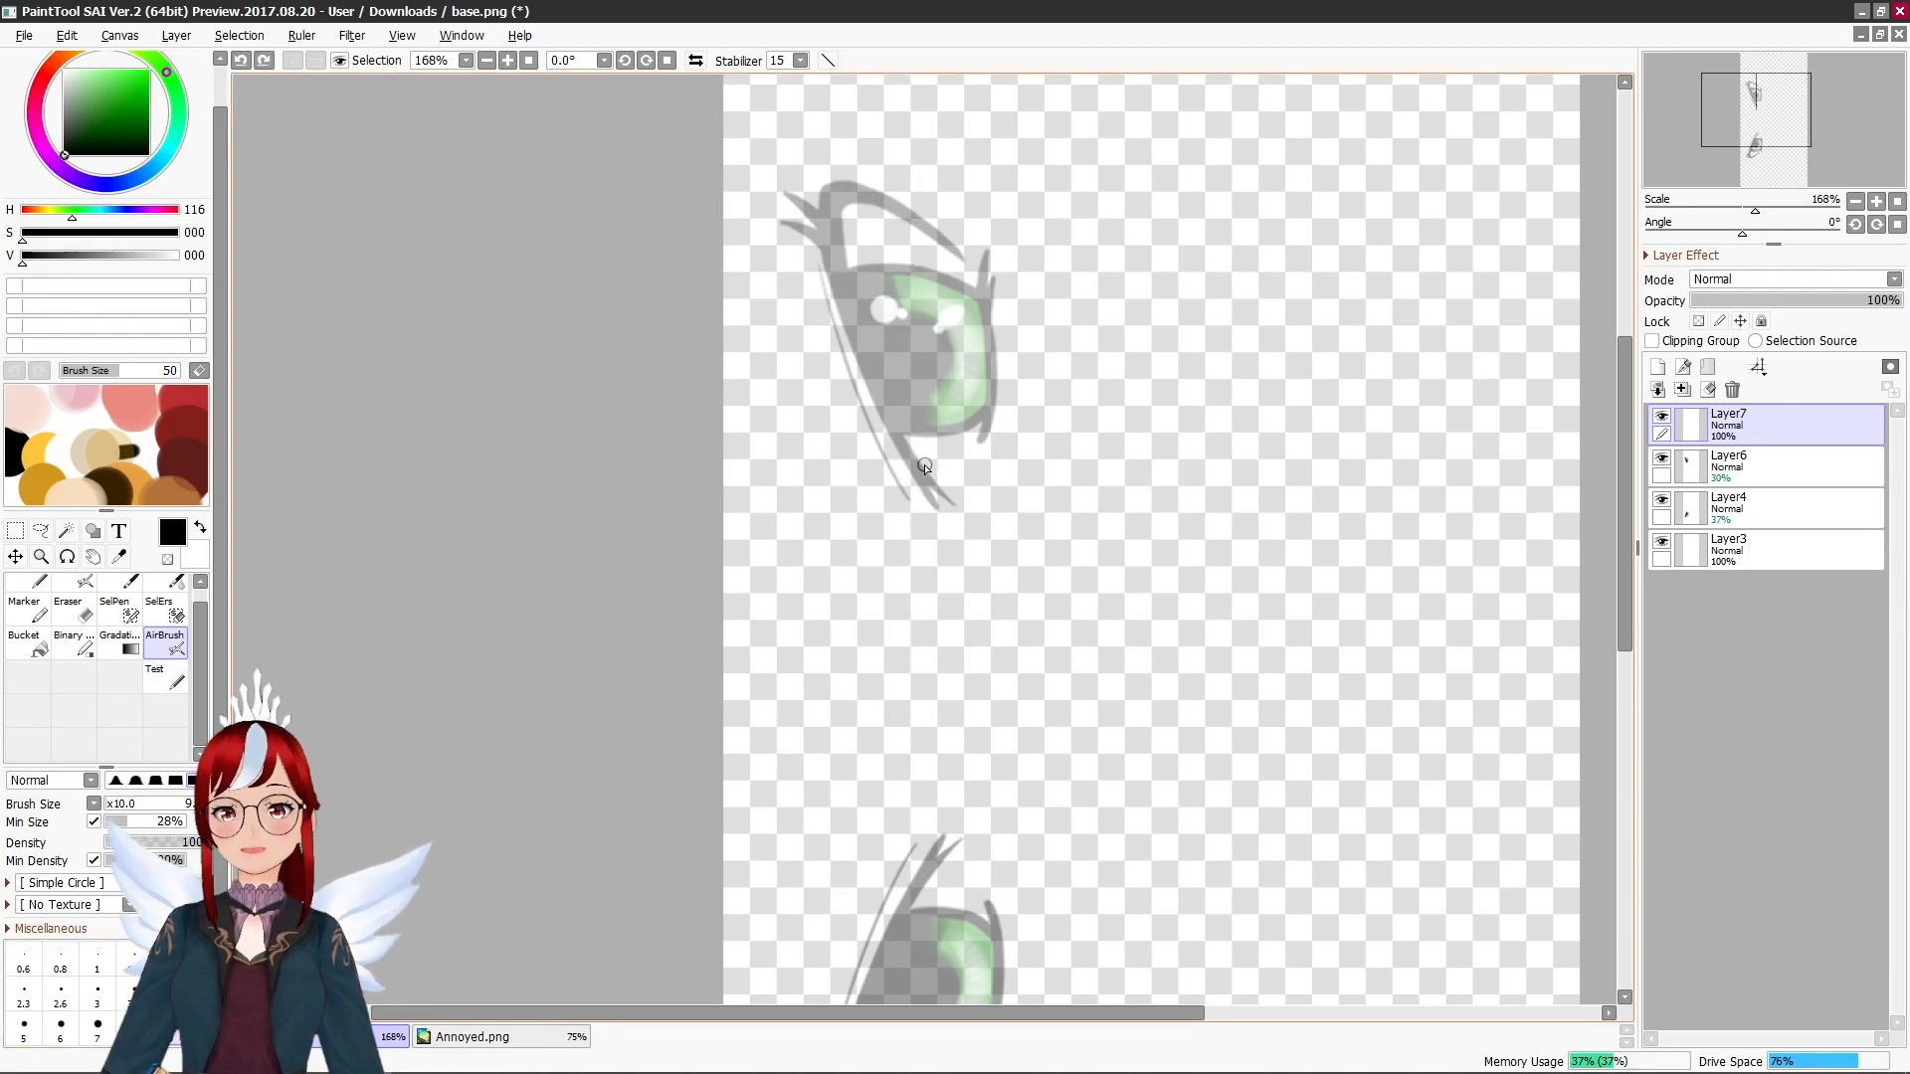
pyautogui.moveTo(928, 226); pyautogui.dragTo(923, 466)
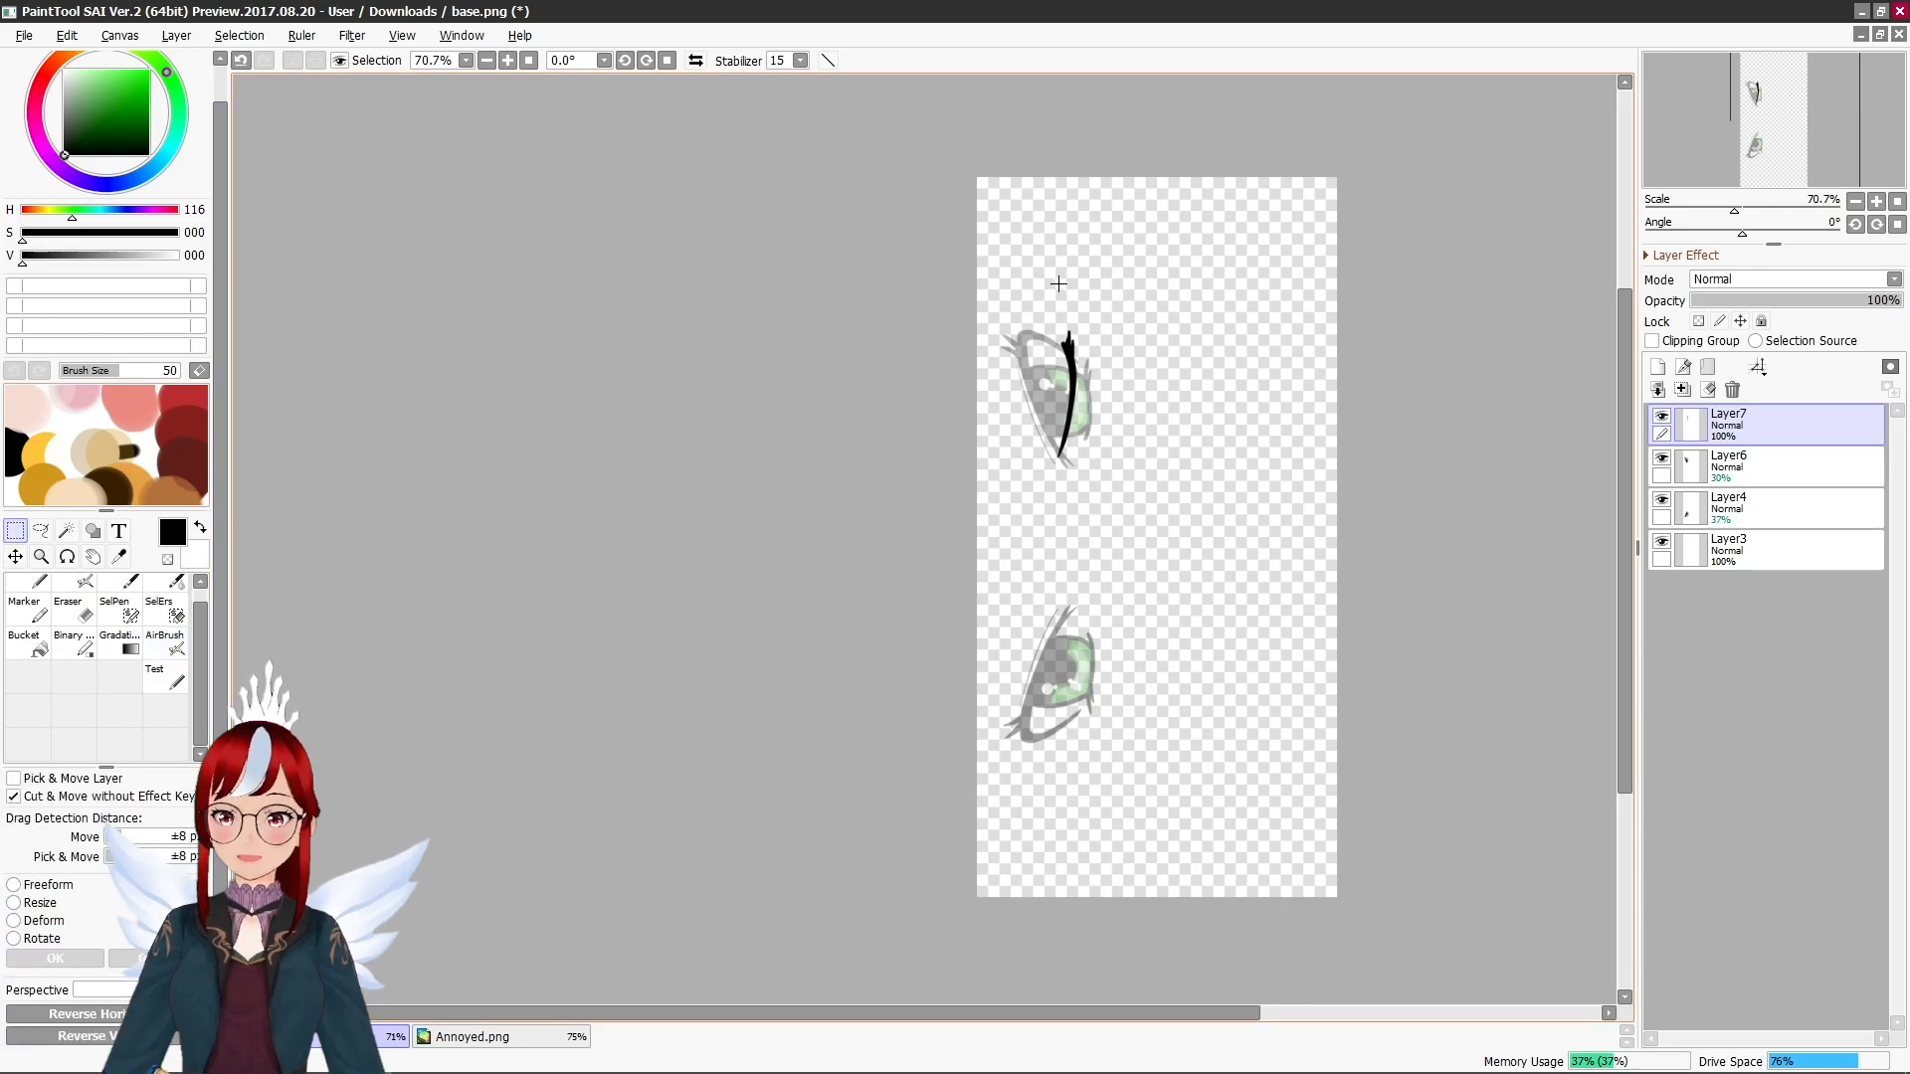
pyautogui.click(174, 34)
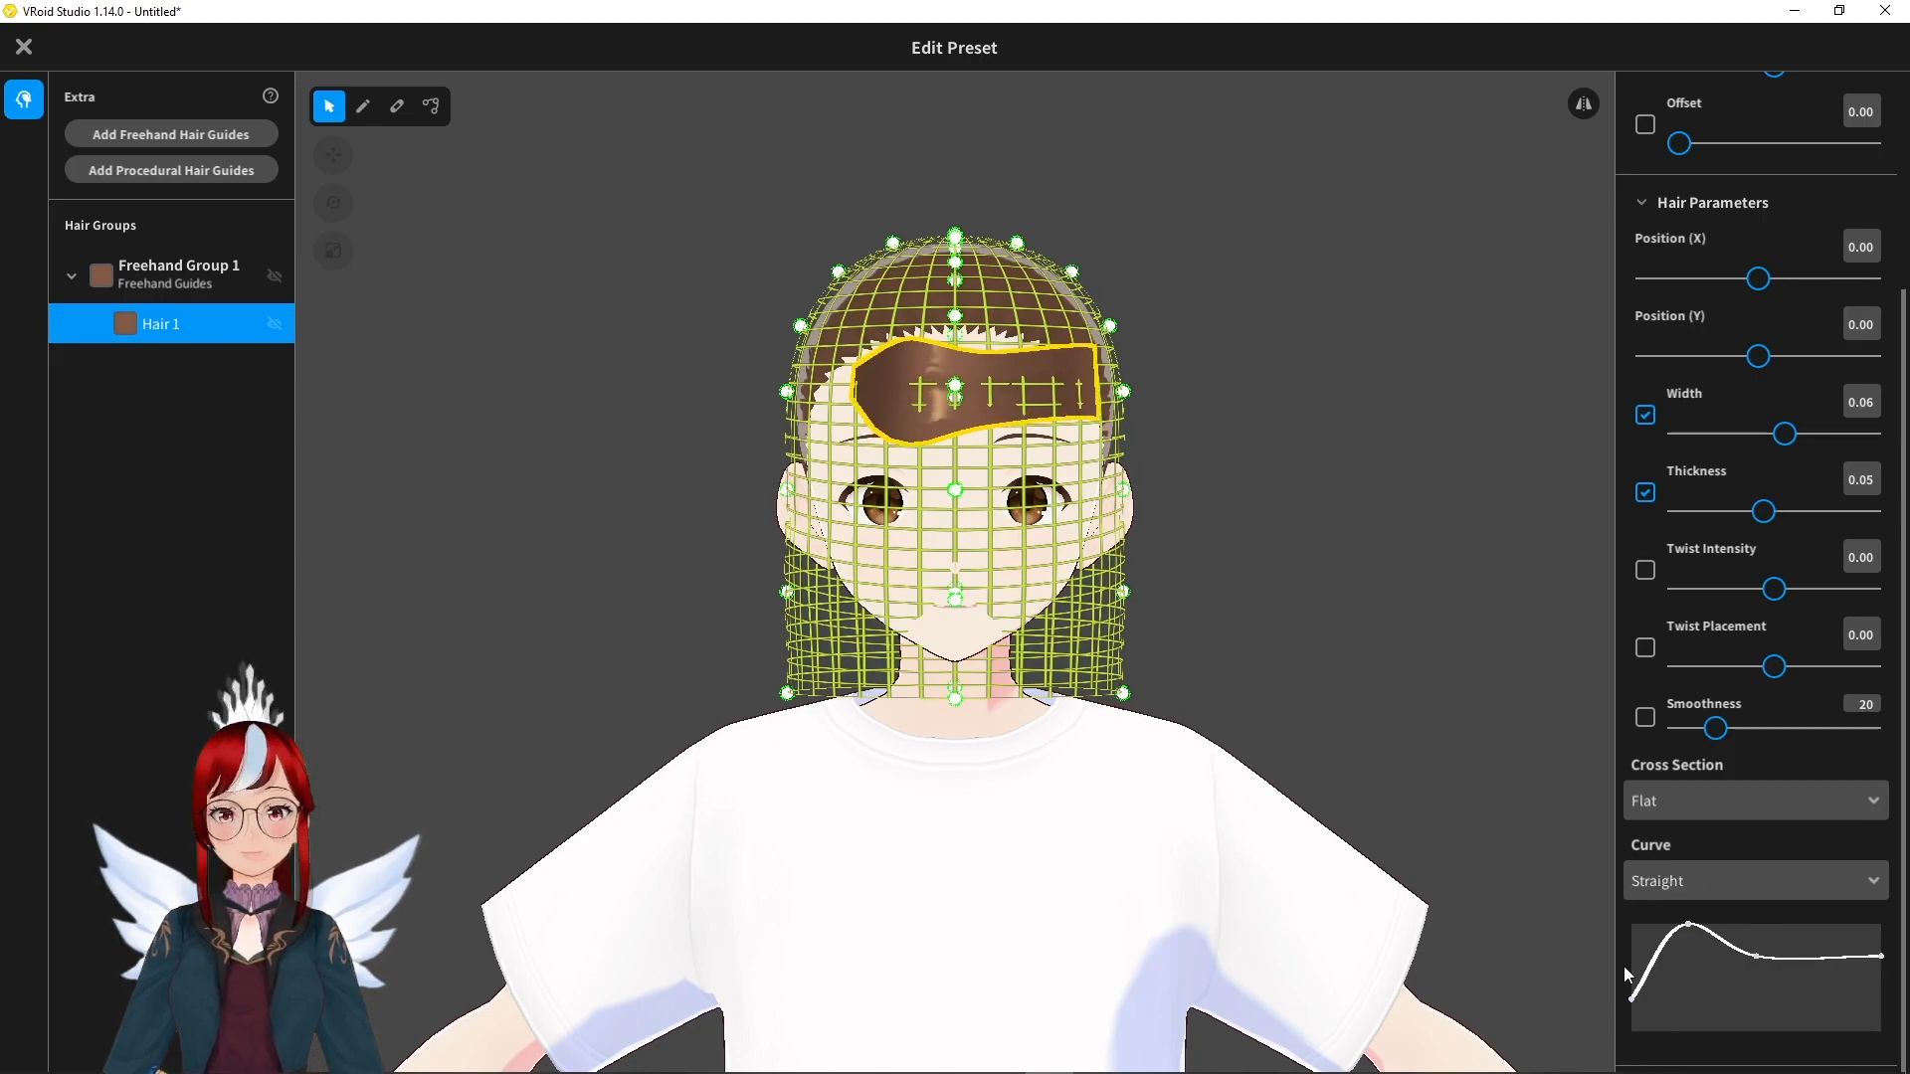
# Drag the strand's guide control points into a straight line across the forehead.
pyautogui.click(430, 107)
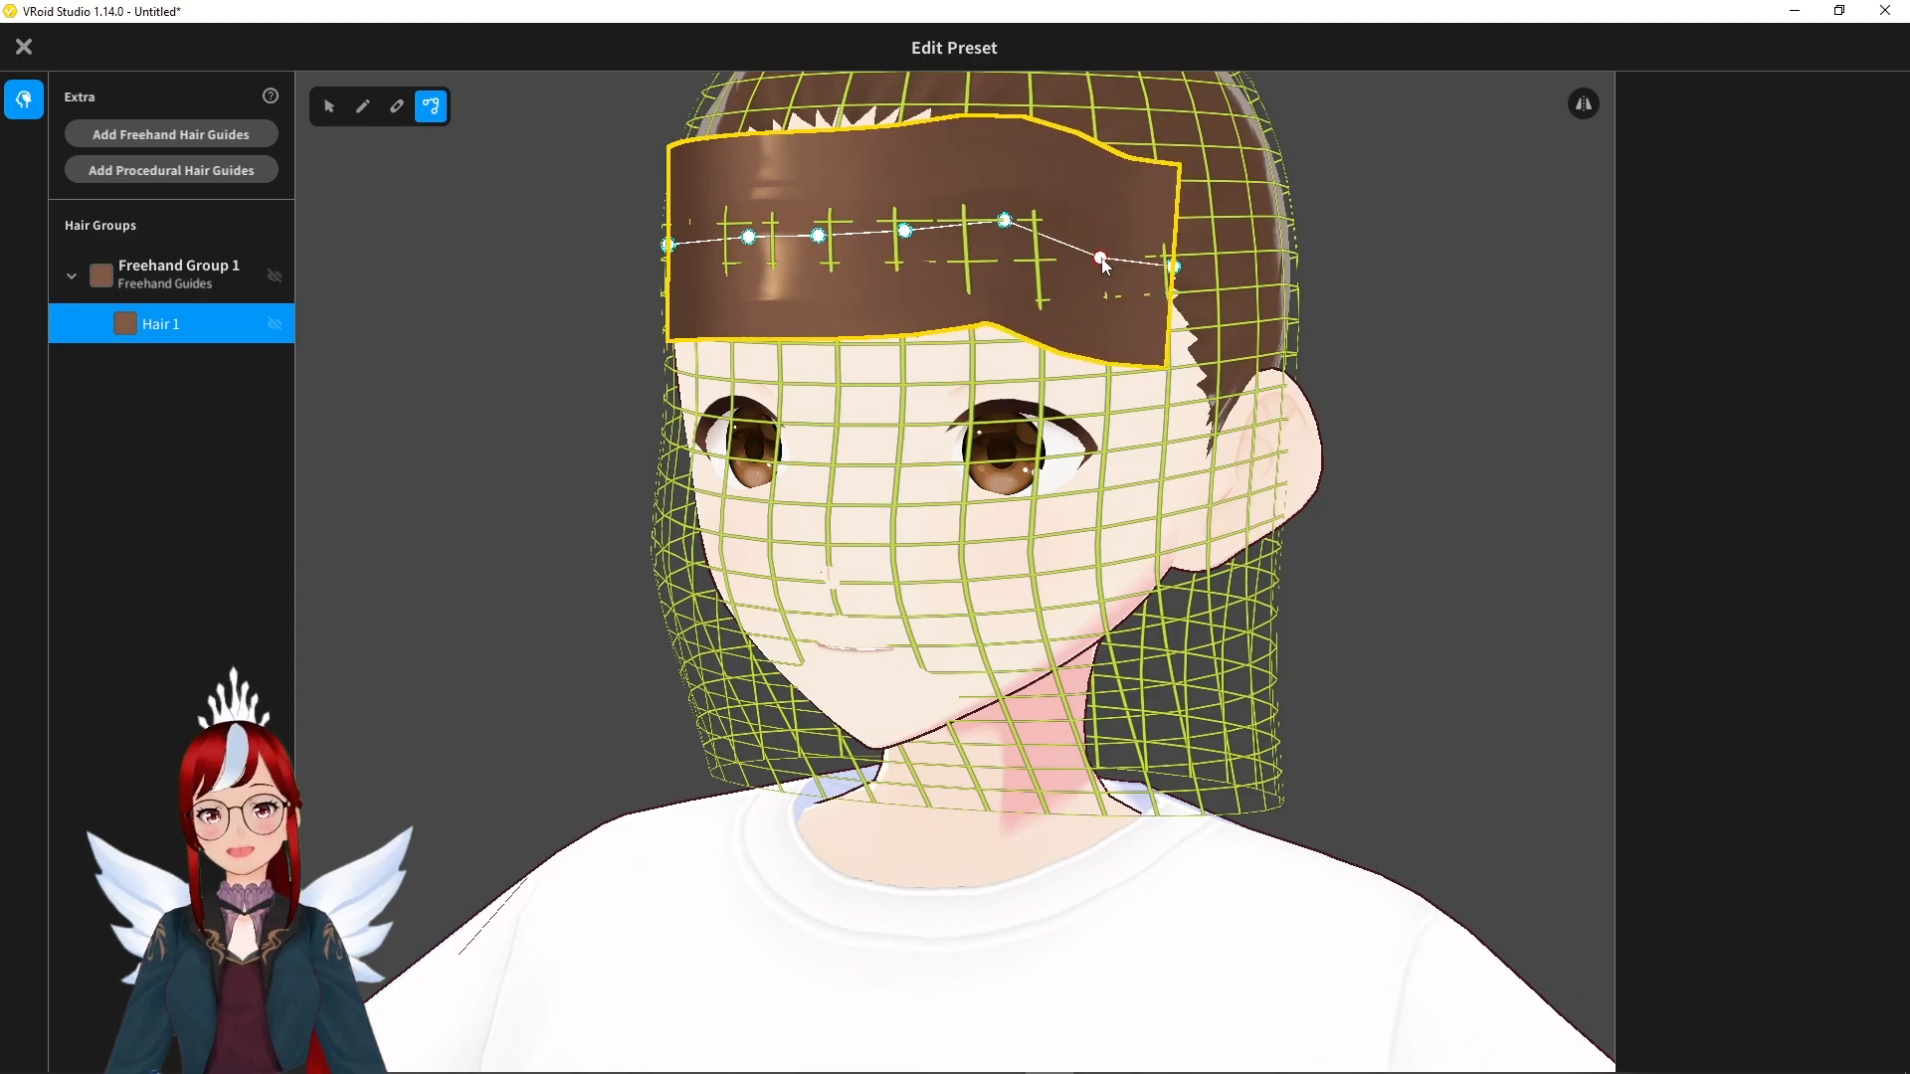
pyautogui.moveTo(1103, 255); pyautogui.dragTo(816, 237)
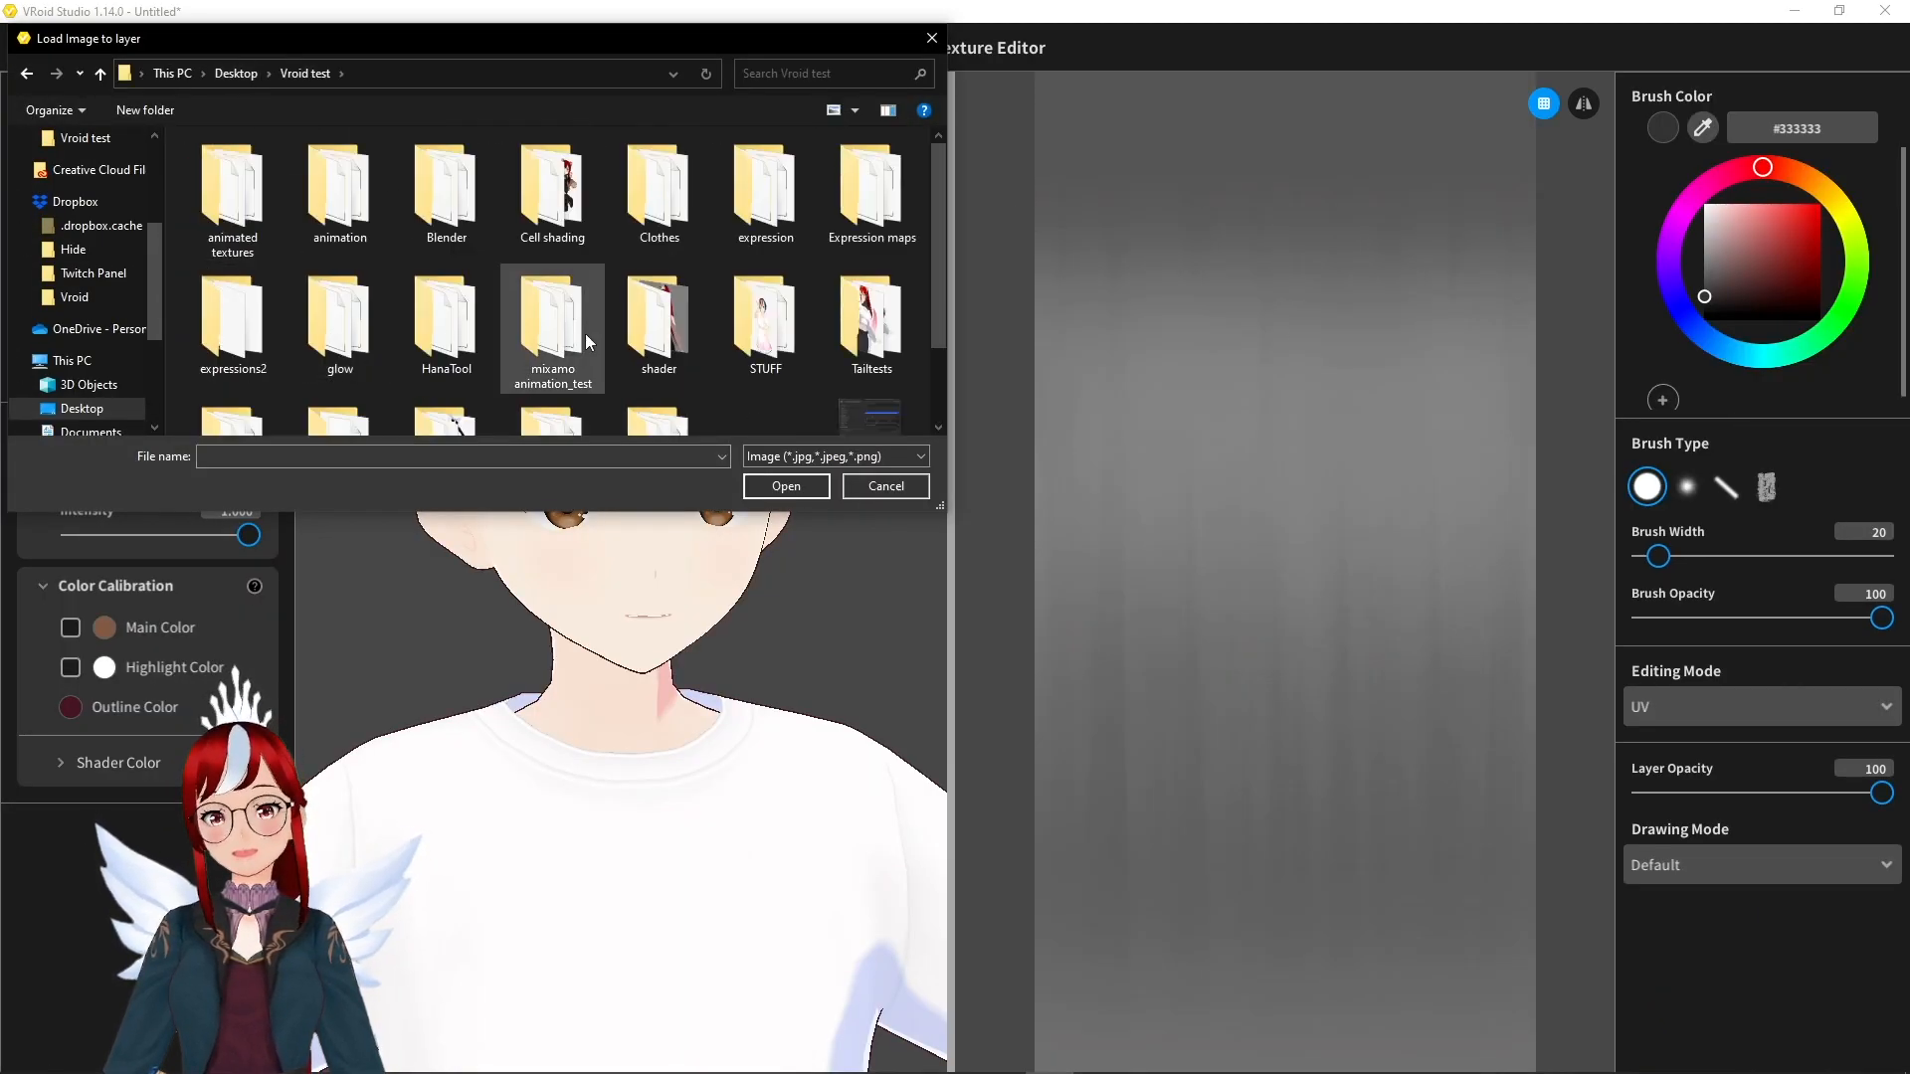
# Browse to the Desktop's Vroid test folder to import an image into a texture layer.
pyautogui.click(884, 487)
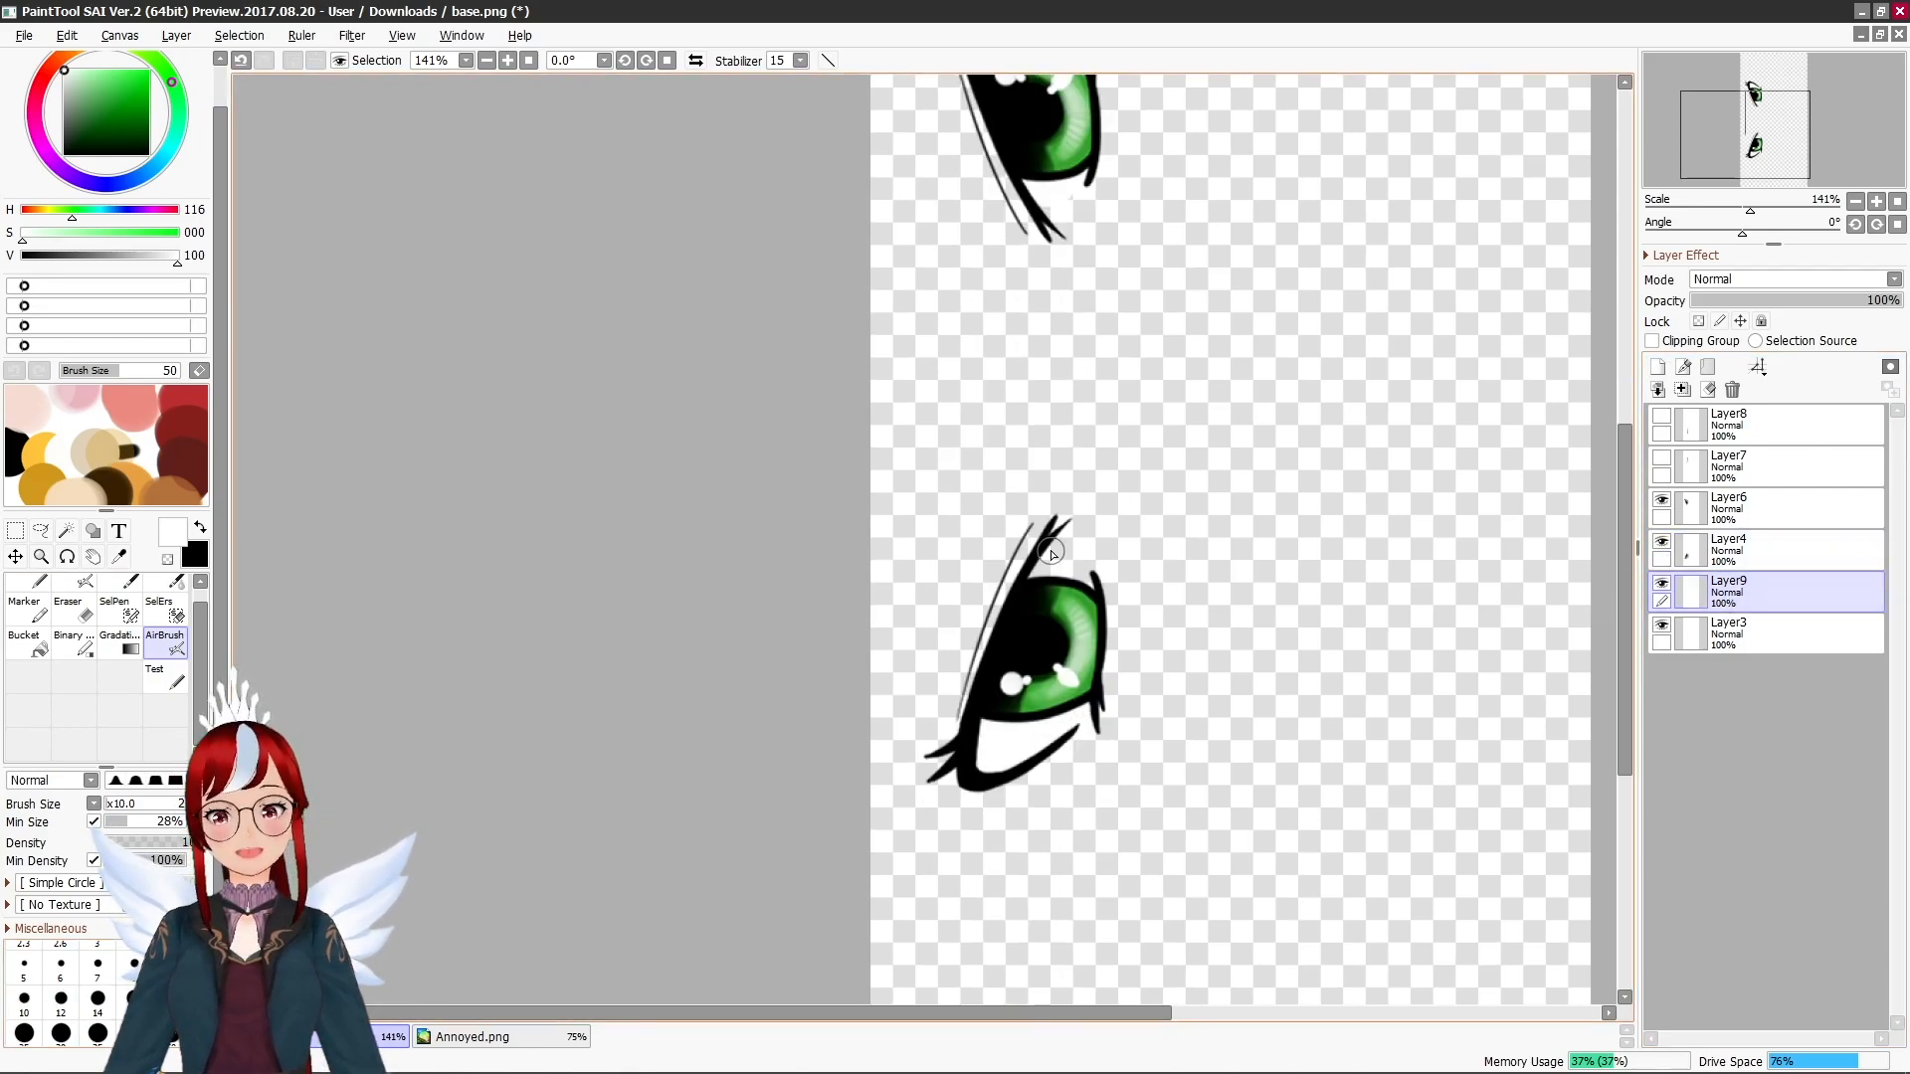
# Hide the guide layers and restore the green eye layers to 100% opacity.
pyautogui.click(22, 34)
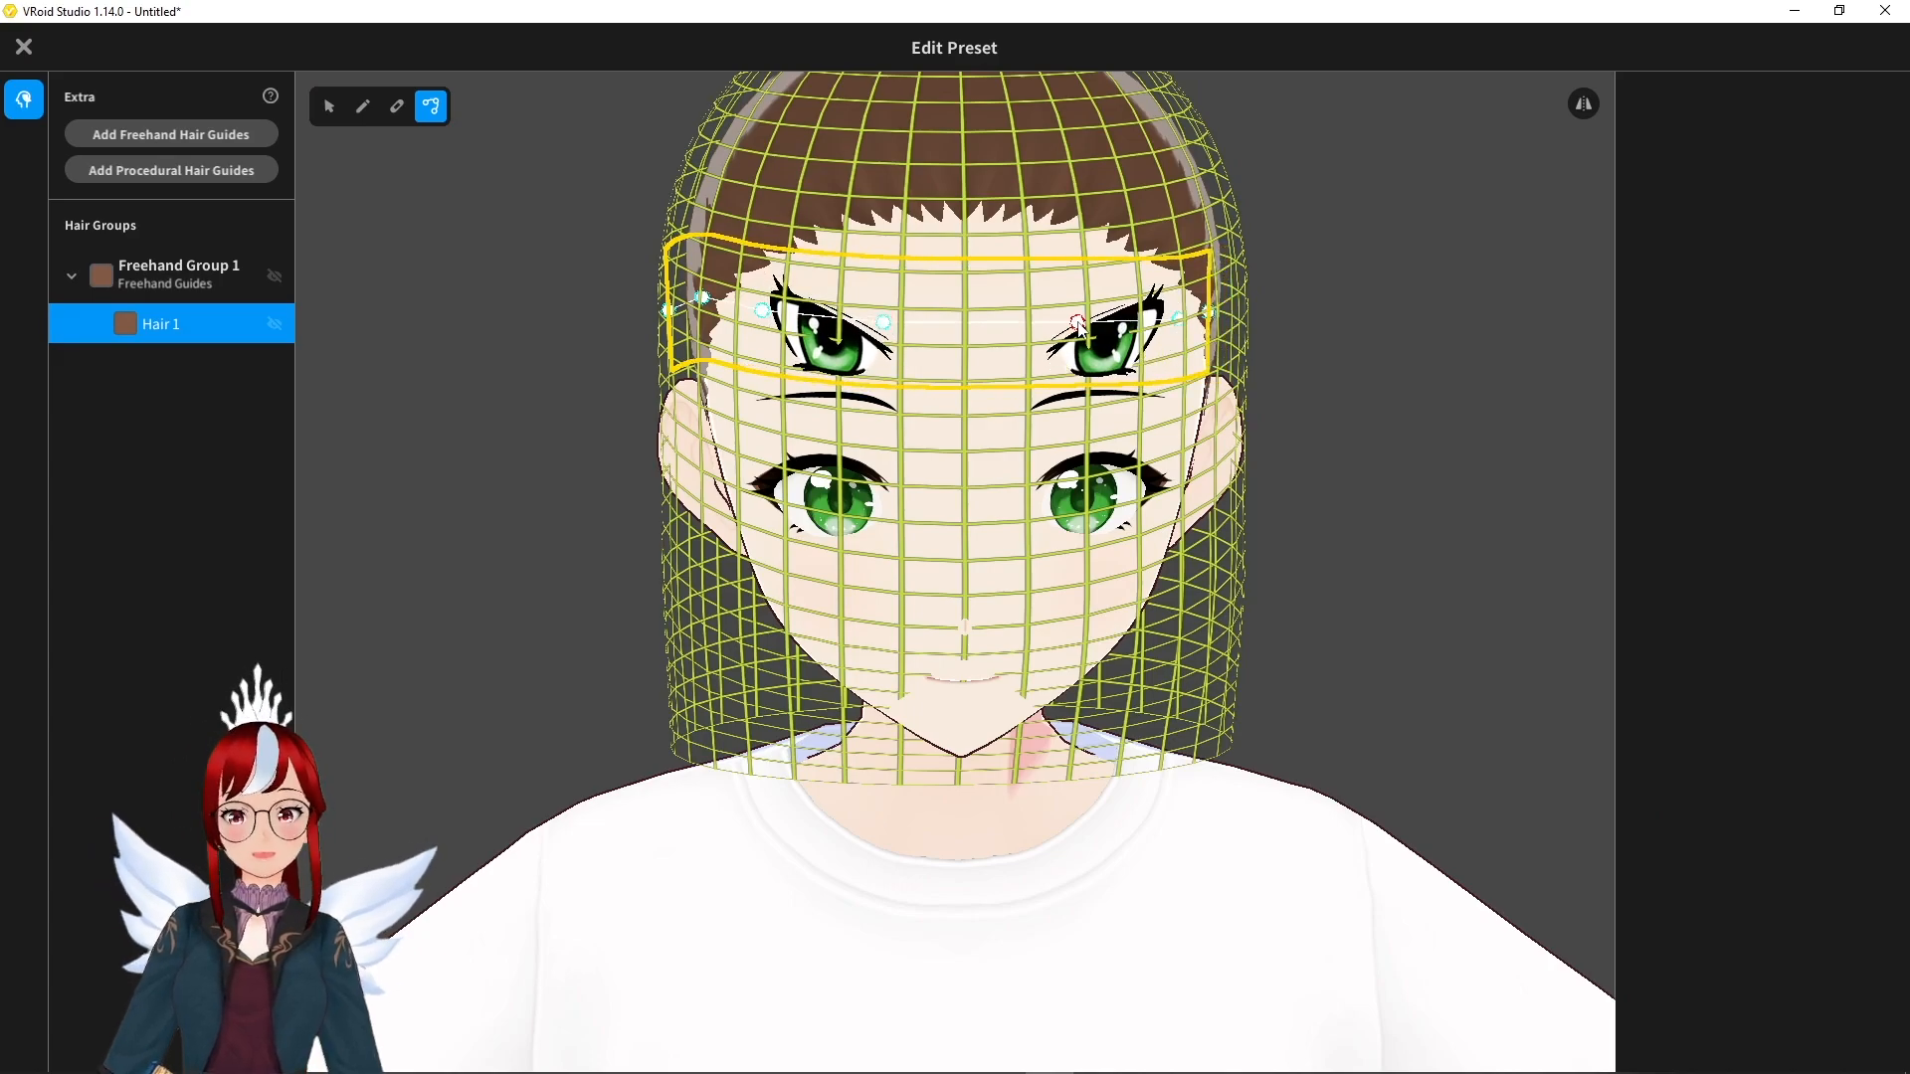
# Duplicate the Hair 1 strand and raise the copy's texture offset to 0.19.
pyautogui.rightClick(159, 324)
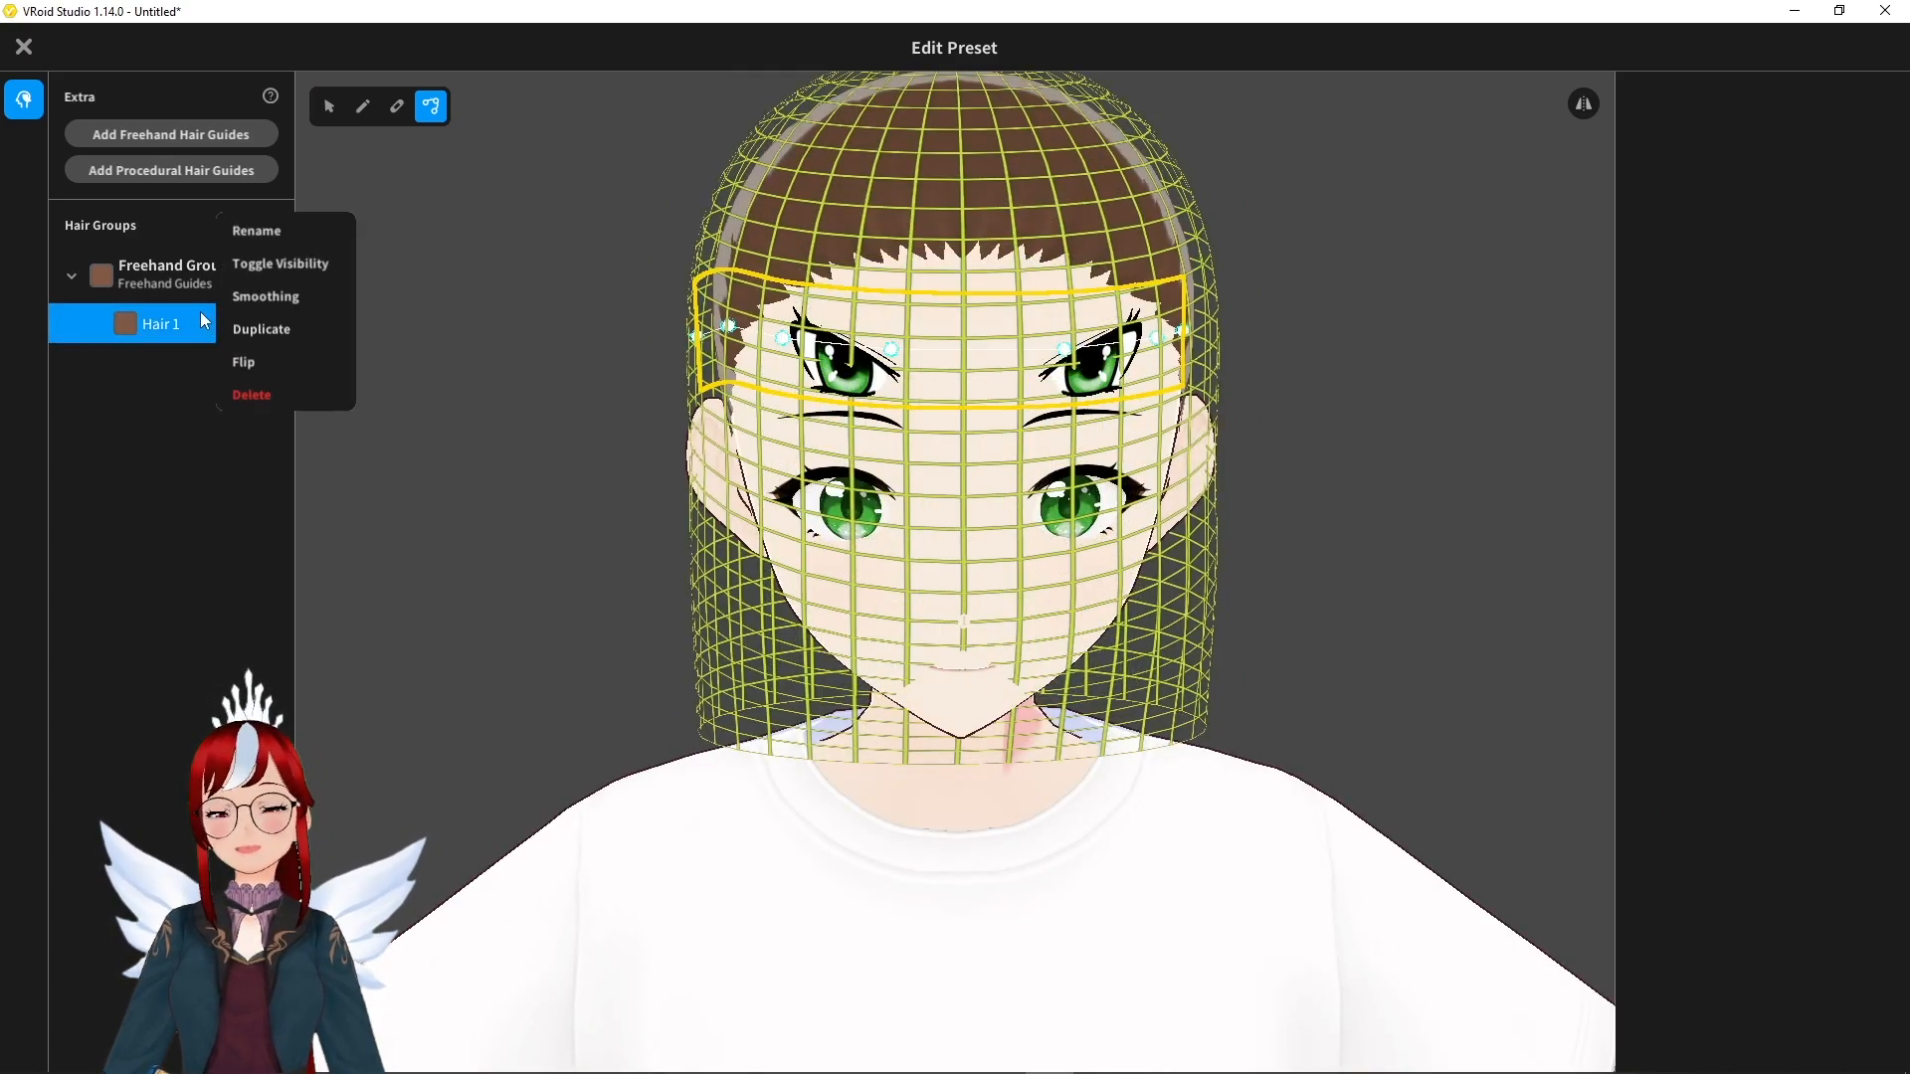
pyautogui.click(261, 330)
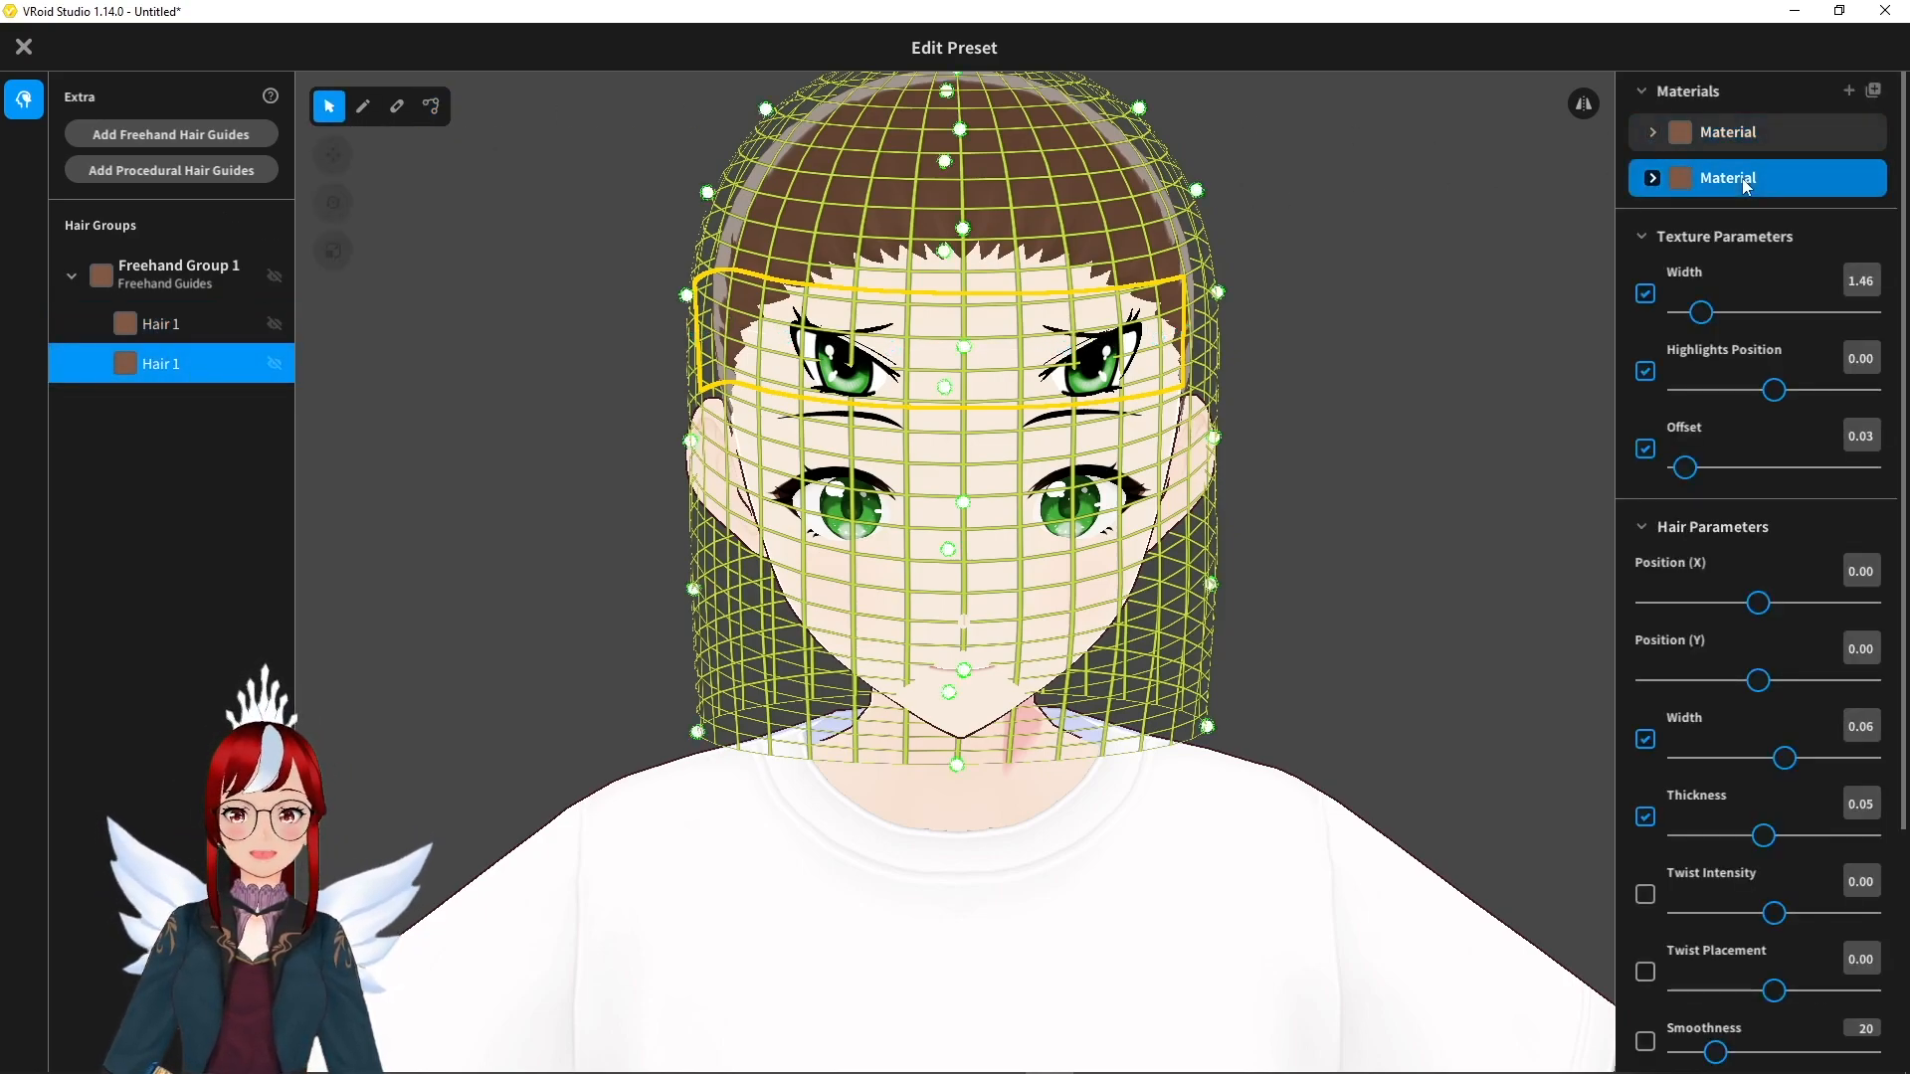
pyautogui.moveTo(1684, 466); pyautogui.dragTo(1691, 467)
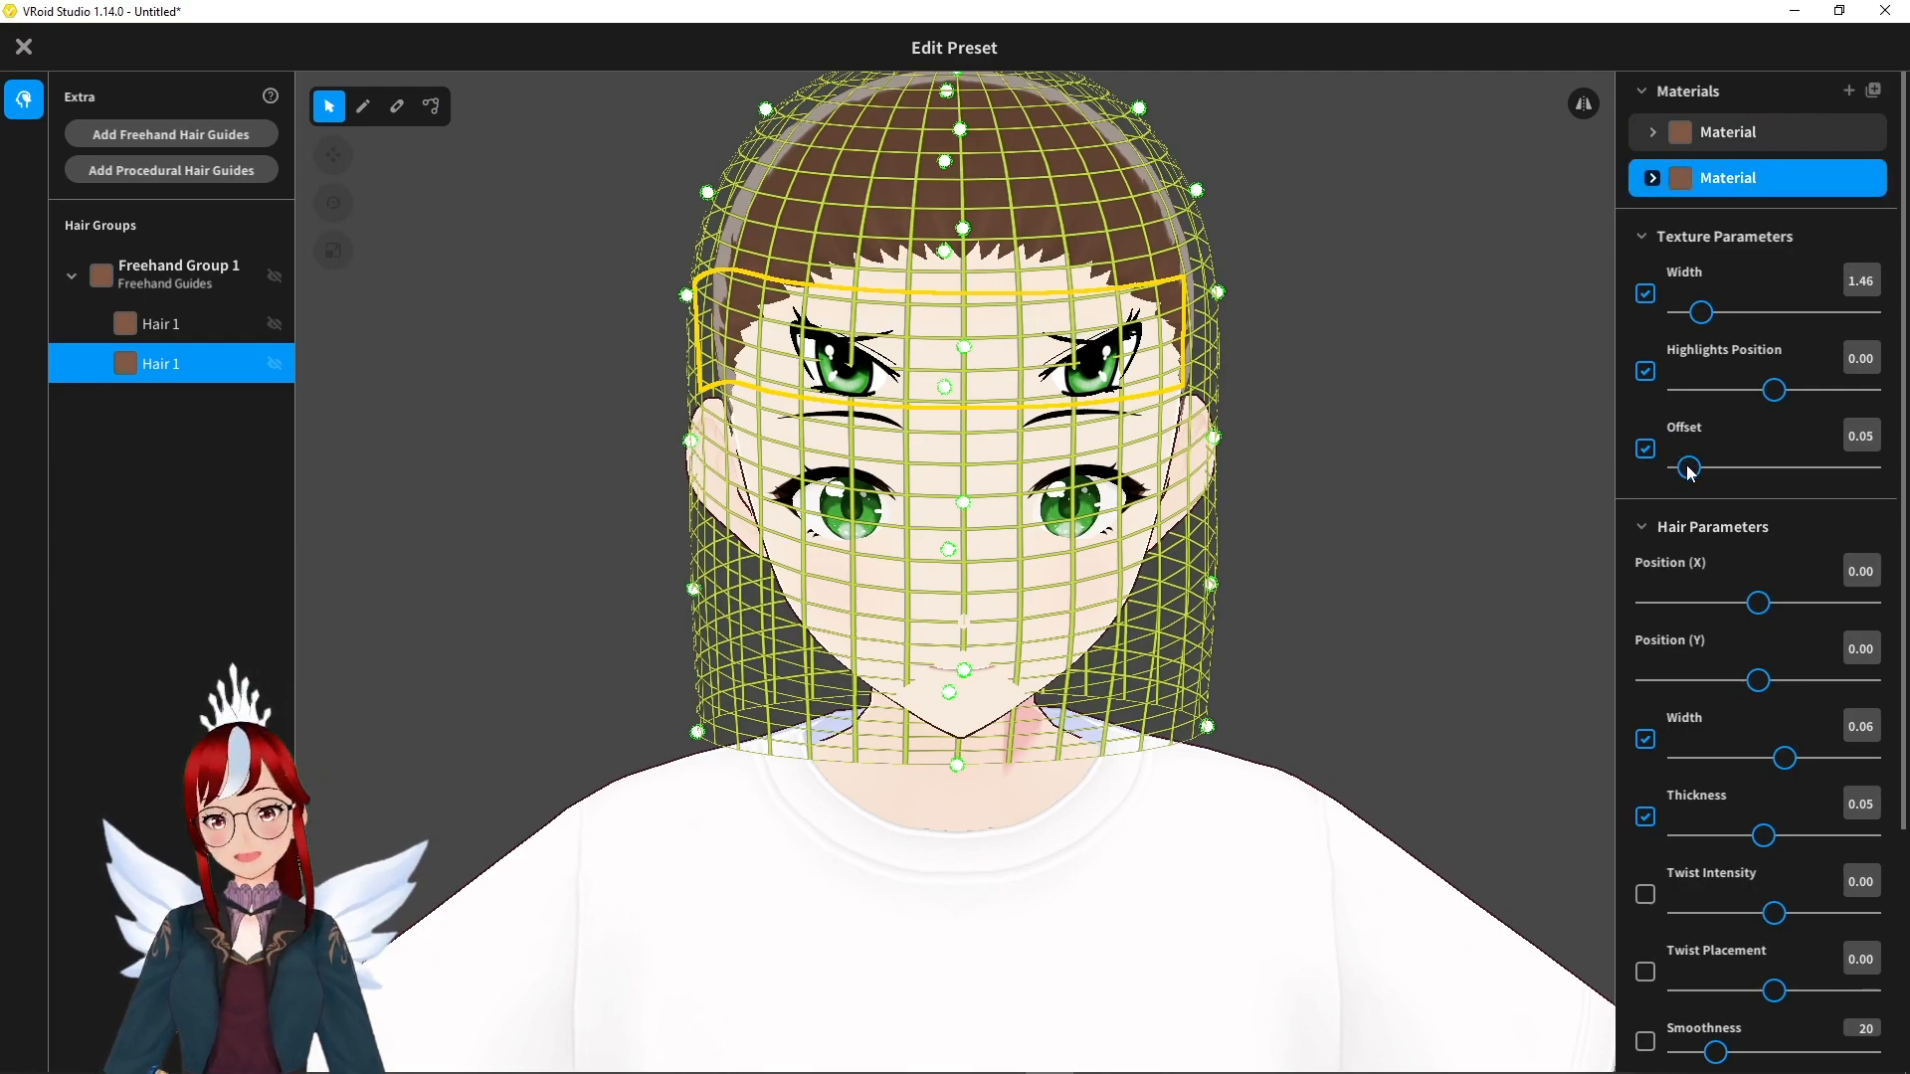
pyautogui.moveTo(1689, 467); pyautogui.dragTo(1718, 468)
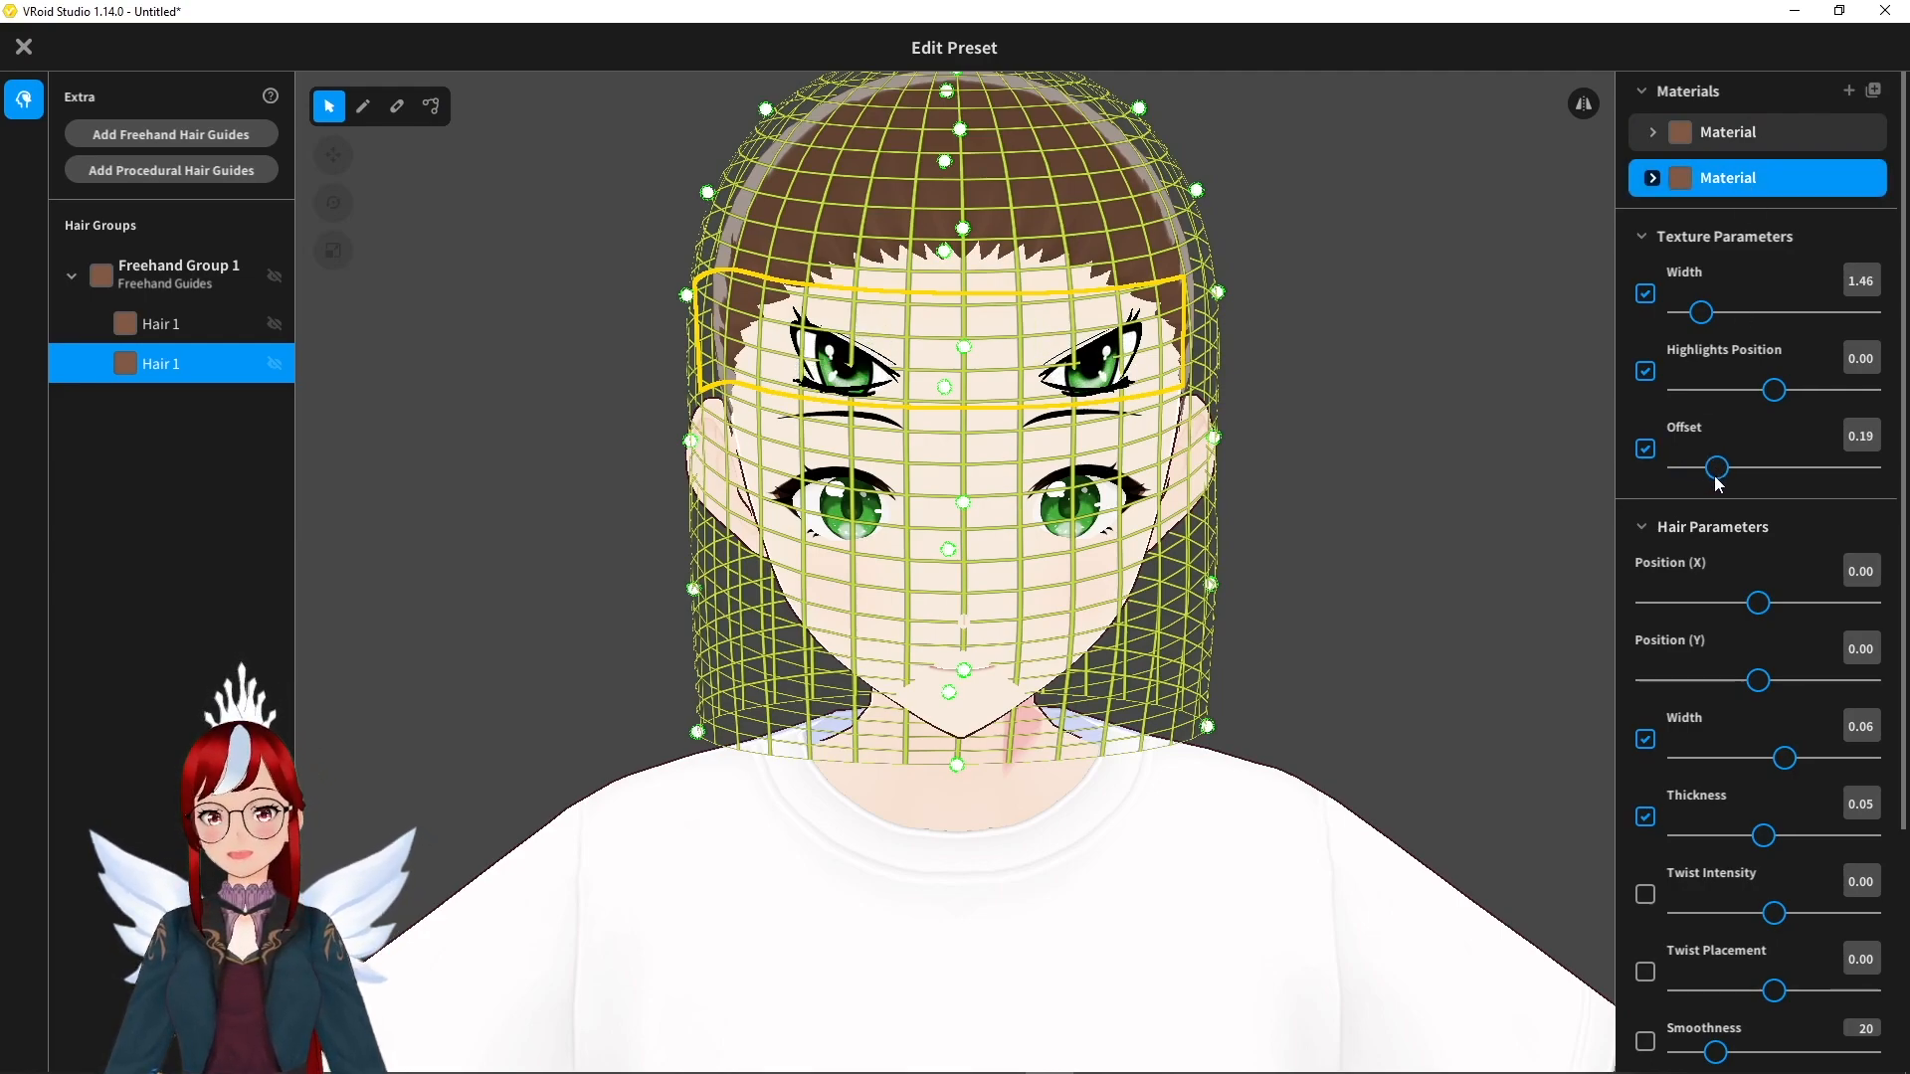
pyautogui.moveTo(1361, 316)
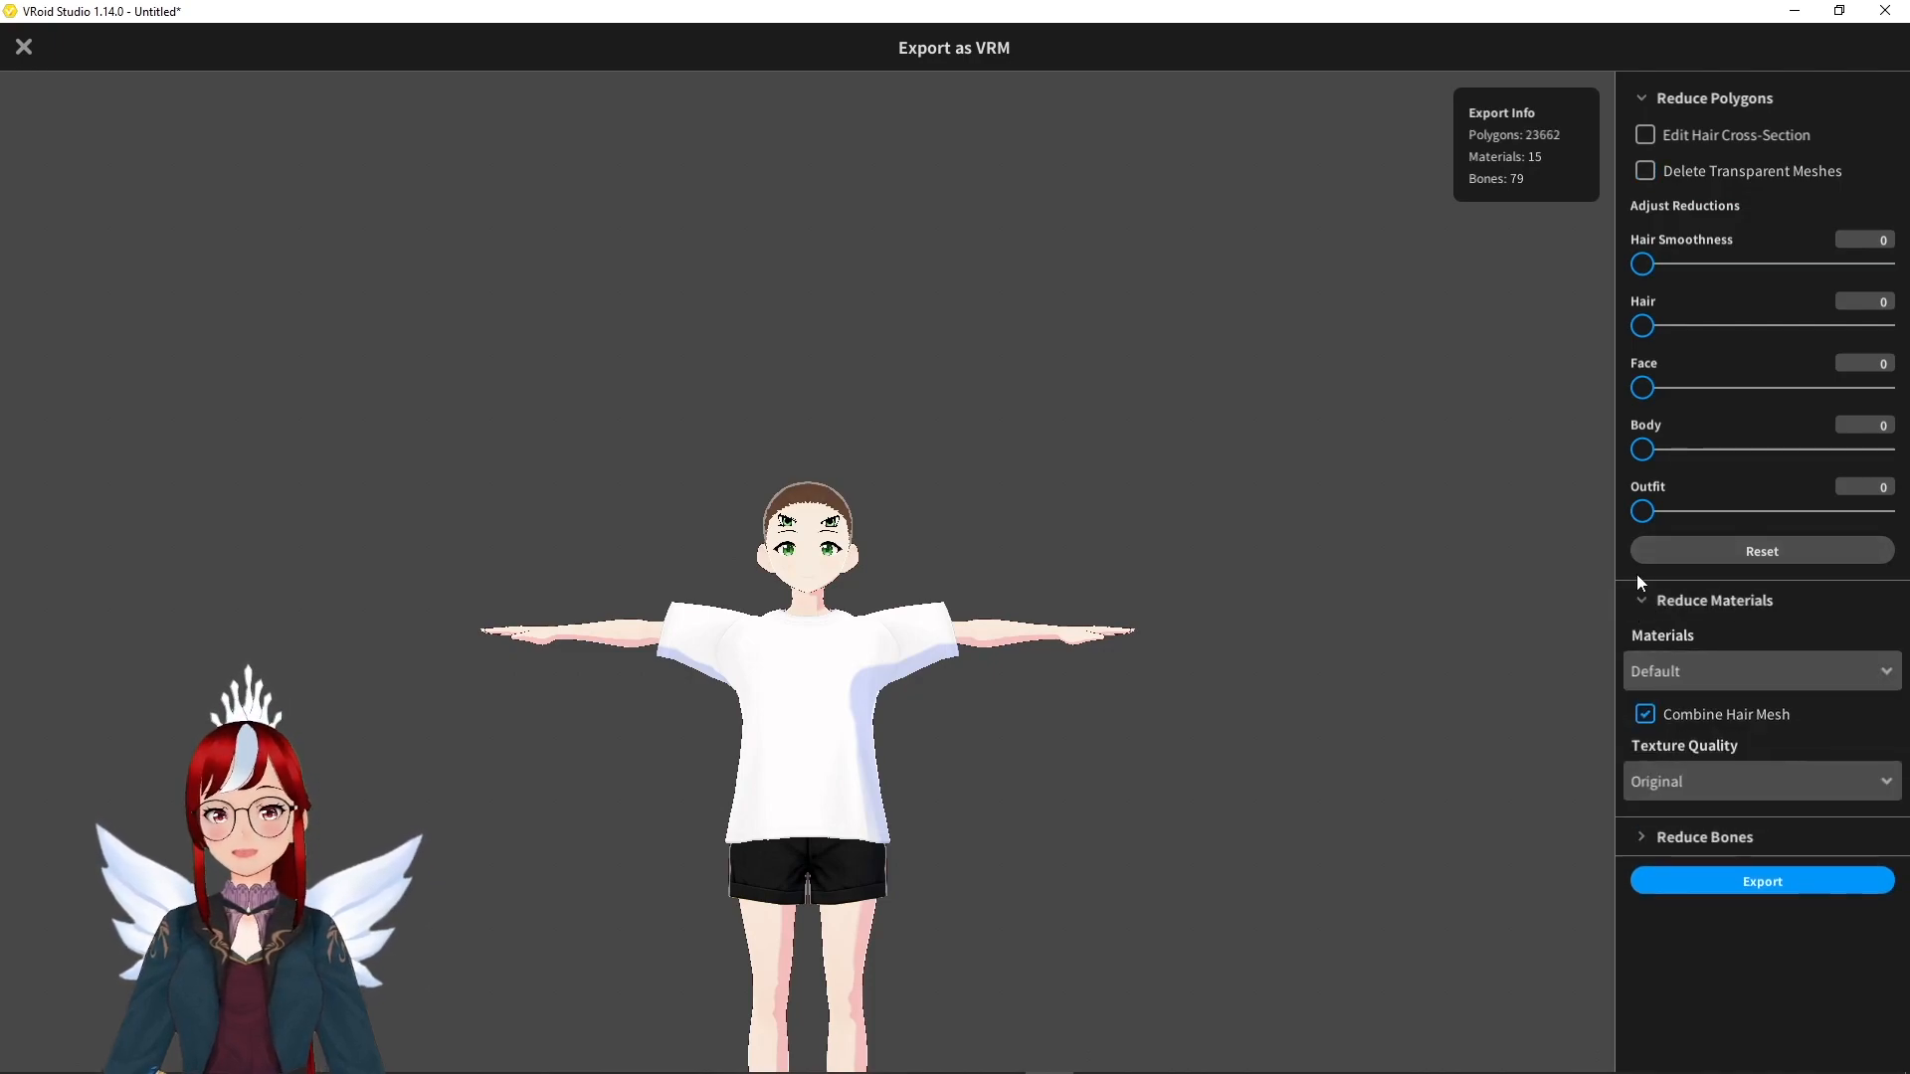
# Turn off Combine Hair Mesh and export the avatar as VRM.
pyautogui.click(1645, 714)
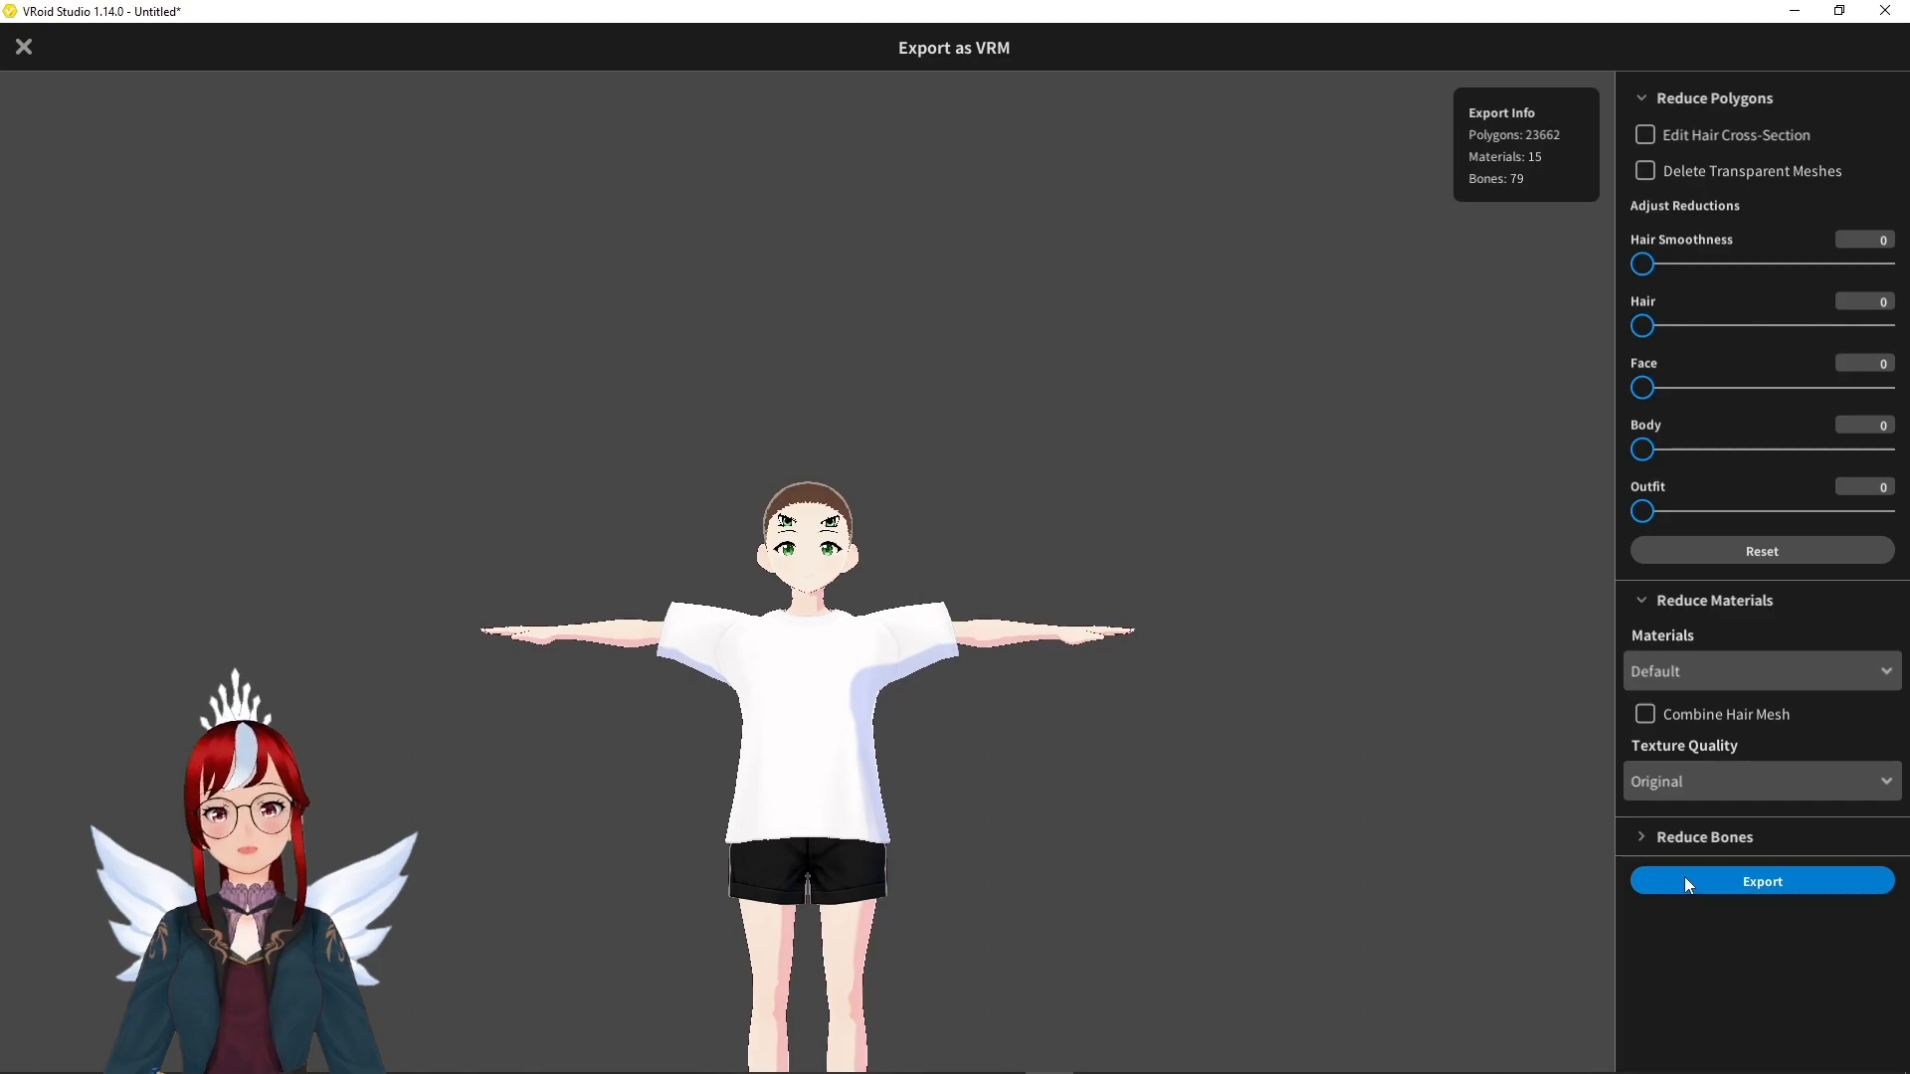
pyautogui.click(1758, 881)
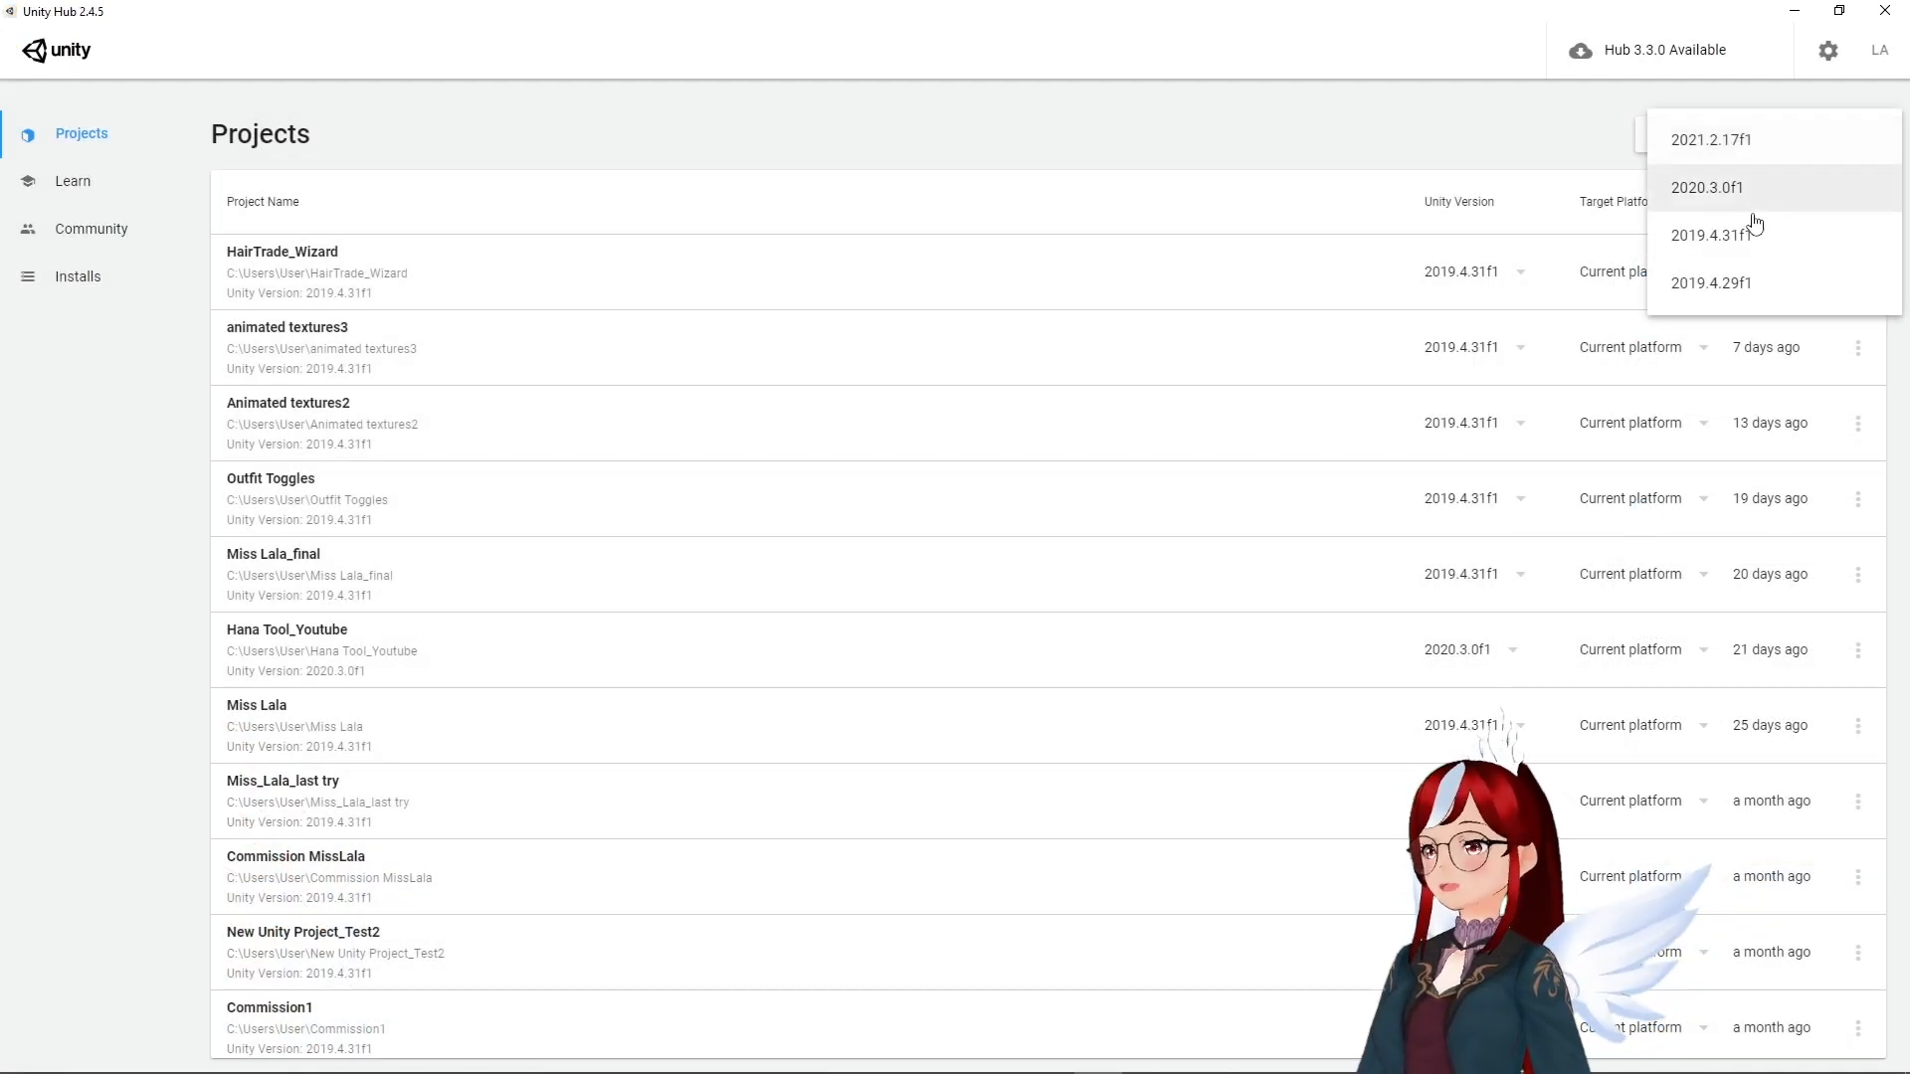
# Start a 3D project on Unity 2019.4.31f1 and name it 'Multipleyes'.
pyautogui.click(1710, 235)
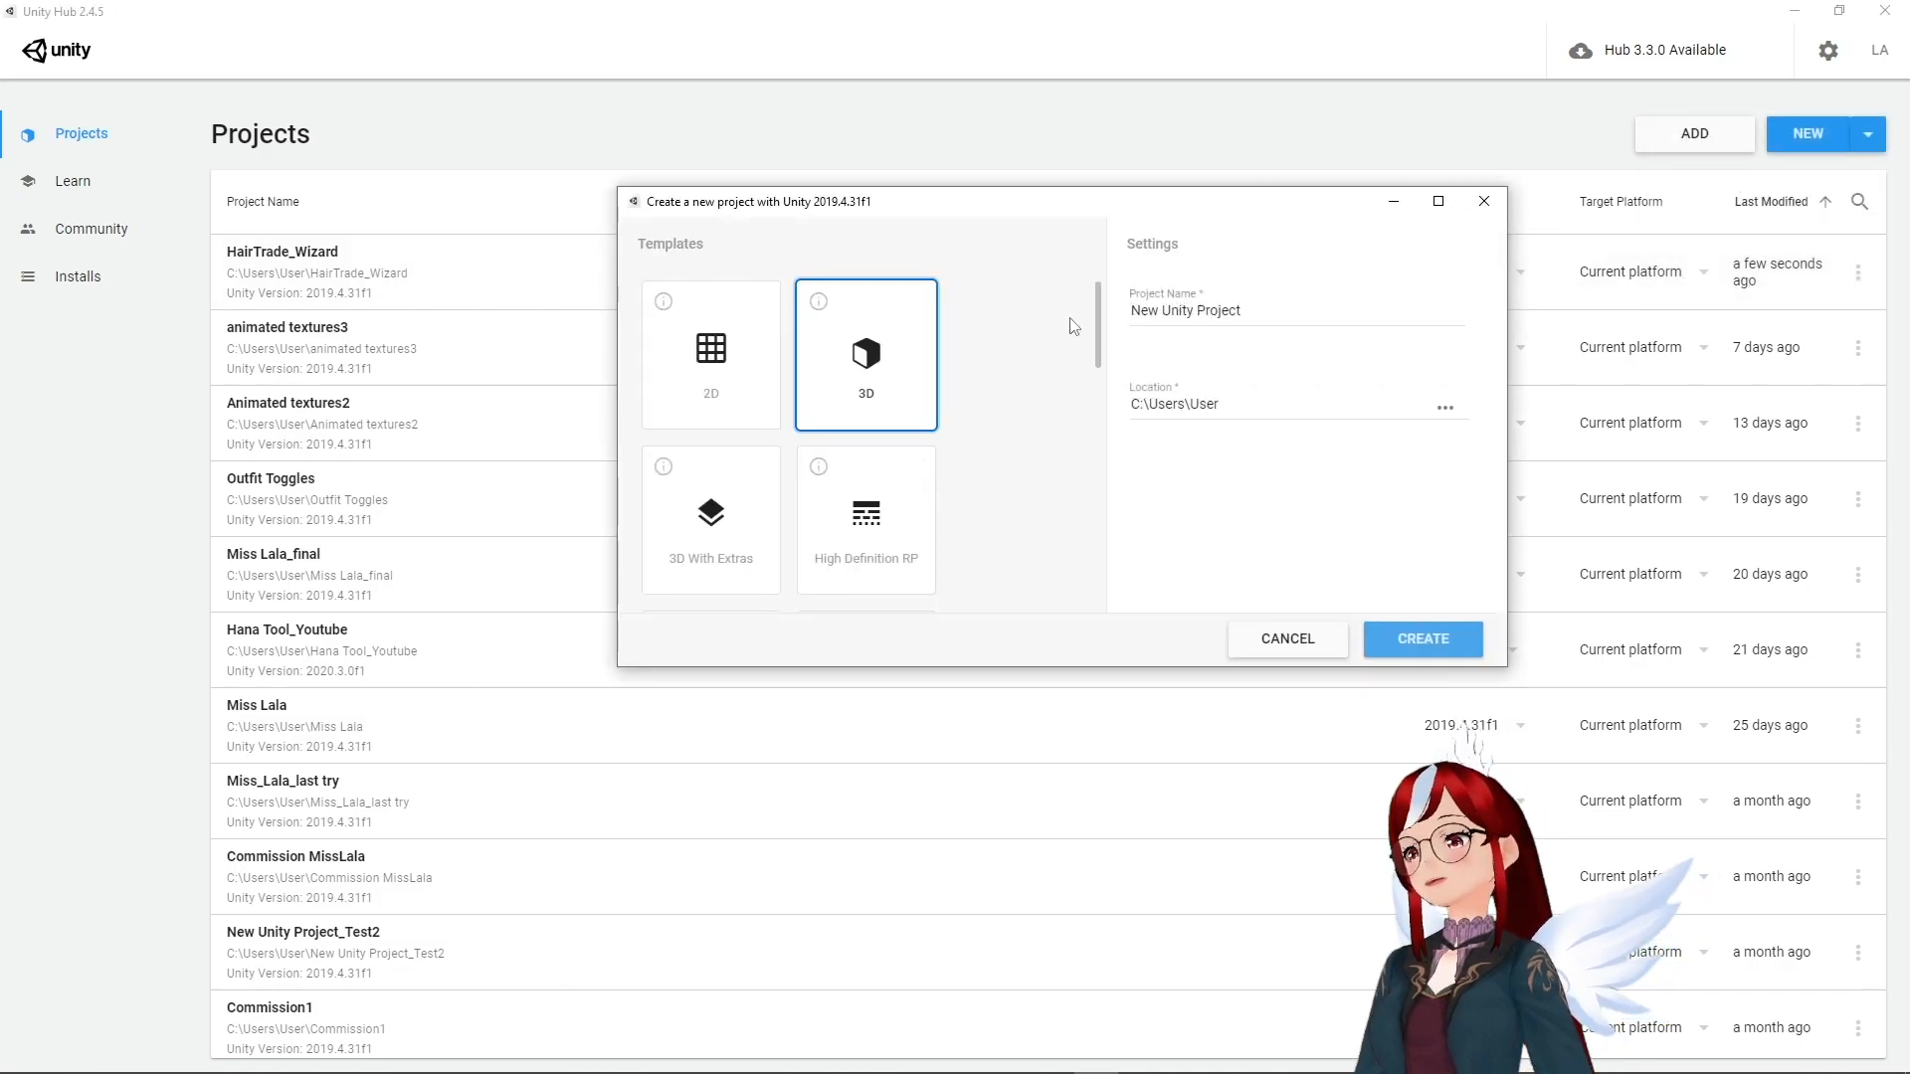
pyautogui.write('M')
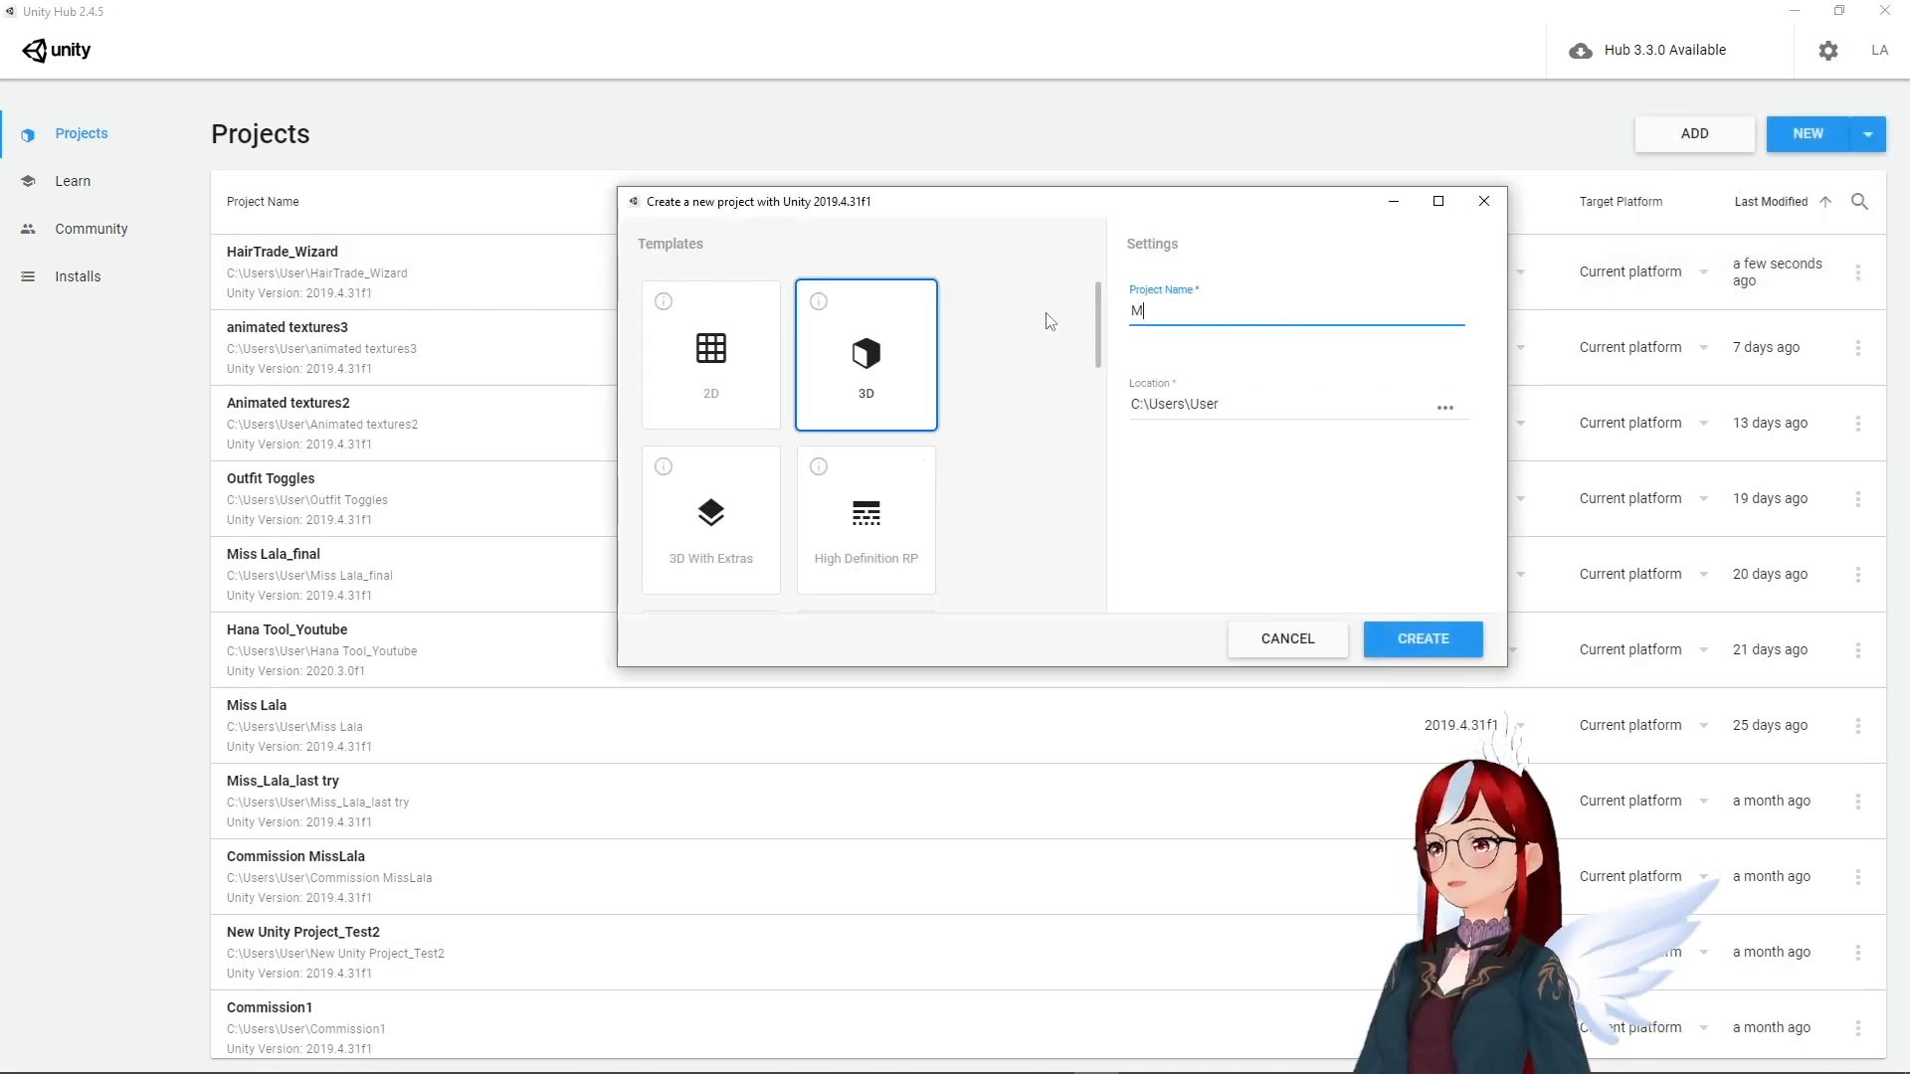
pyautogui.write('ultipol')
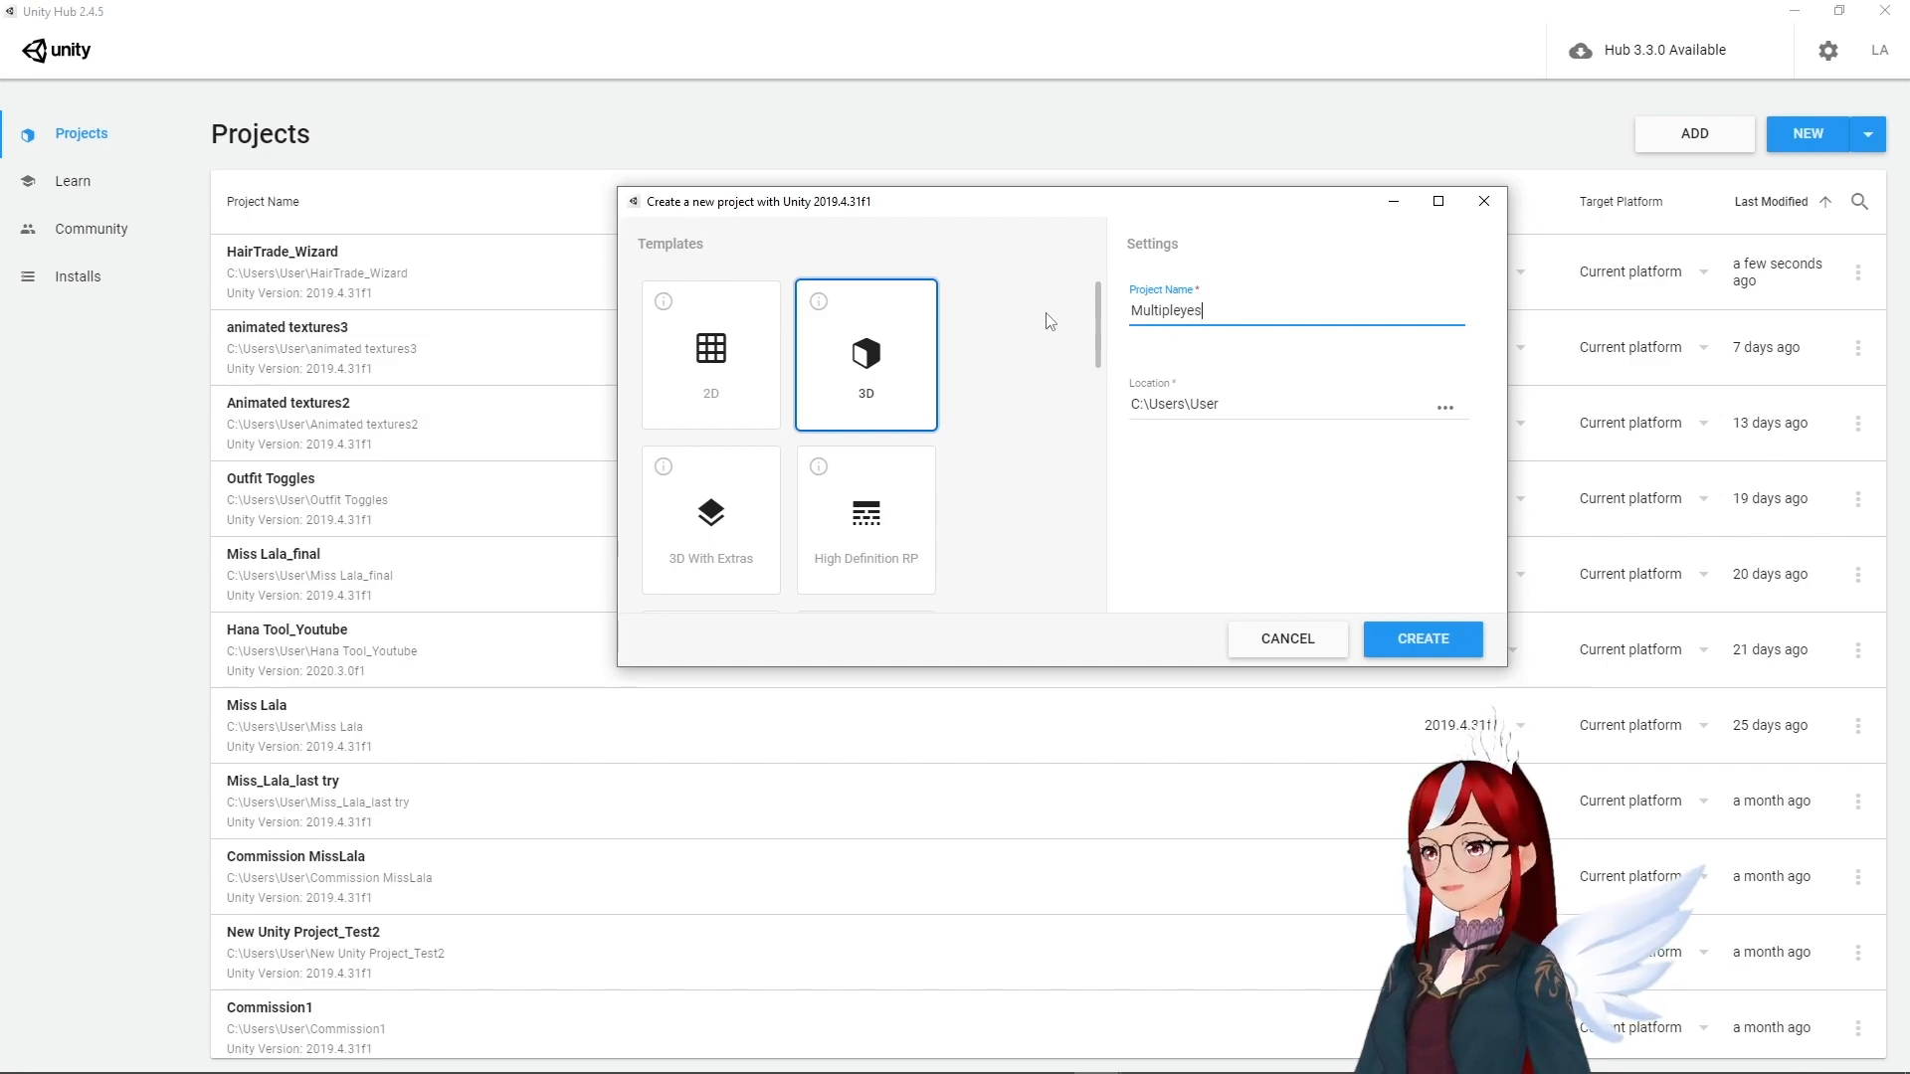
# Import the UniVRM-0.92.0_2487 custom package into the Multipleyes project.
pyautogui.click(1420, 639)
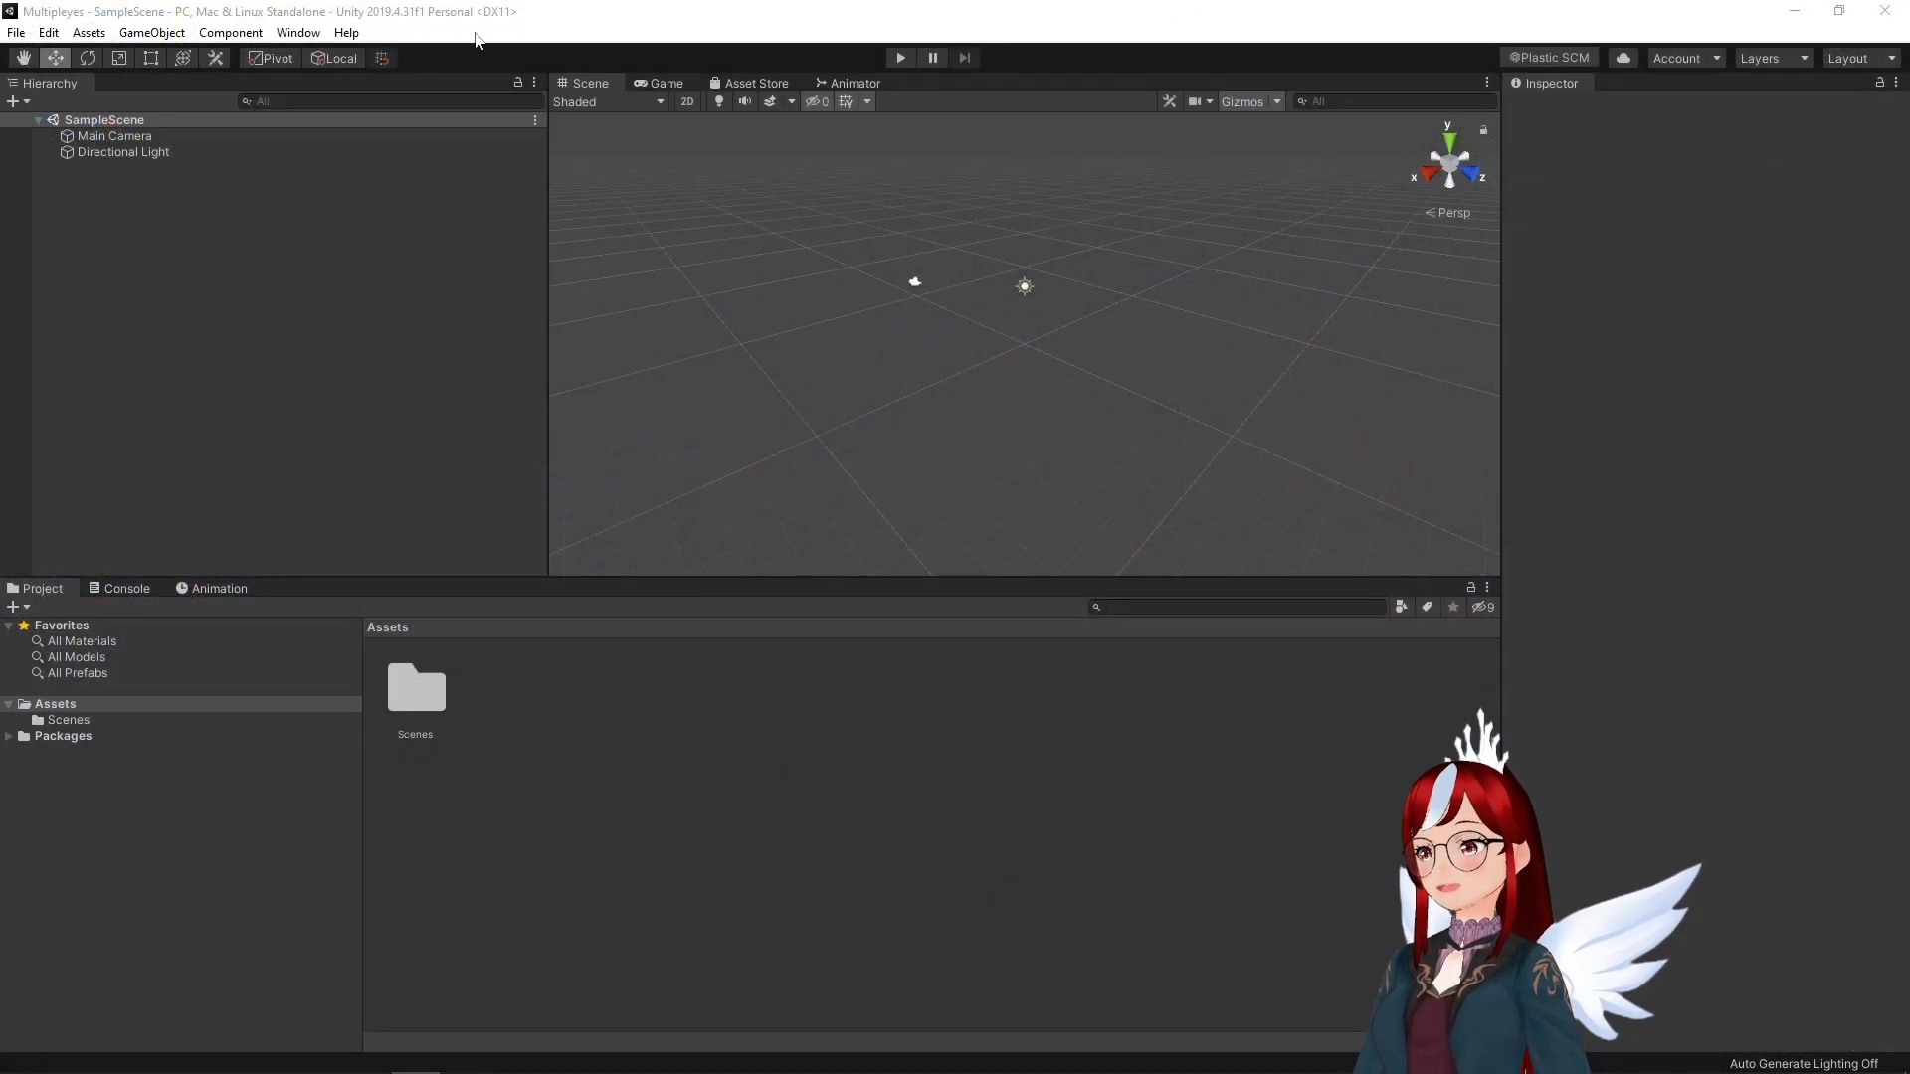
pyautogui.click(88, 31)
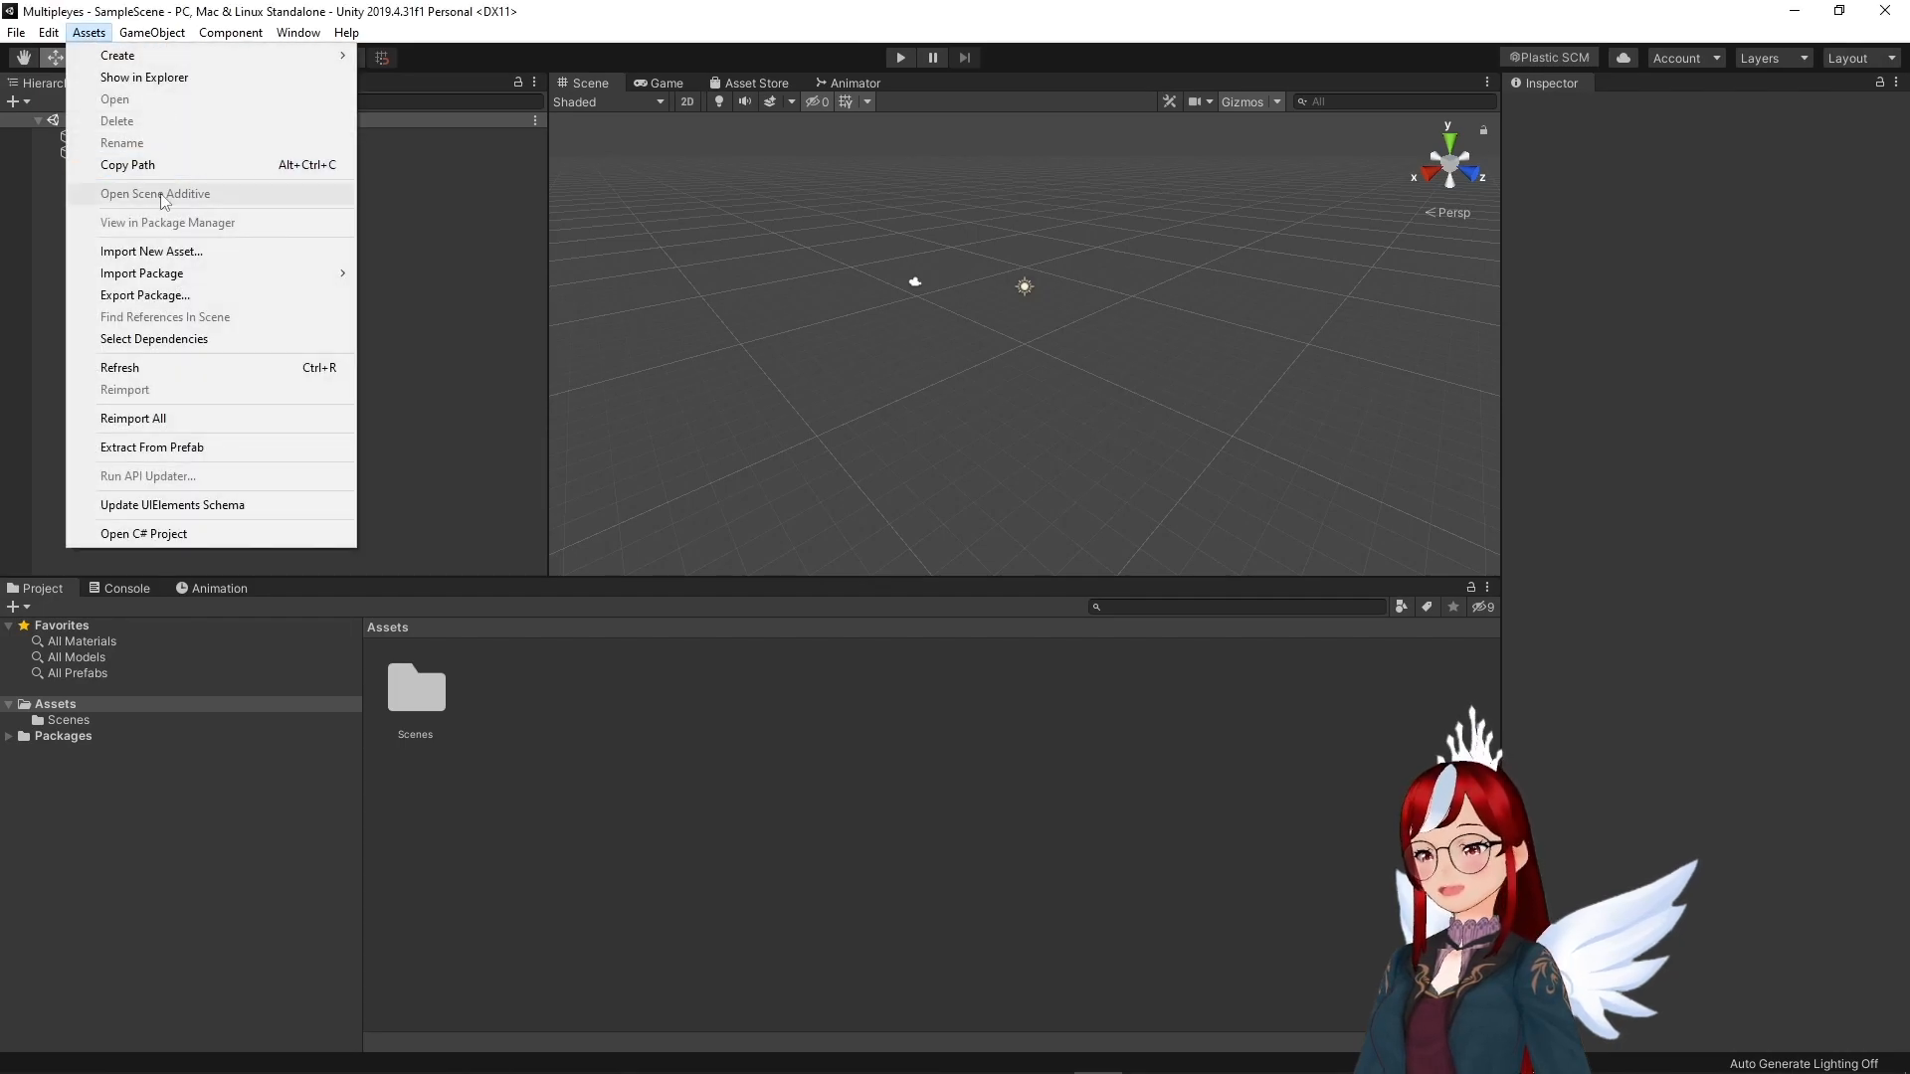
pyautogui.moveTo(141, 273)
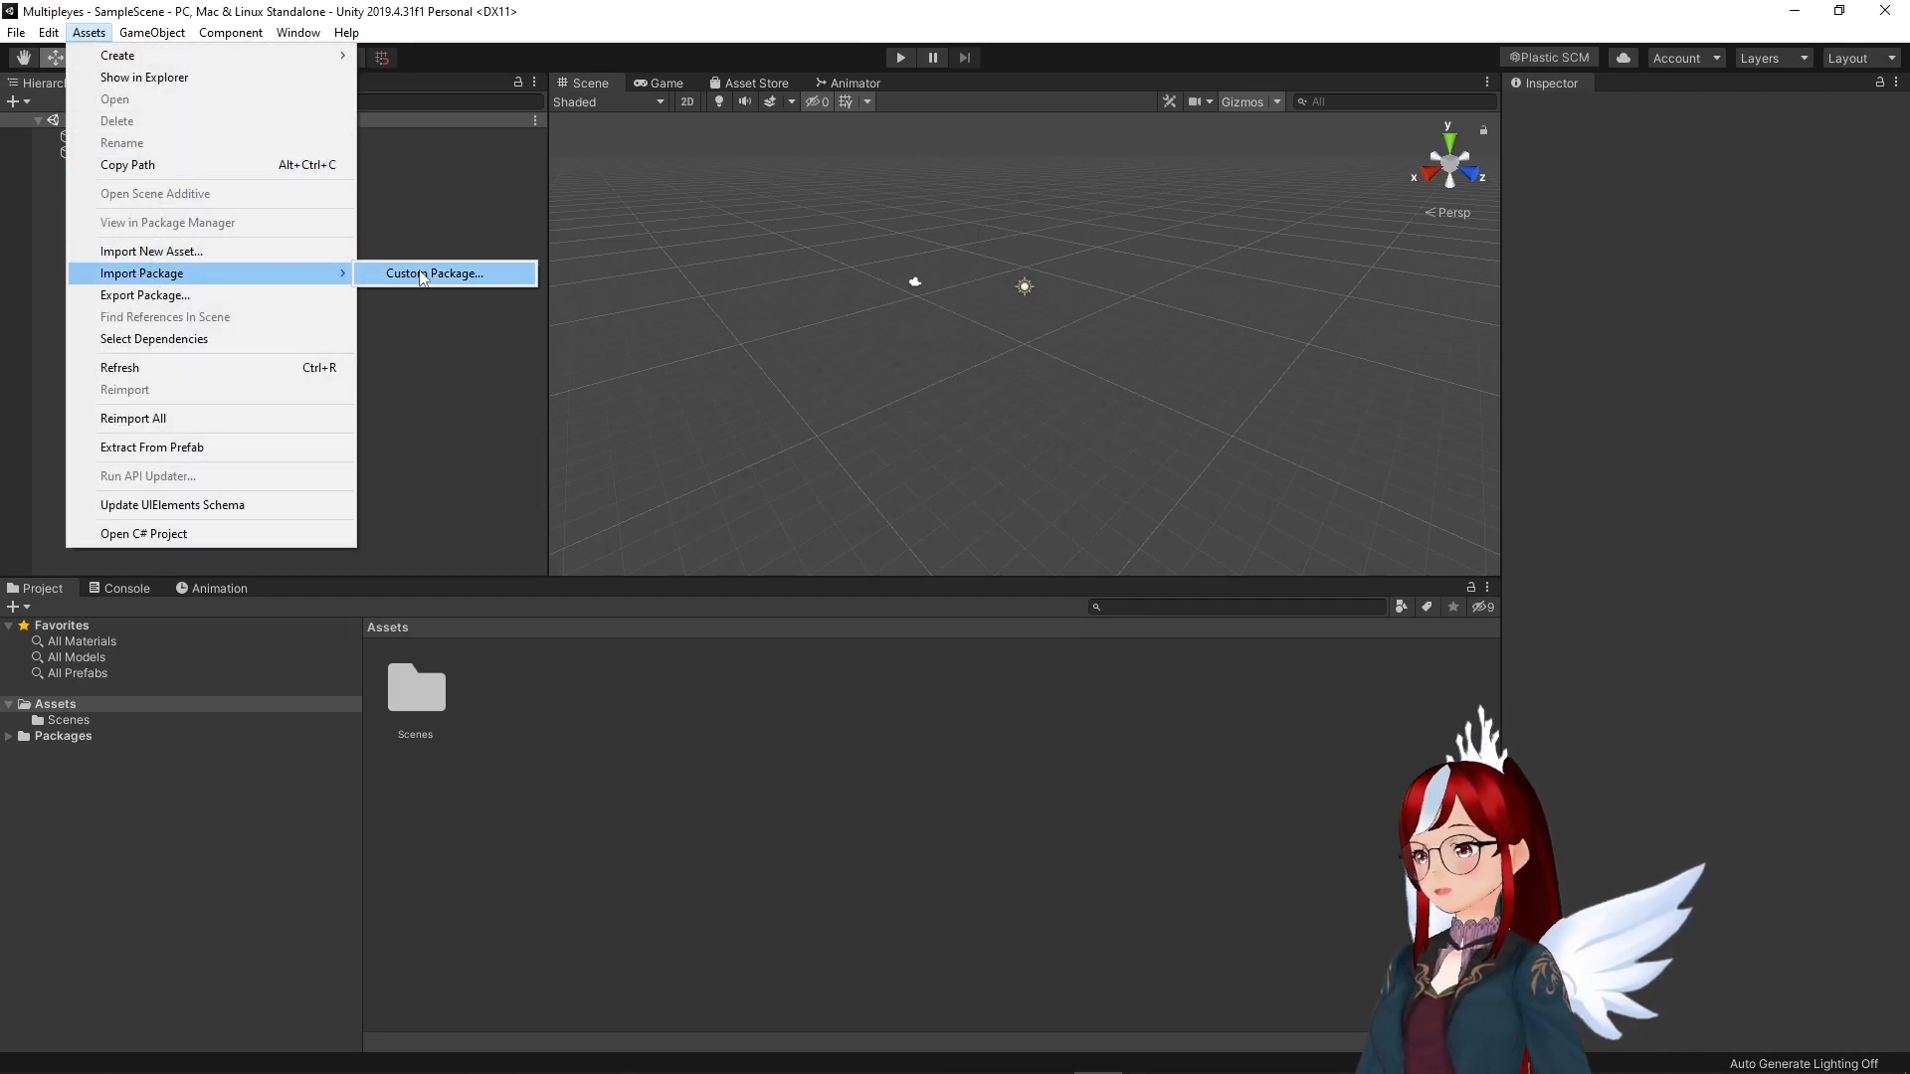
pyautogui.click(435, 273)
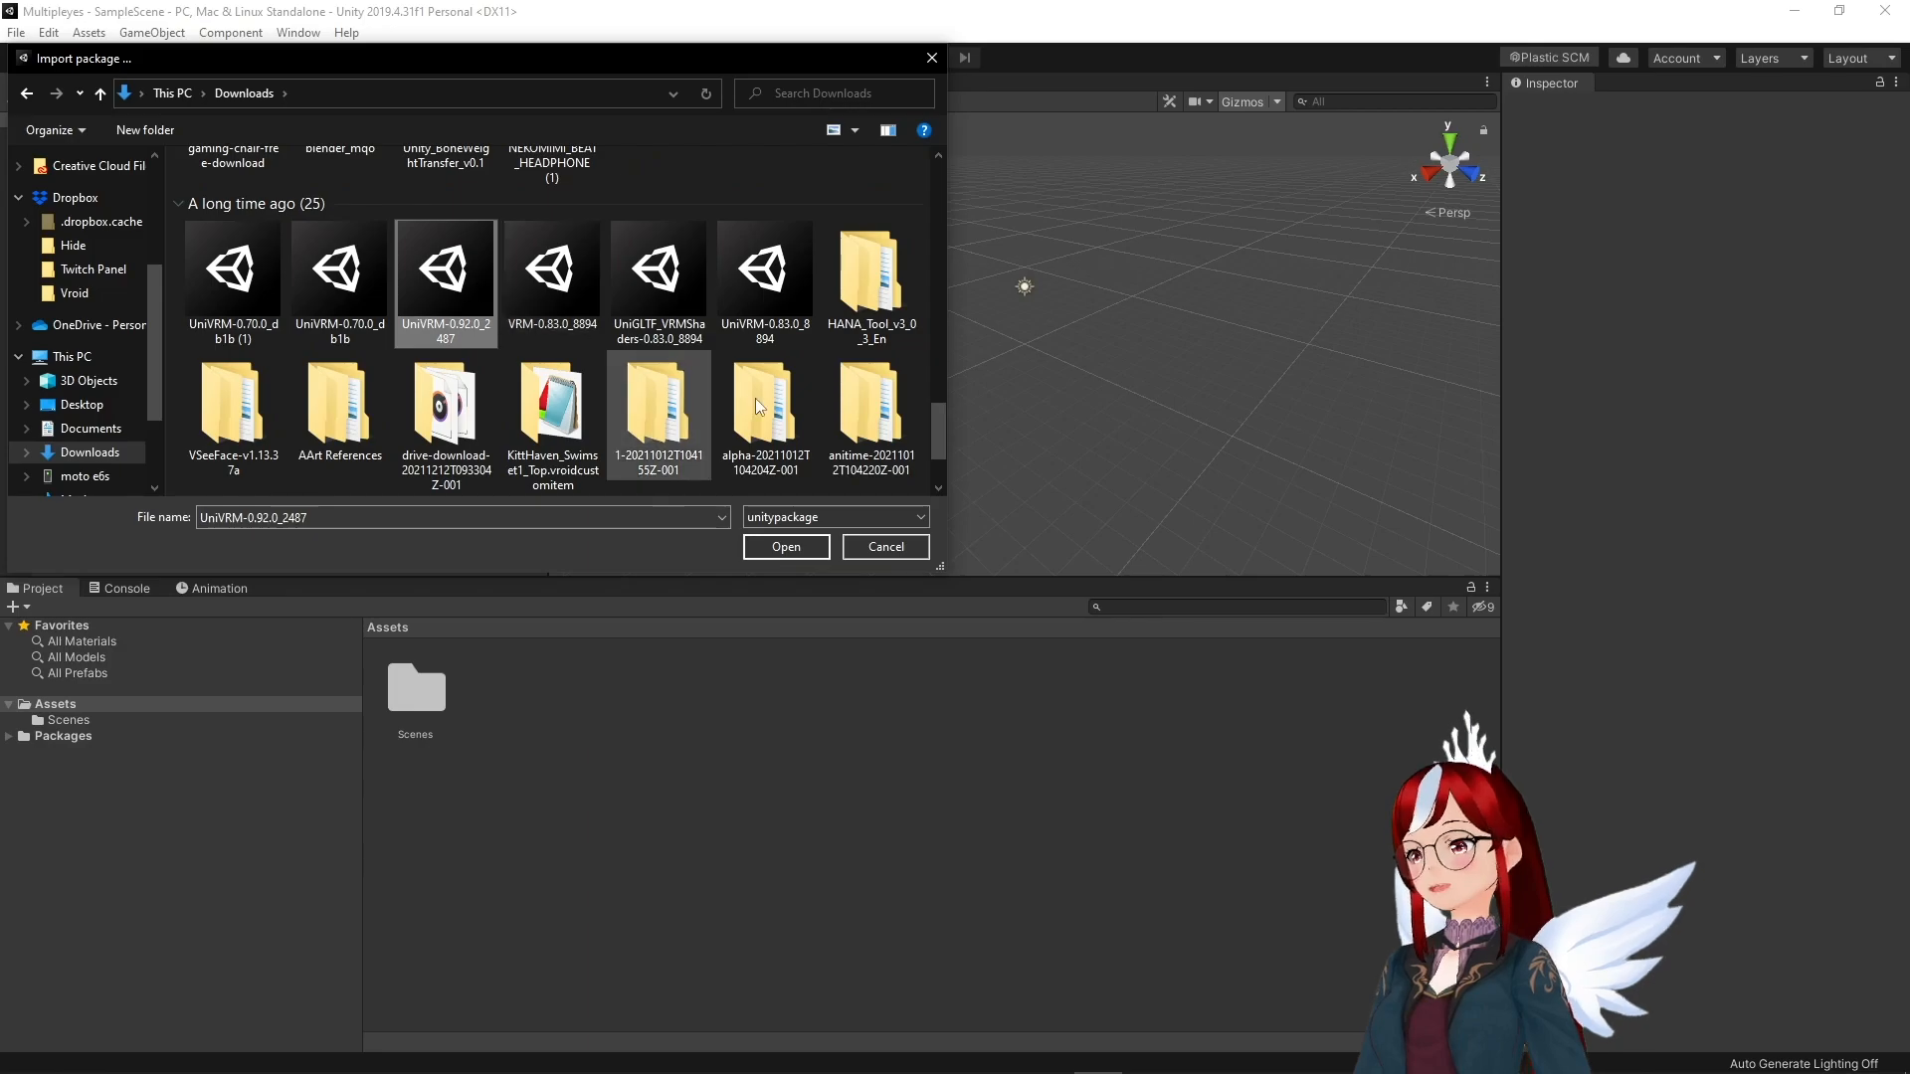
pyautogui.click(786, 546)
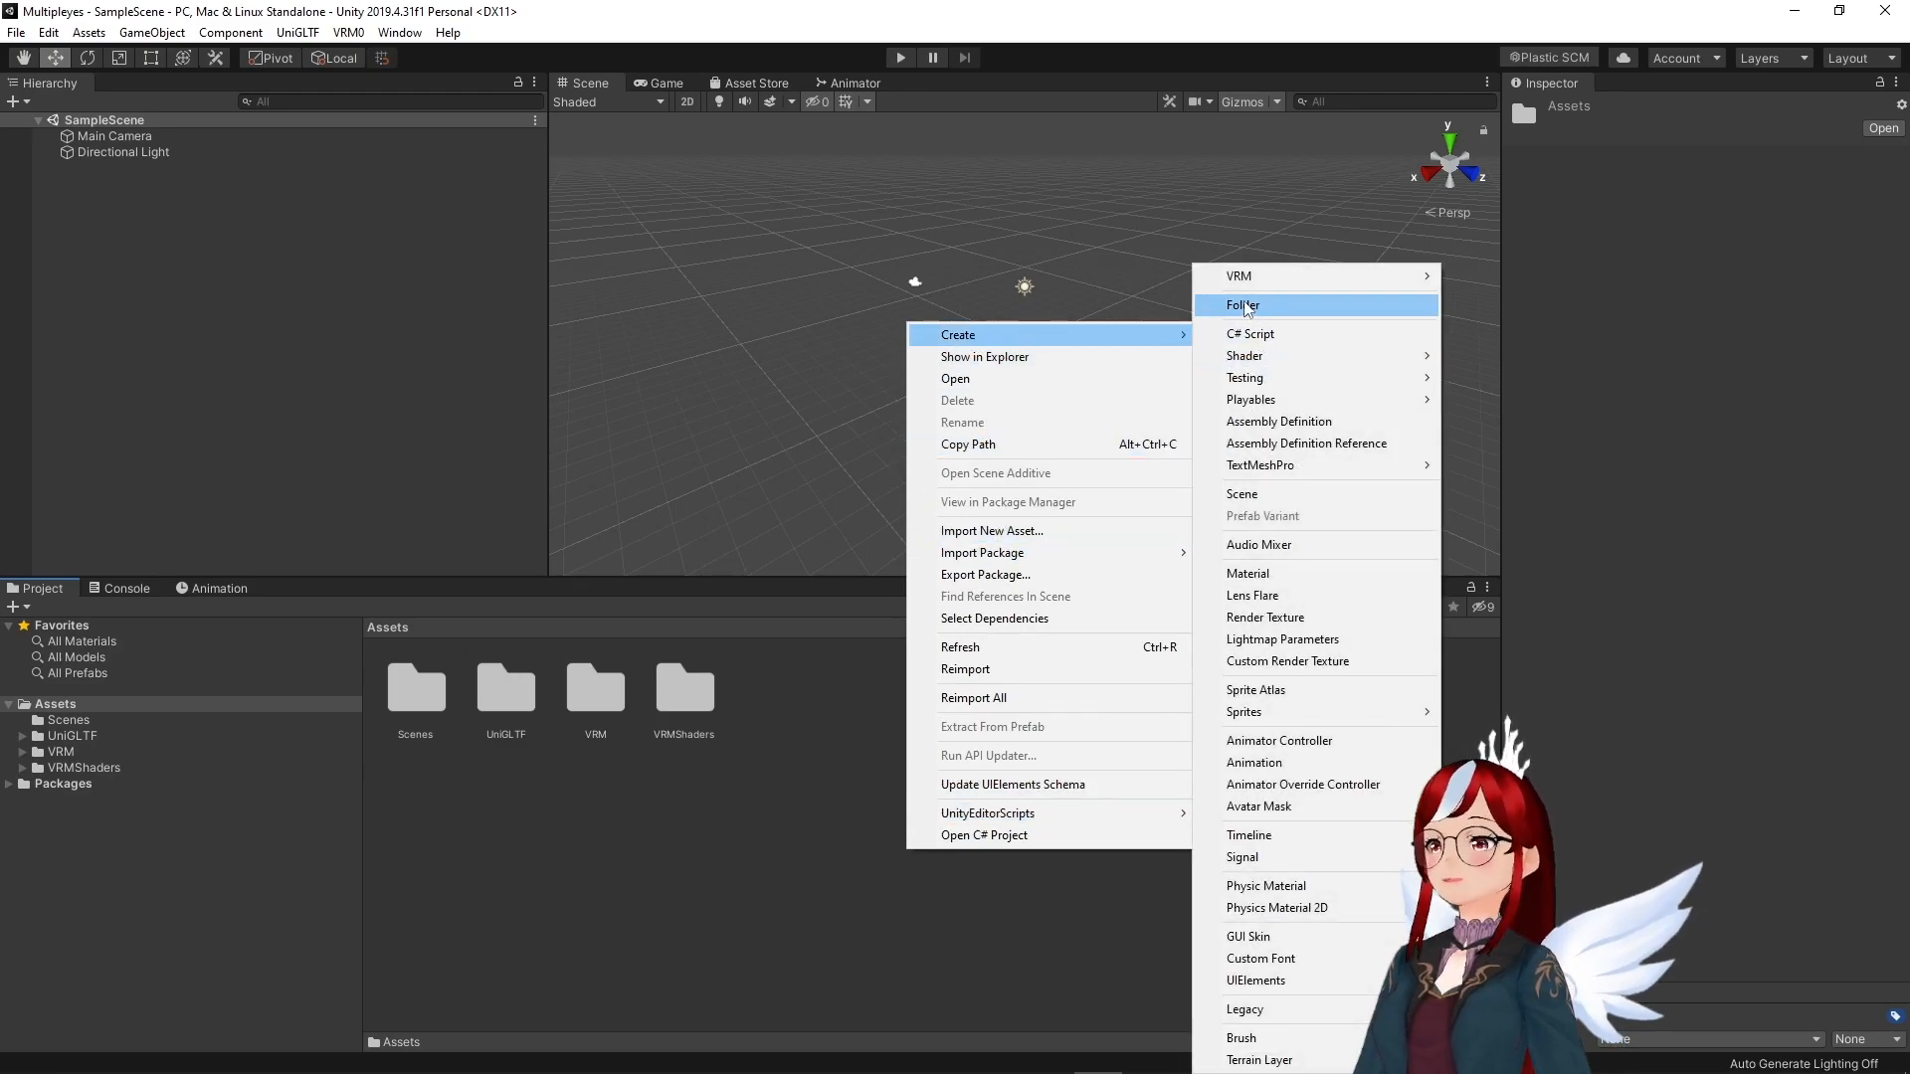
# Create a new Avatar_test folder under Assets.
pyautogui.click(1242, 304)
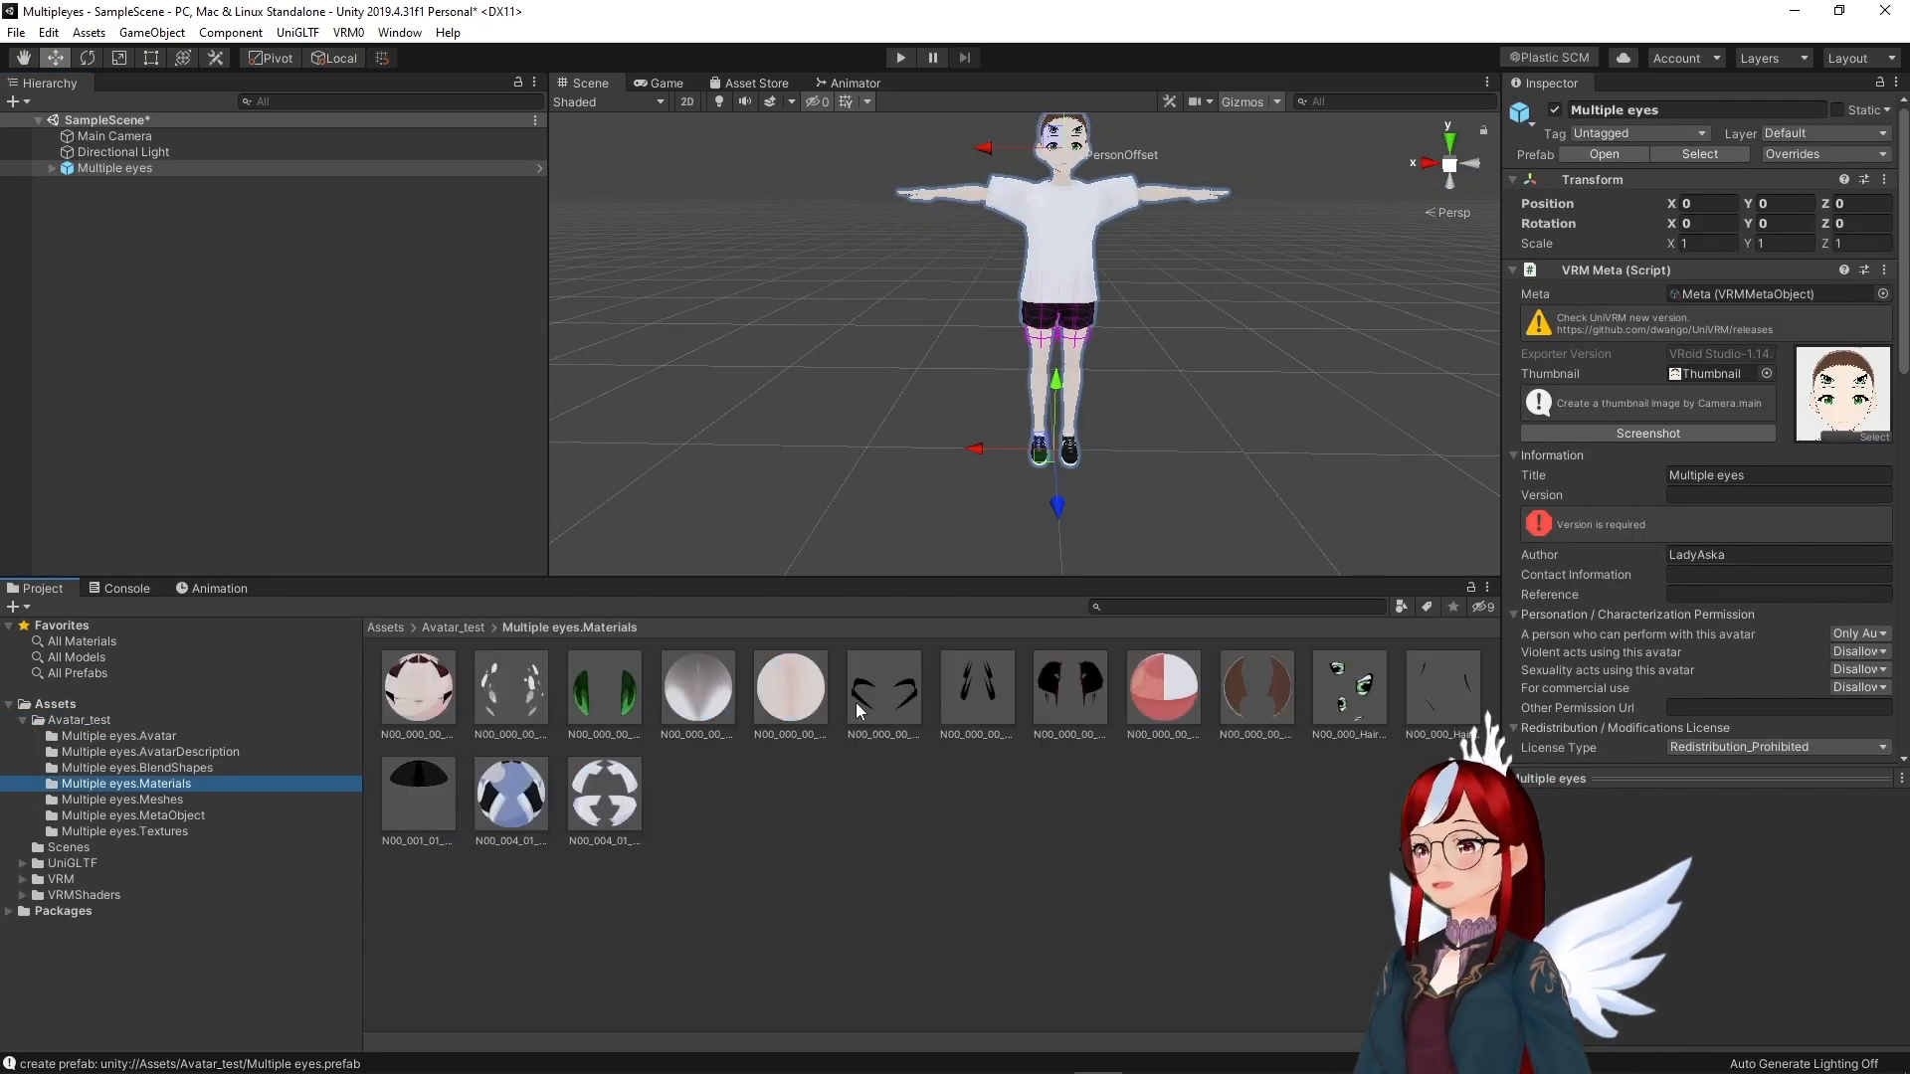
# Set both hair materials, including N00_000_Hair_00_HAIR_01, to Cutout rendering.
pyautogui.click(1443, 688)
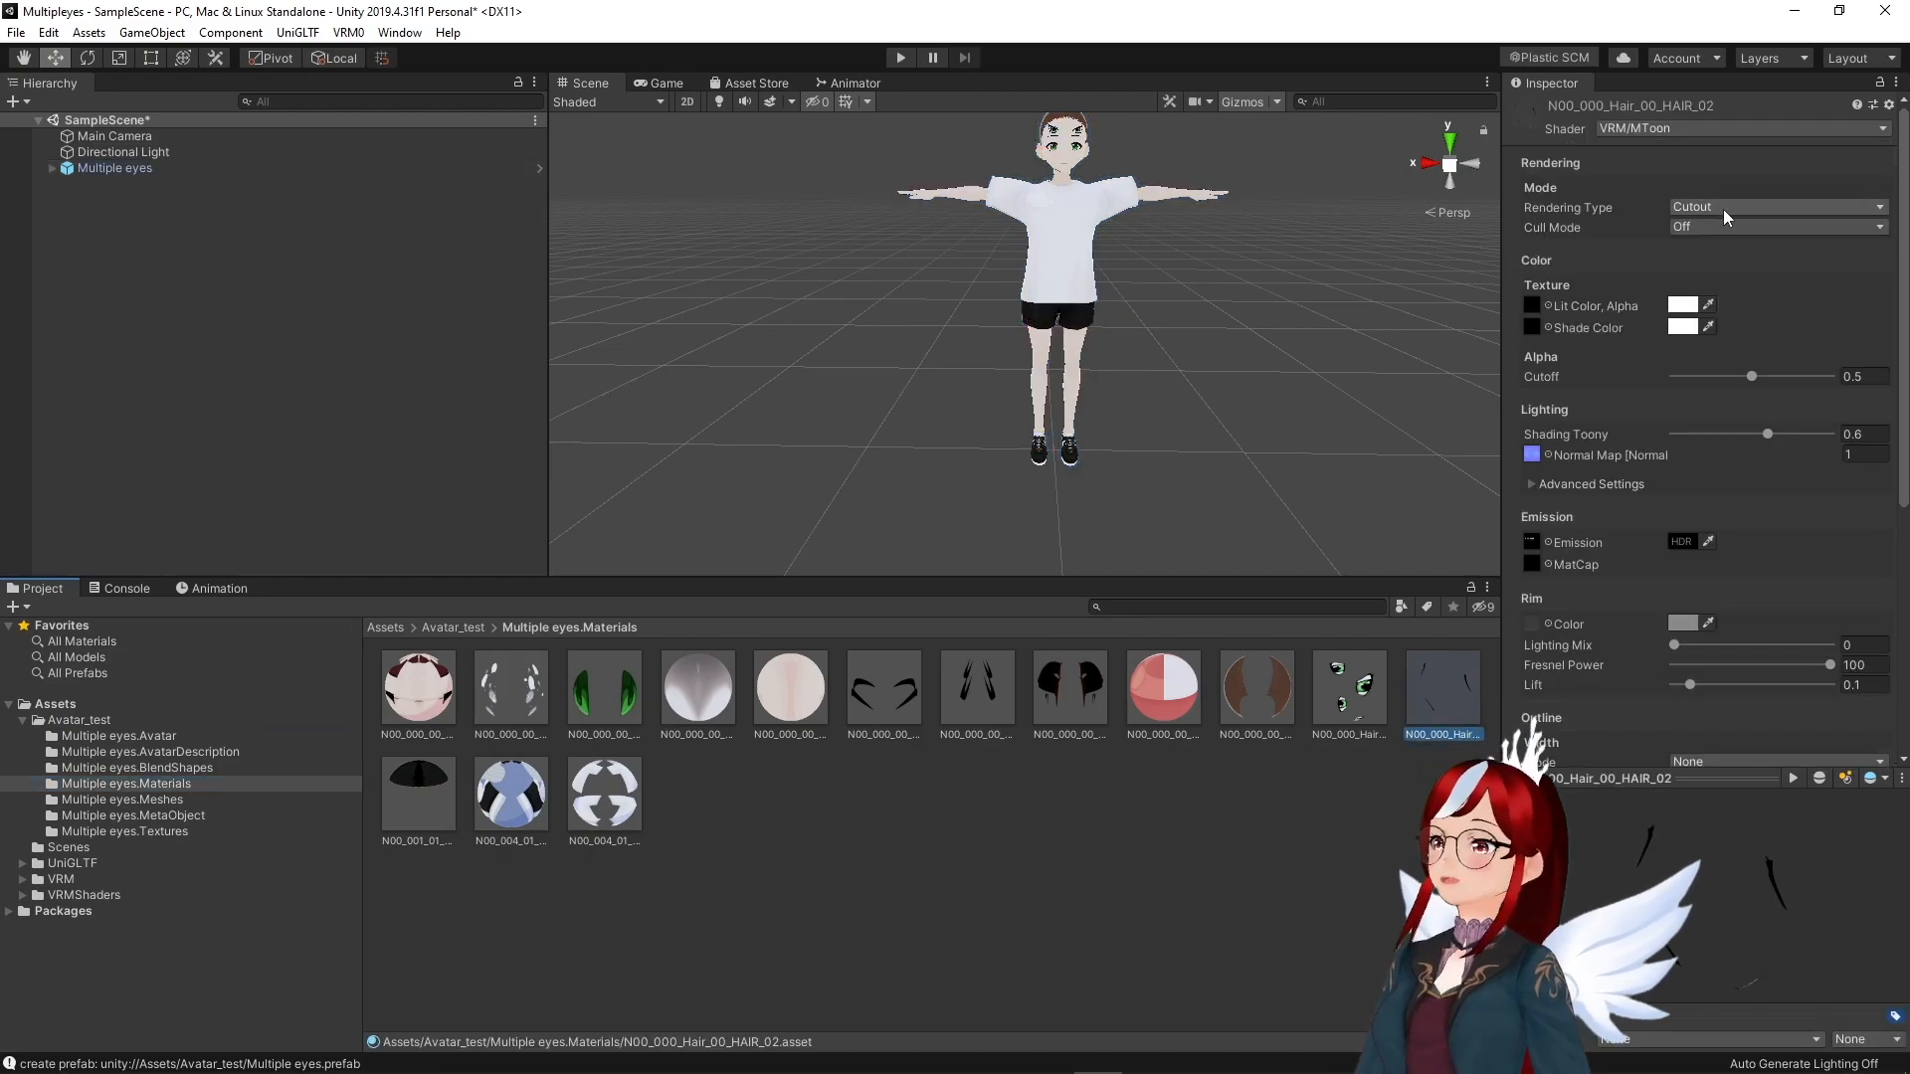
pyautogui.click(1774, 207)
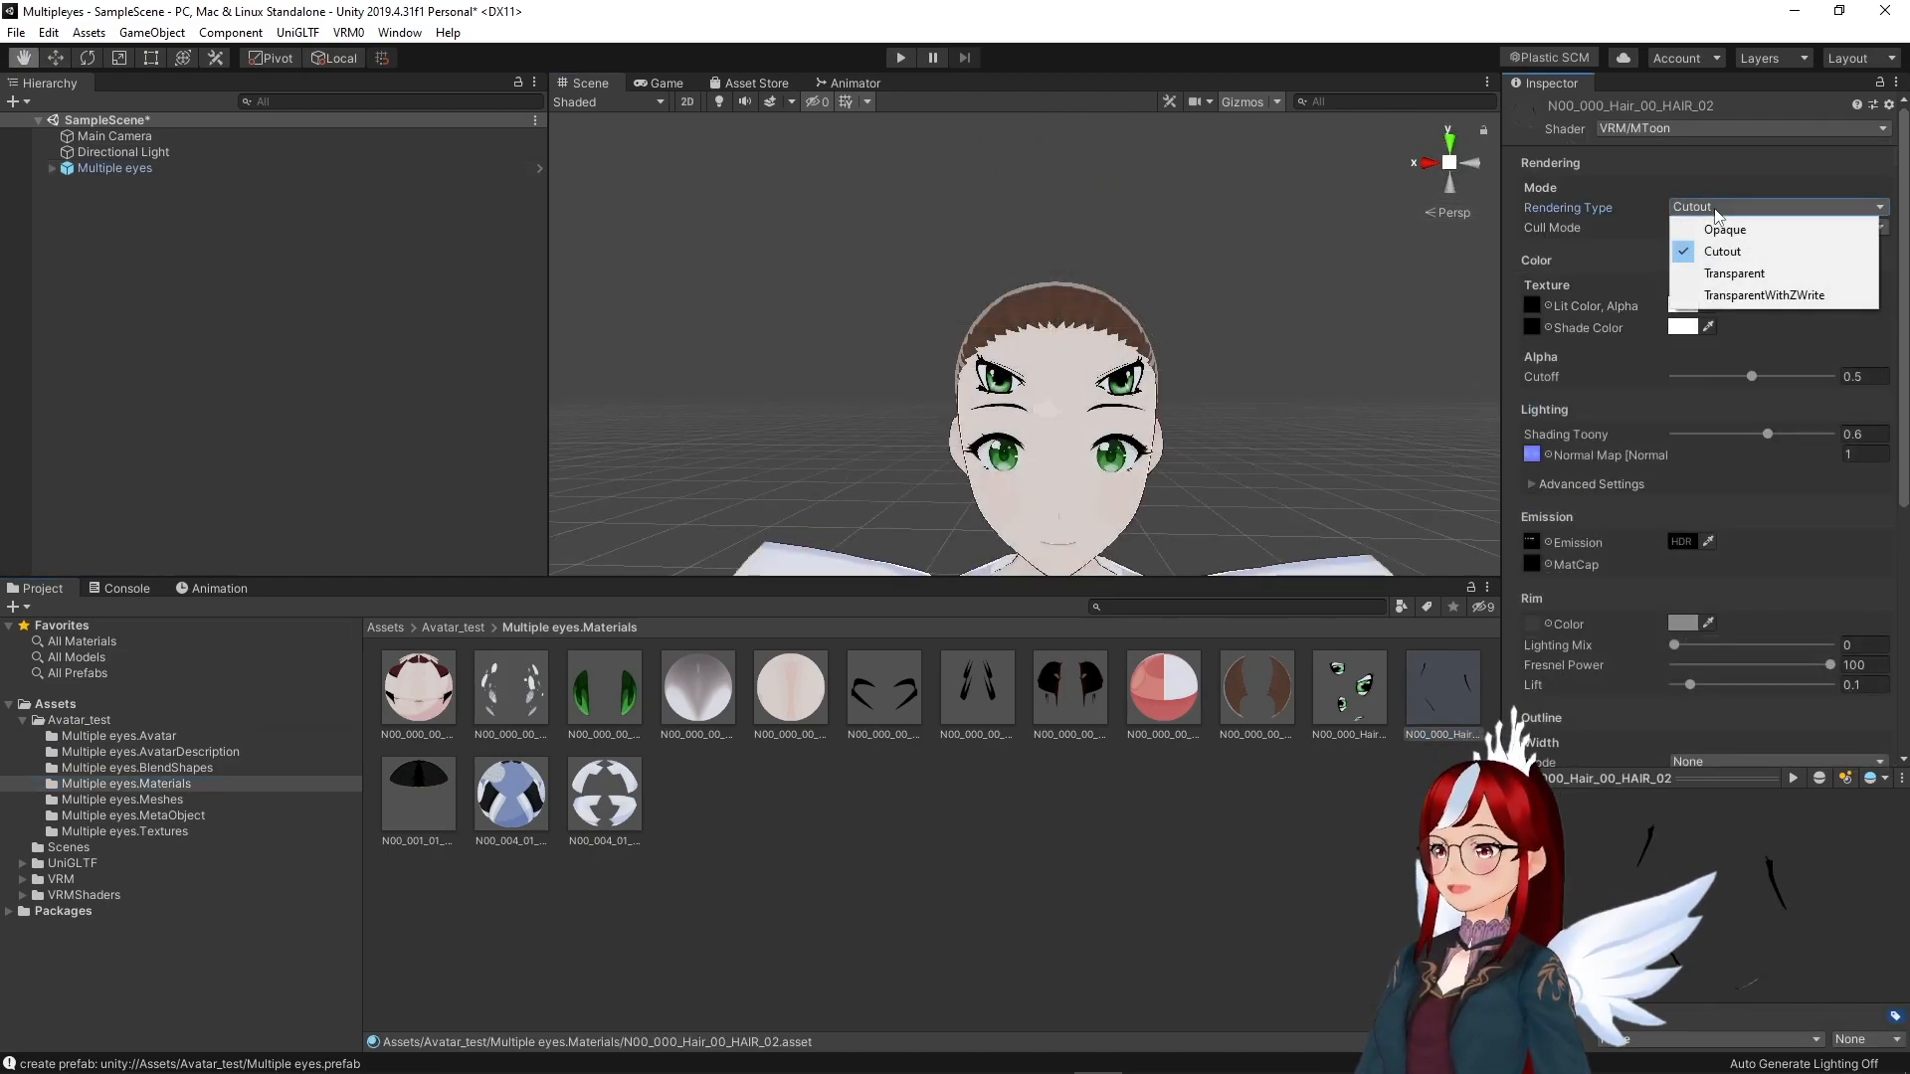
pyautogui.click(1732, 272)
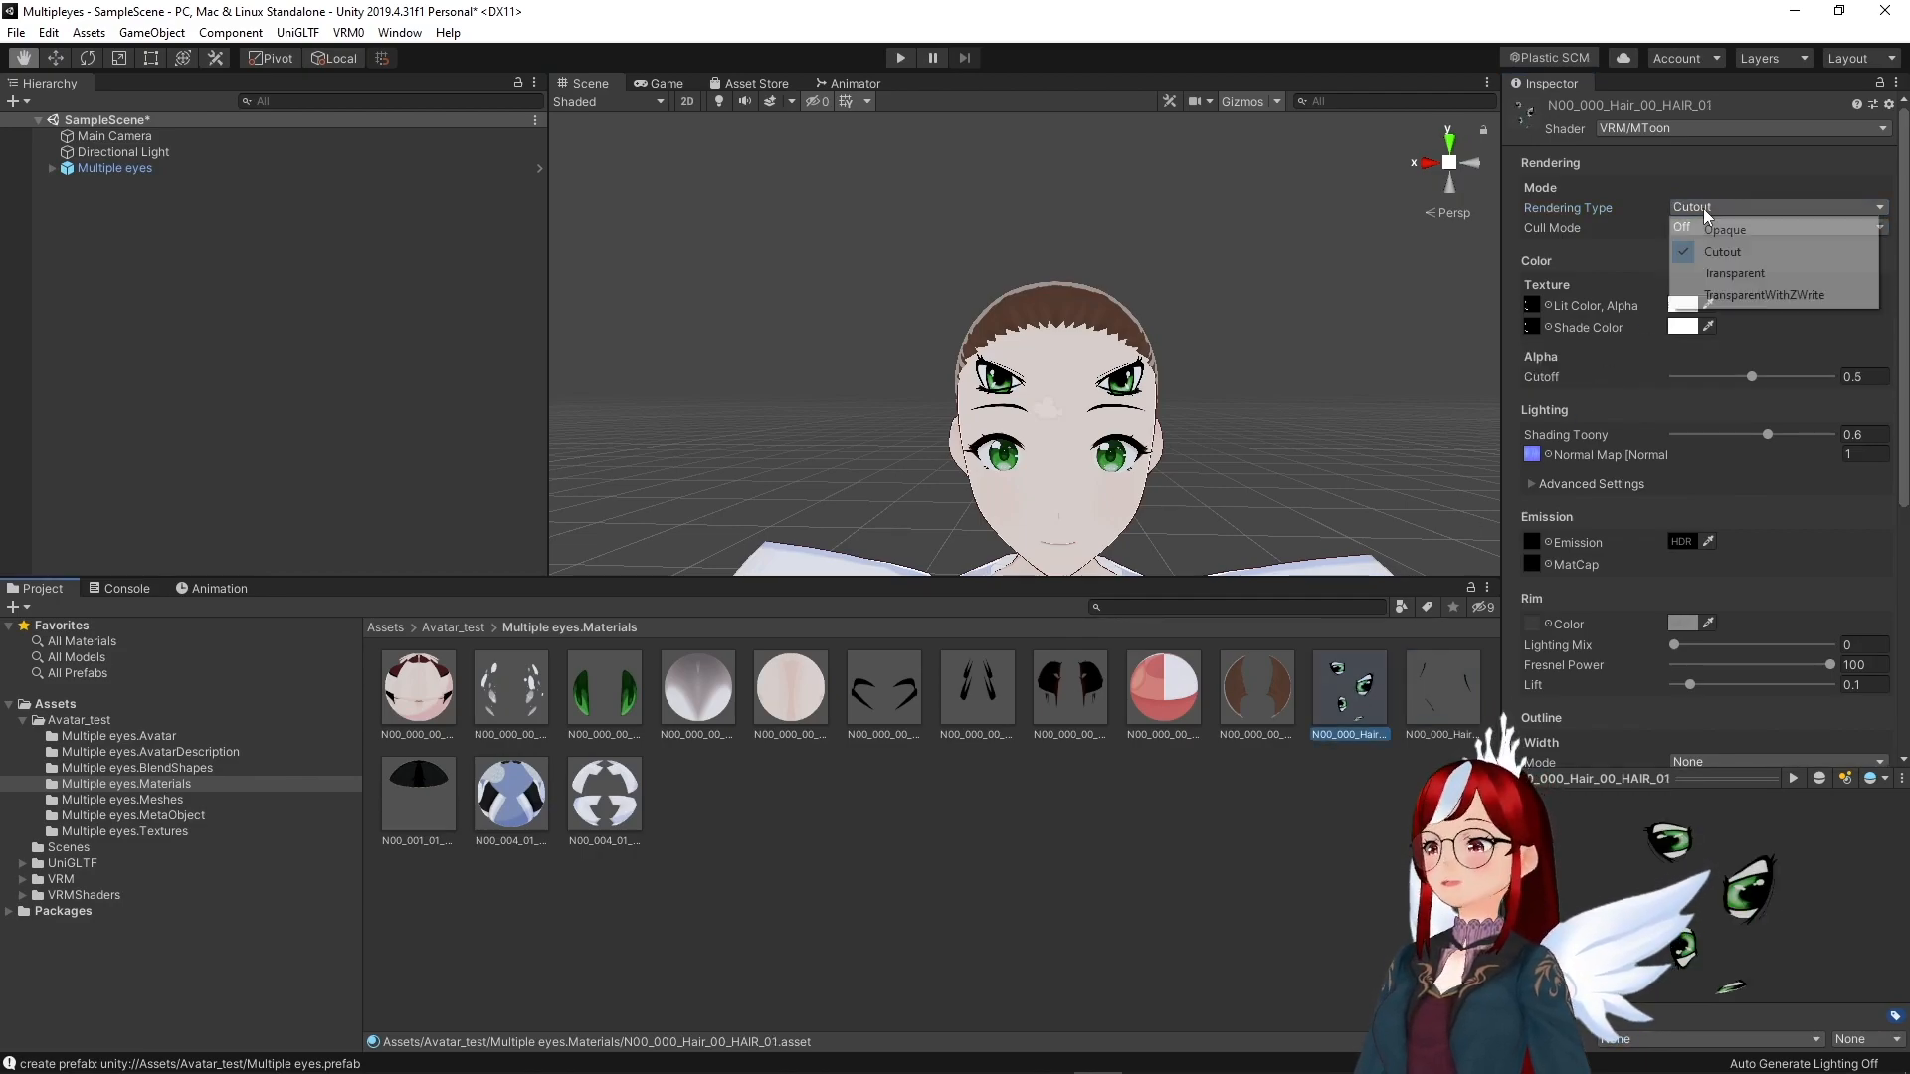
pyautogui.click(1732, 272)
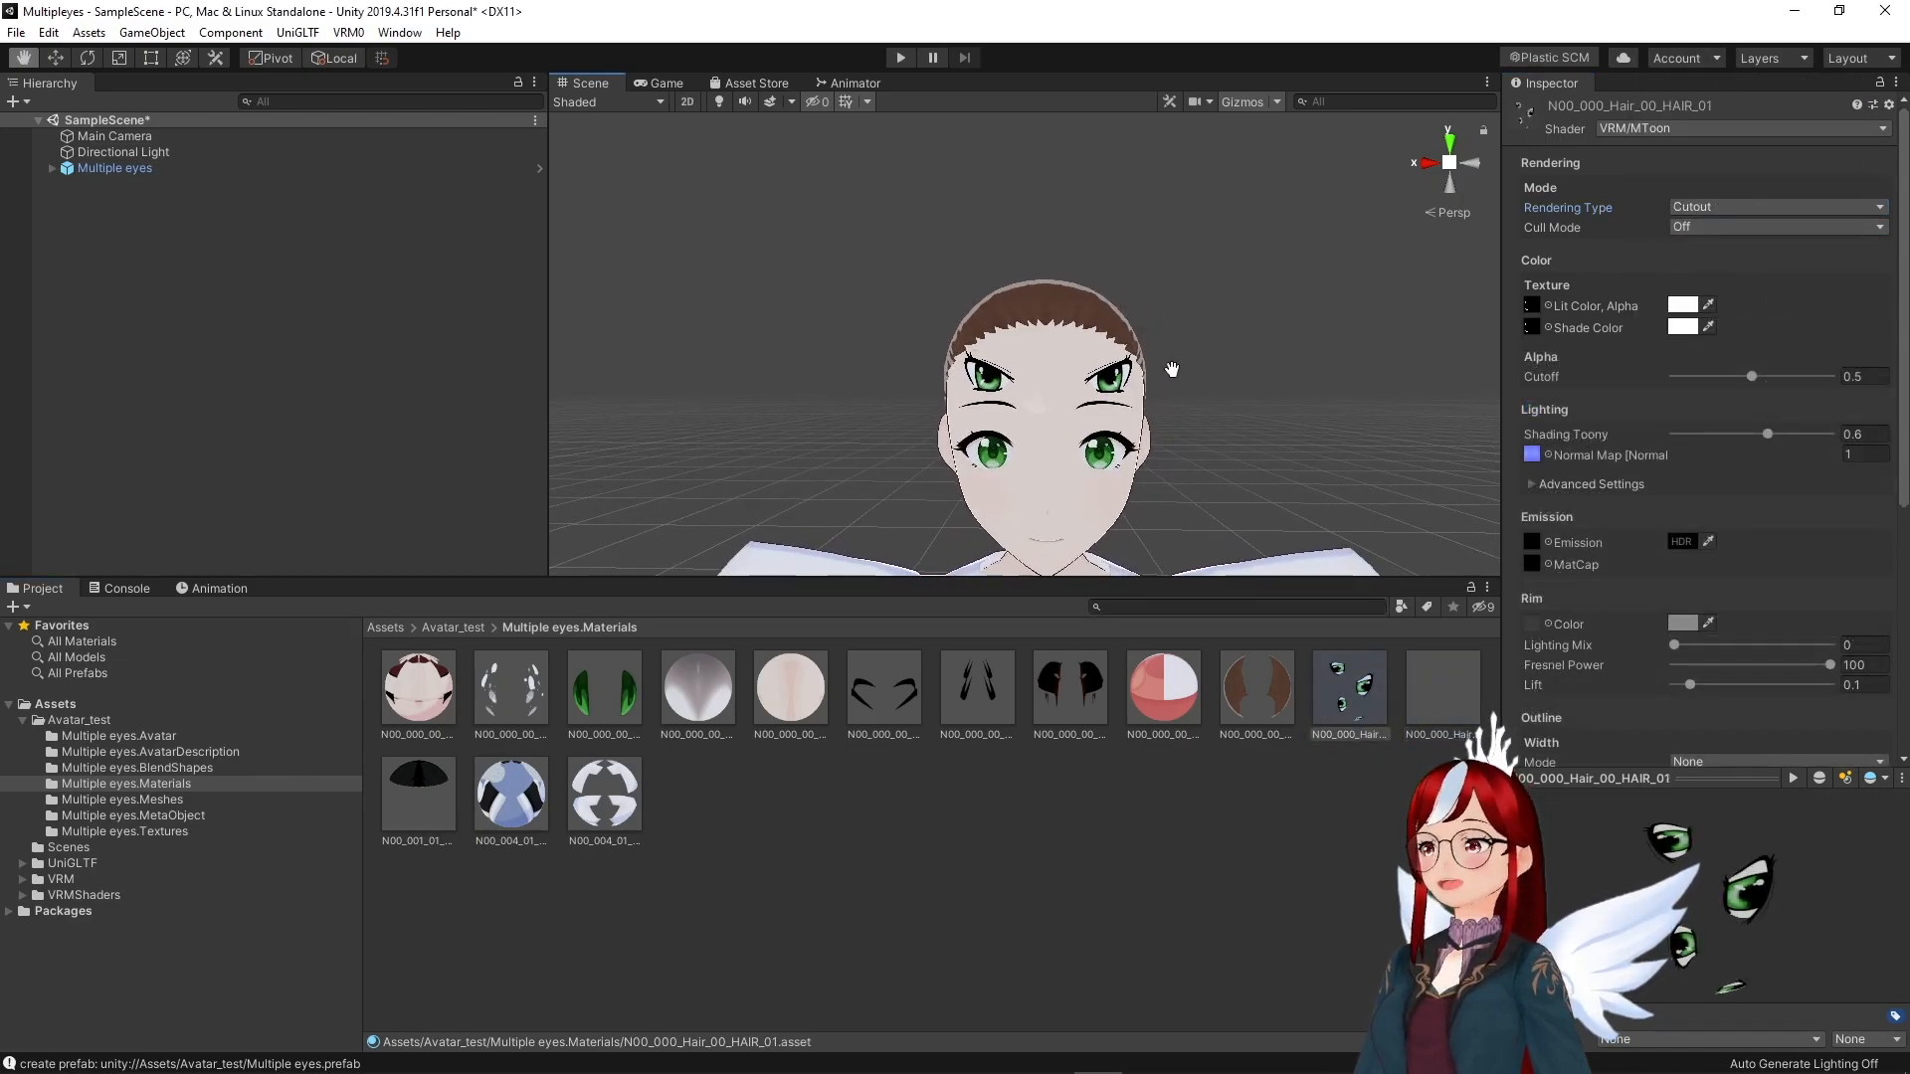
pyautogui.click(141, 767)
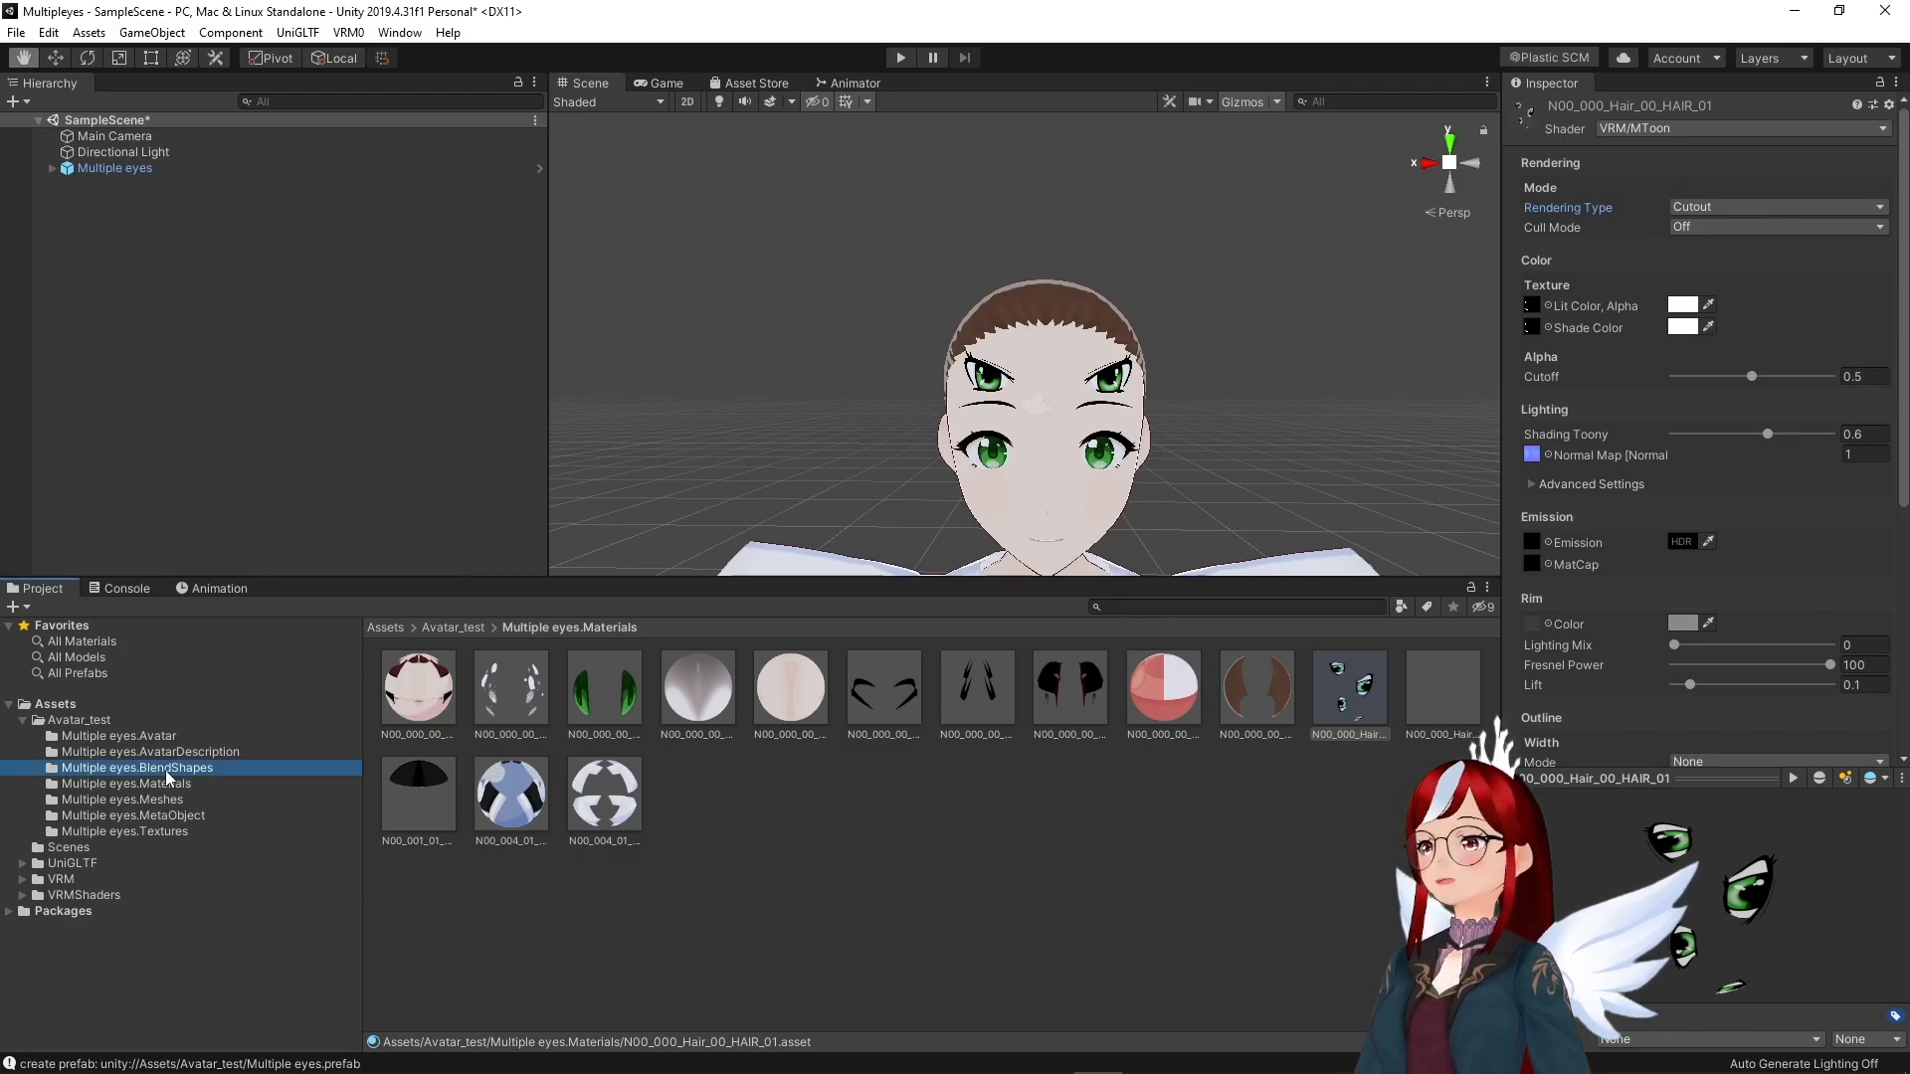
# Preview the Blink_R, LookDown and Neutral blend shape clips, then select the Blink clip.
pyautogui.click(136, 767)
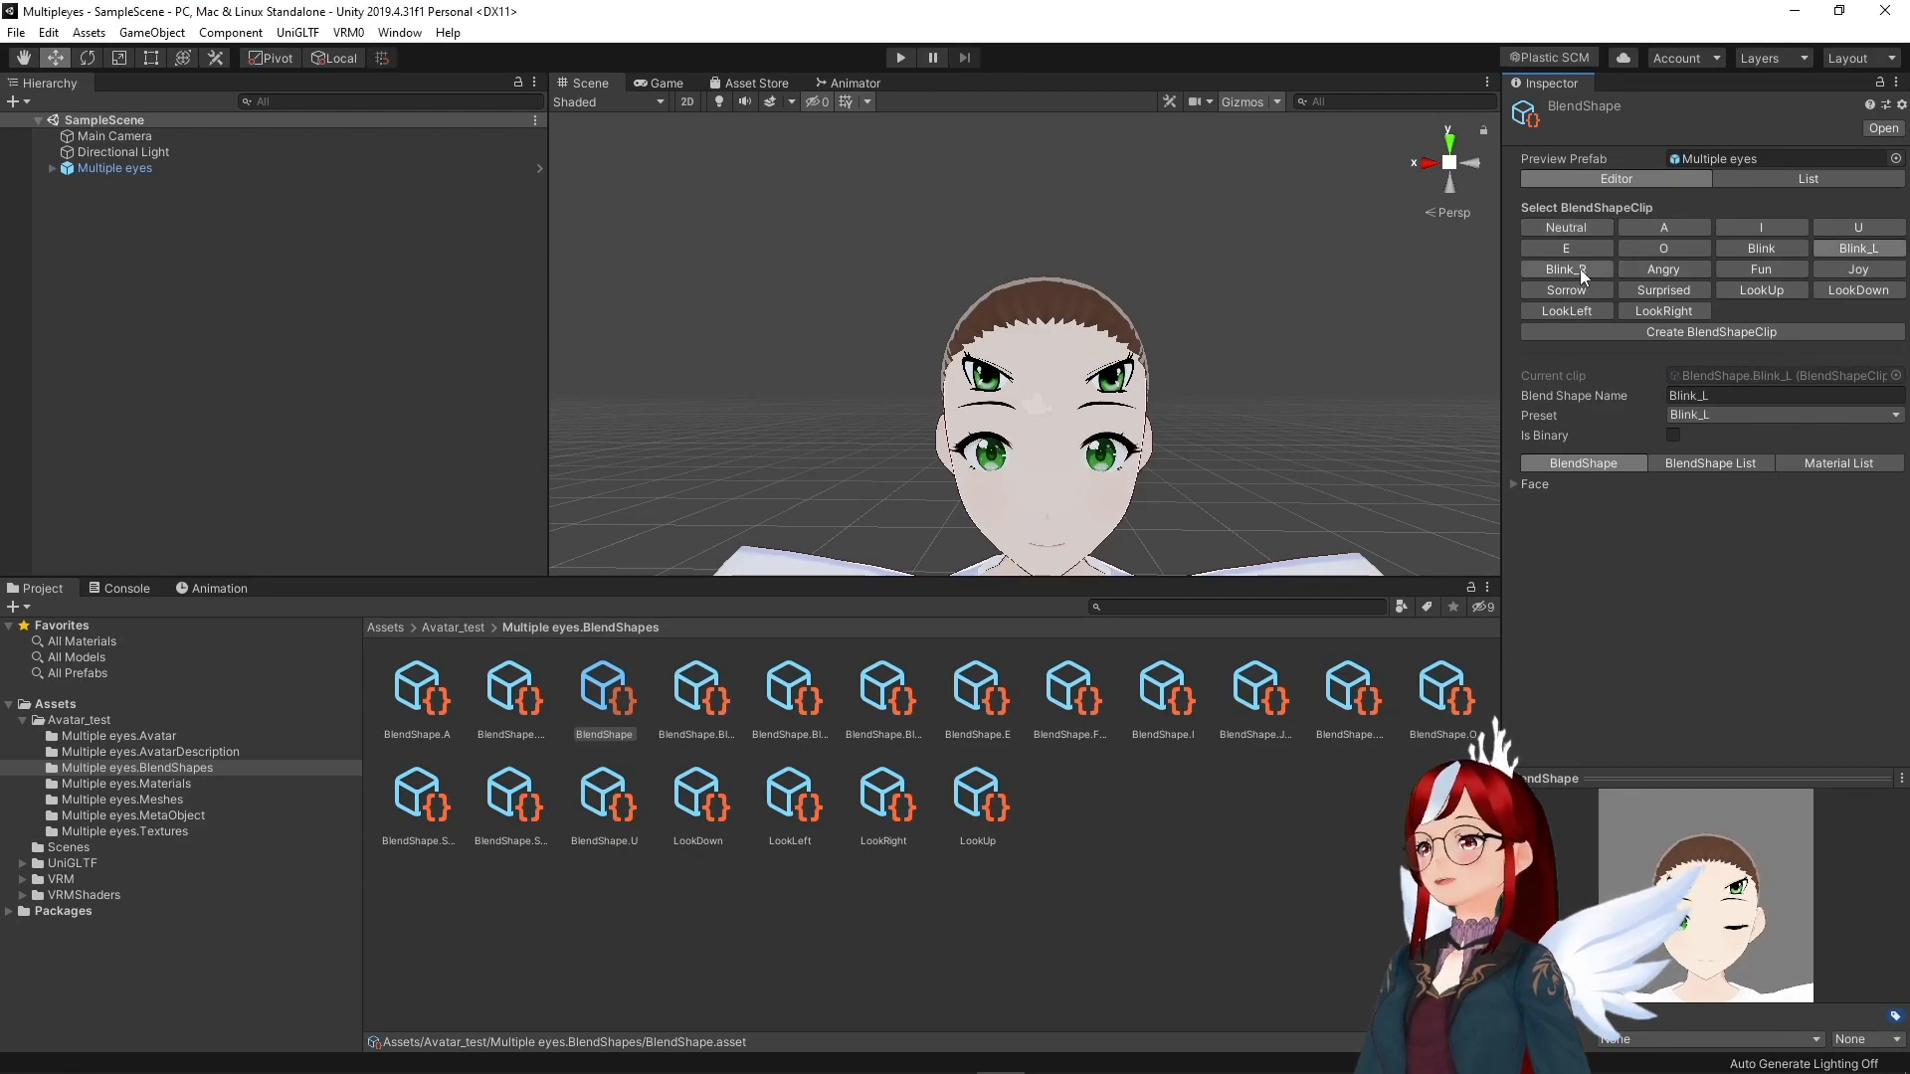
pyautogui.click(1857, 248)
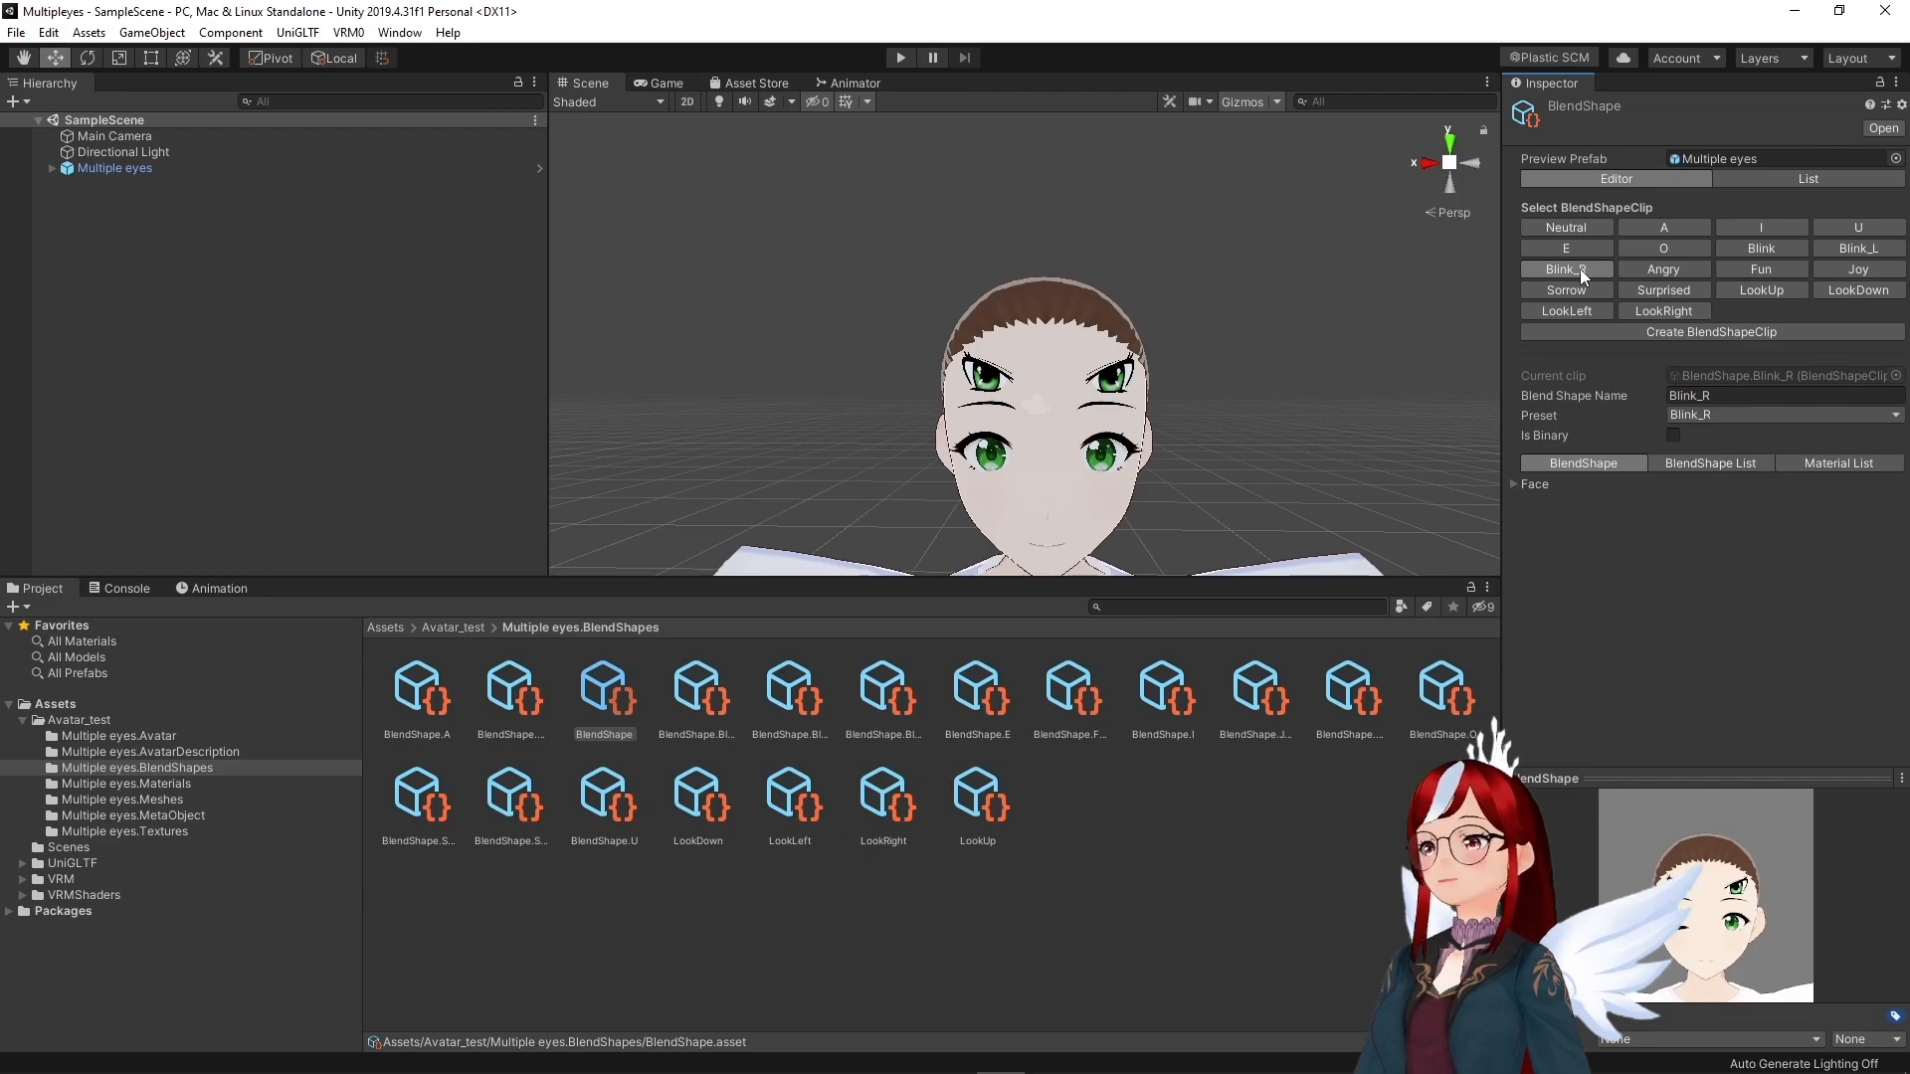
pyautogui.click(1759, 289)
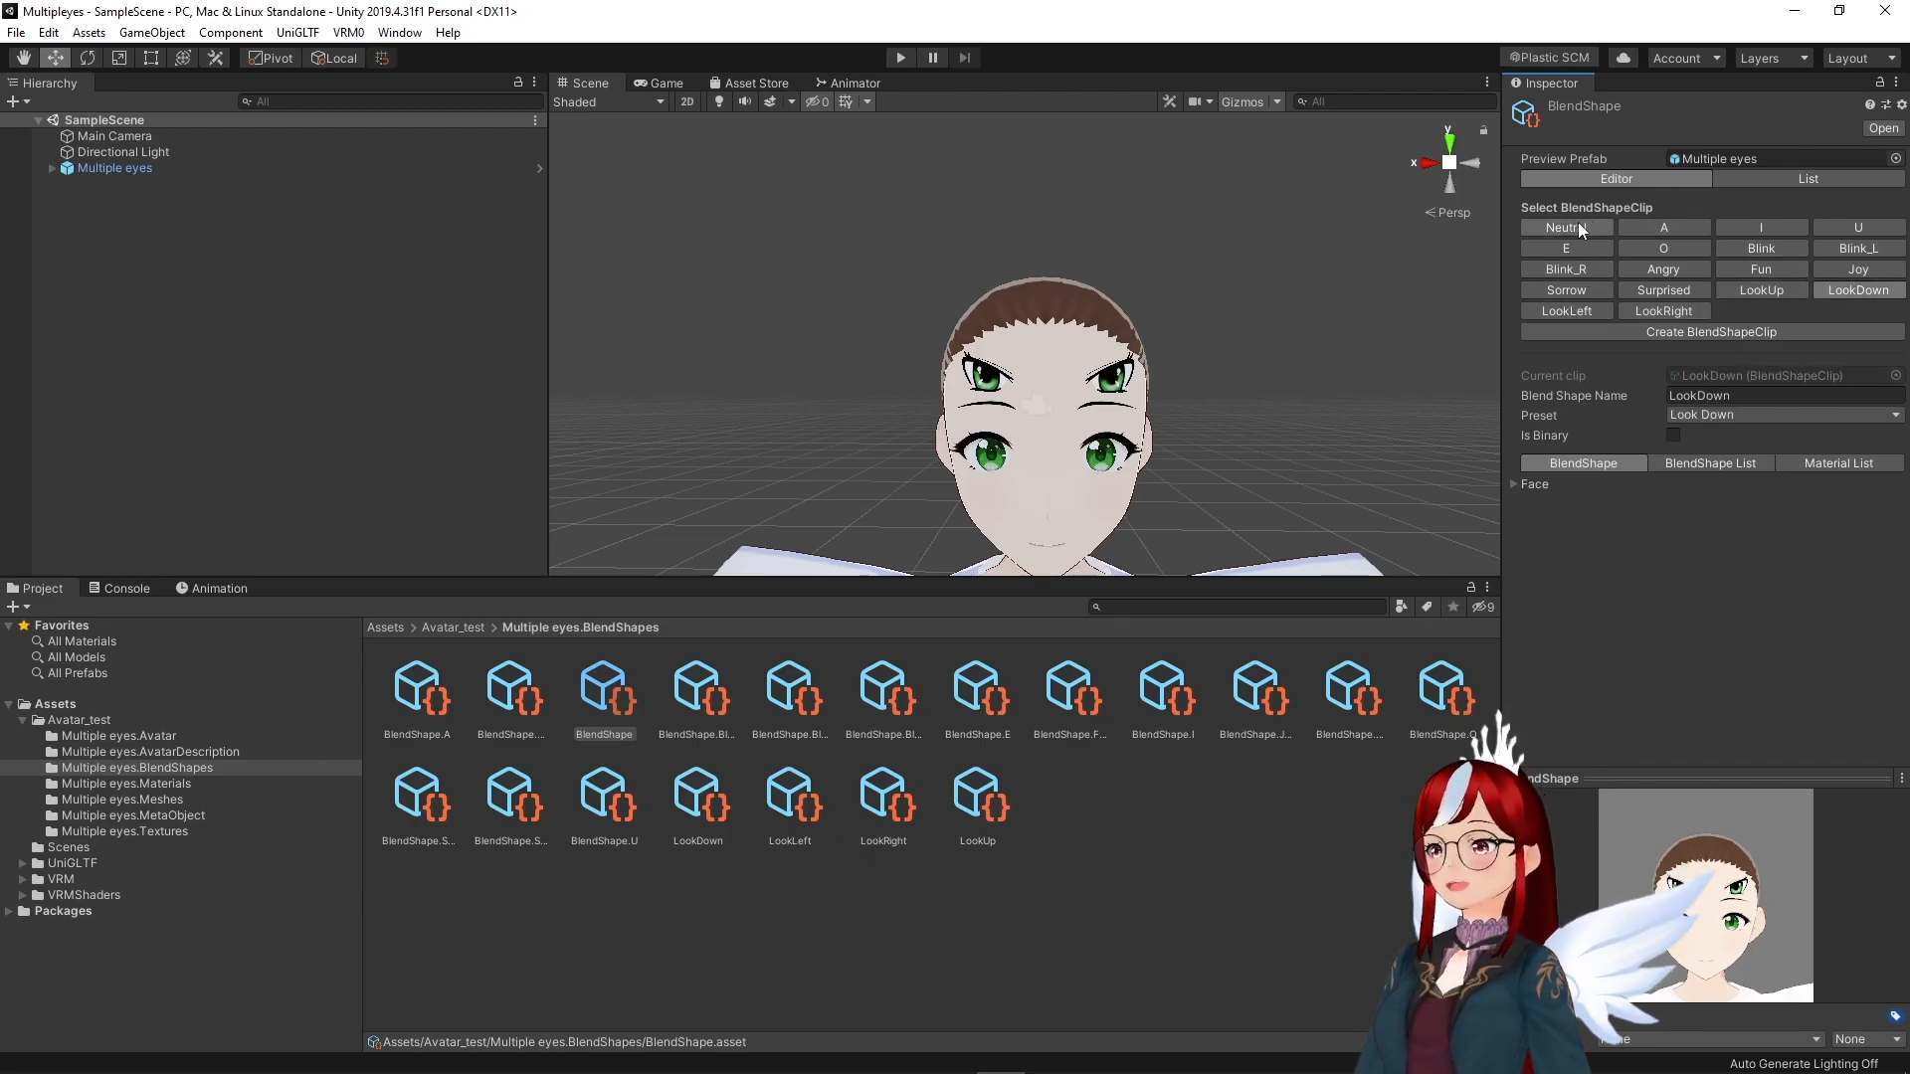
pyautogui.click(1564, 228)
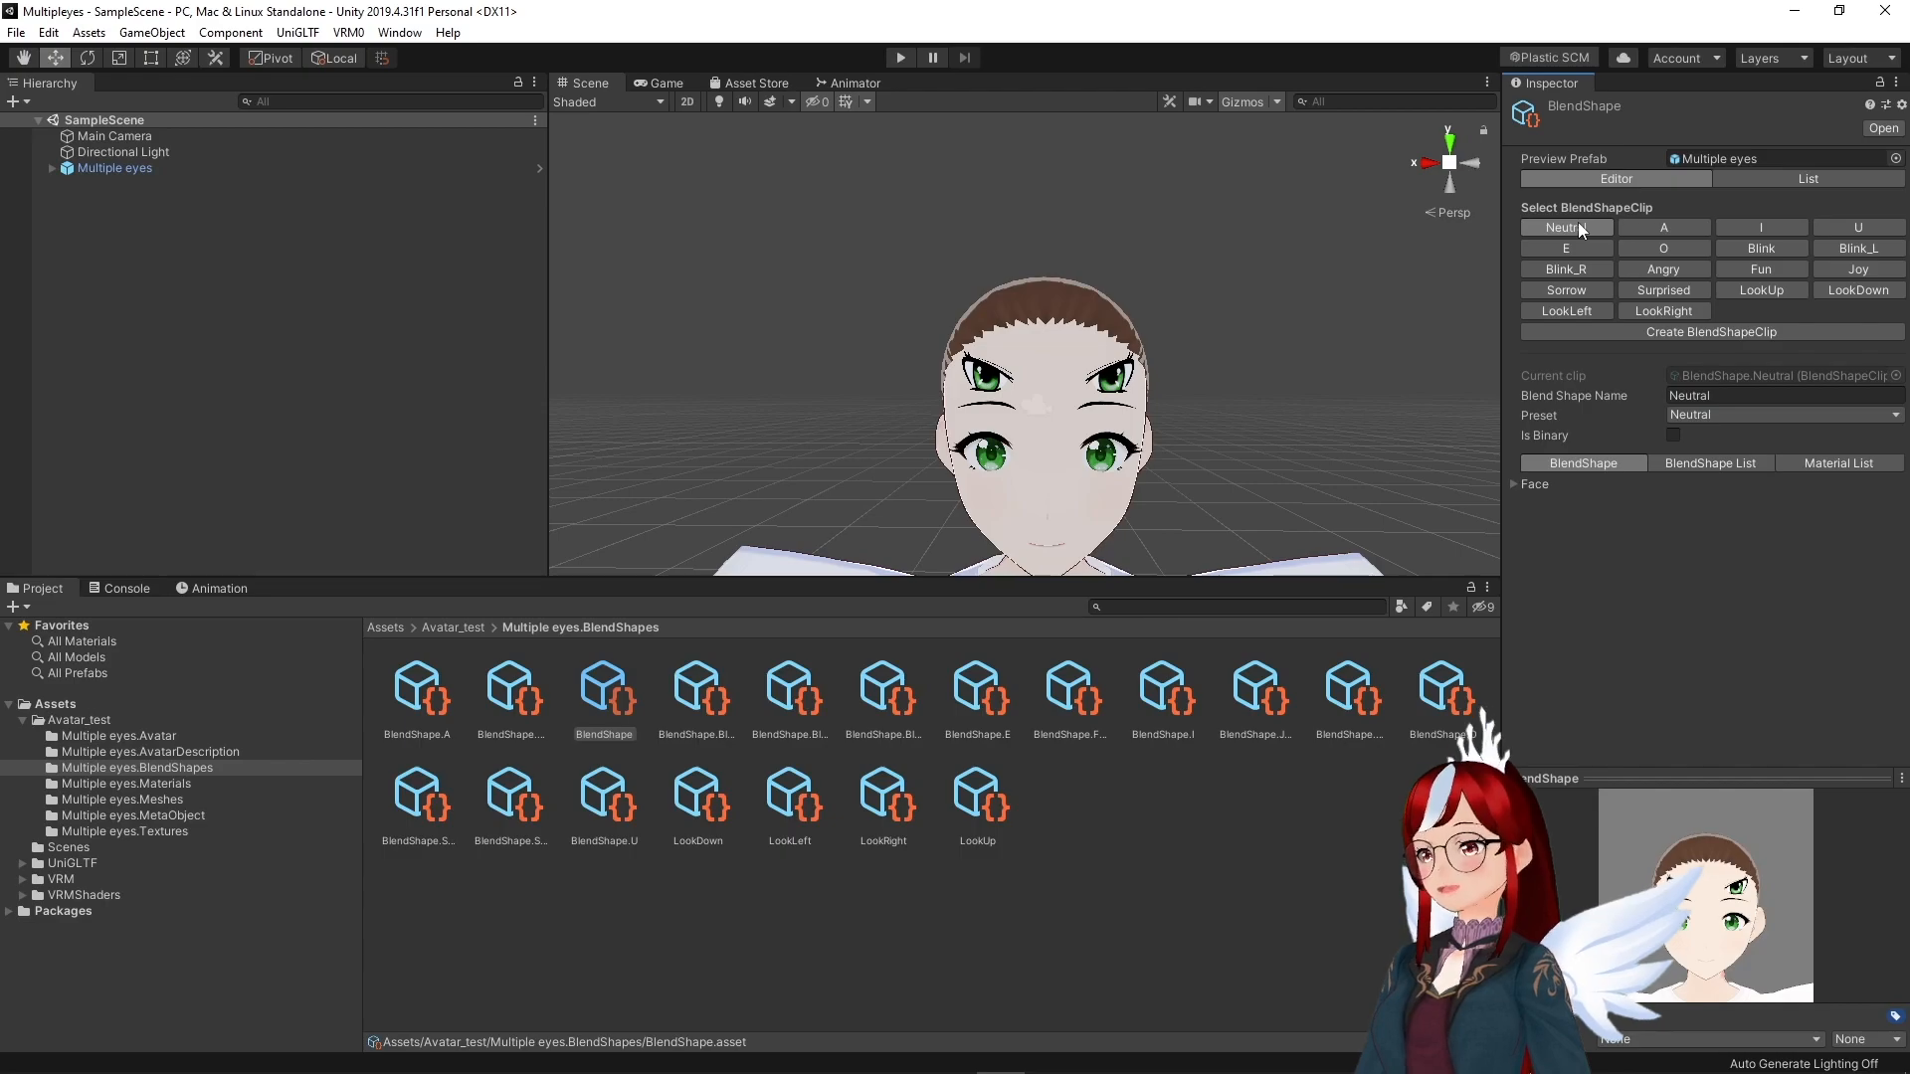
pyautogui.click(1759, 249)
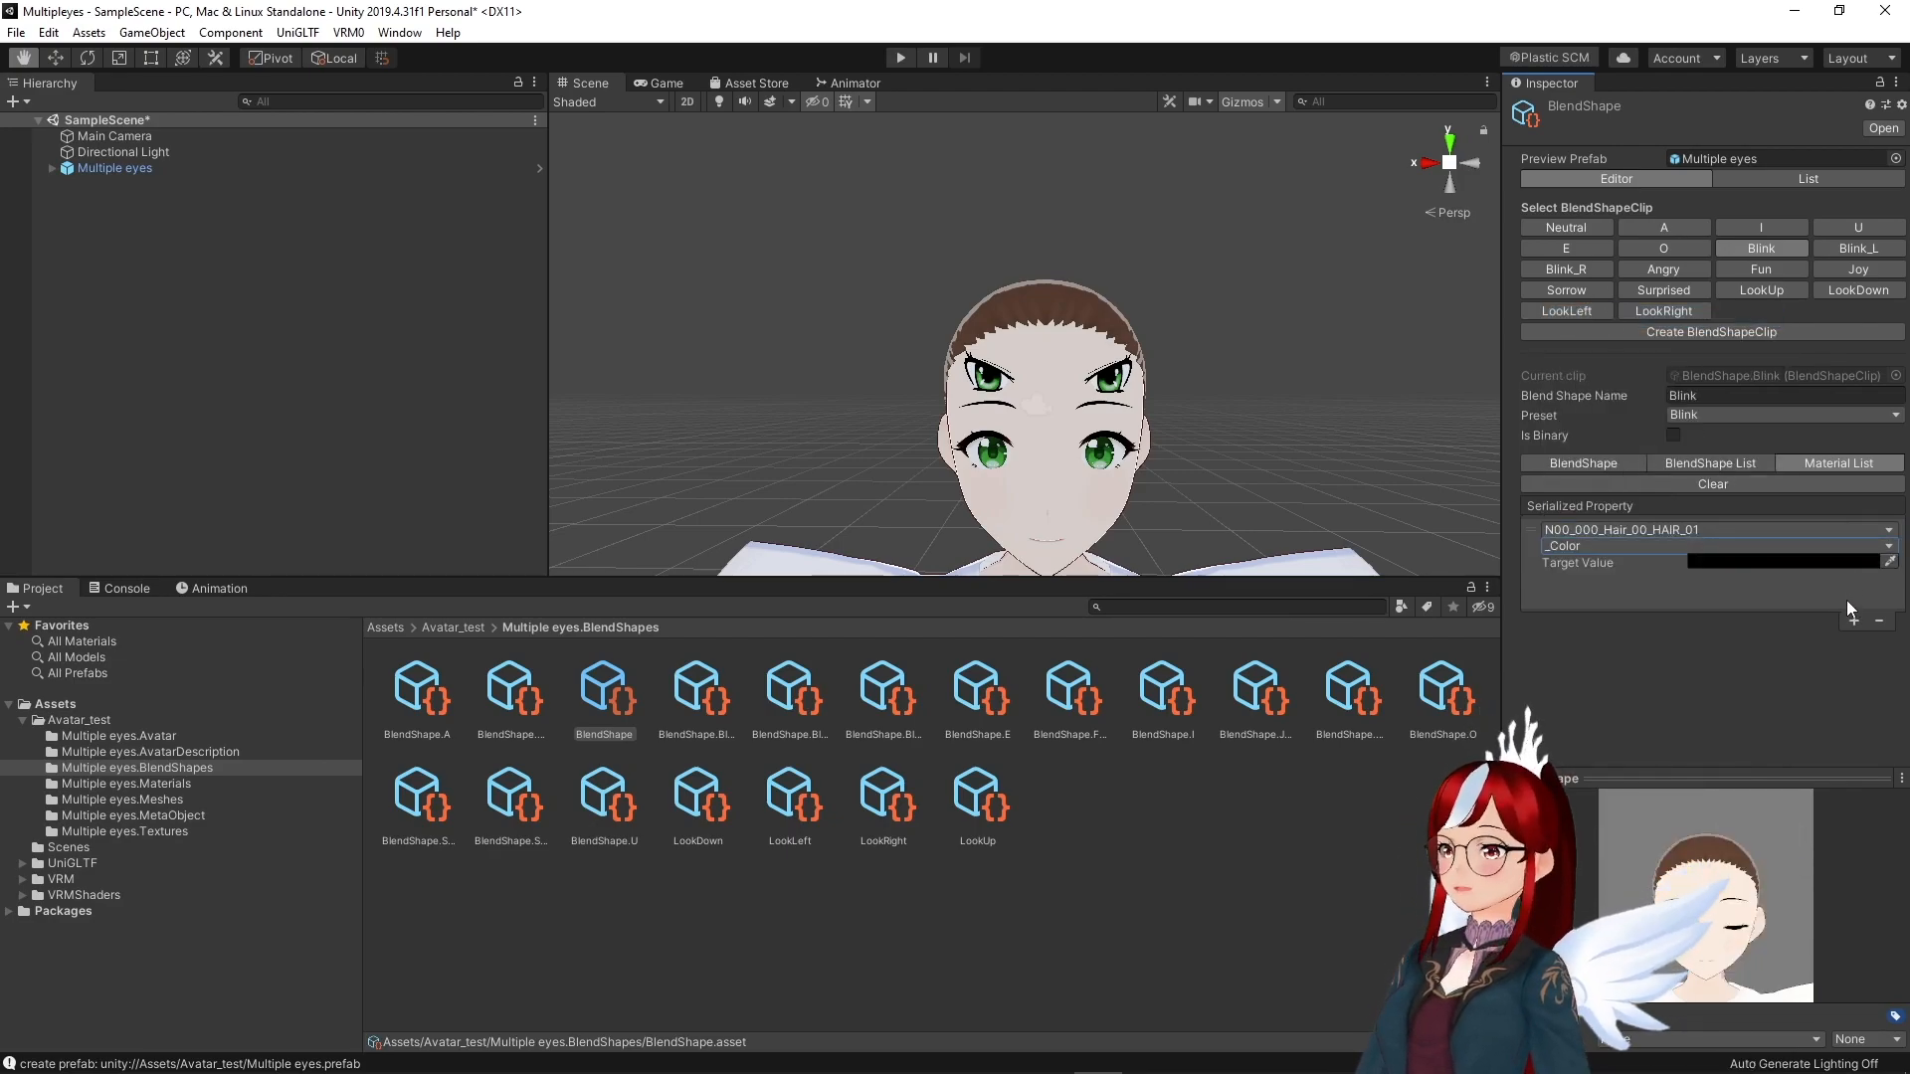
# Add a N00_000_Hair_00_HAIR_01 _Color entry with black target to the Blink clip.
pyautogui.click(1705, 528)
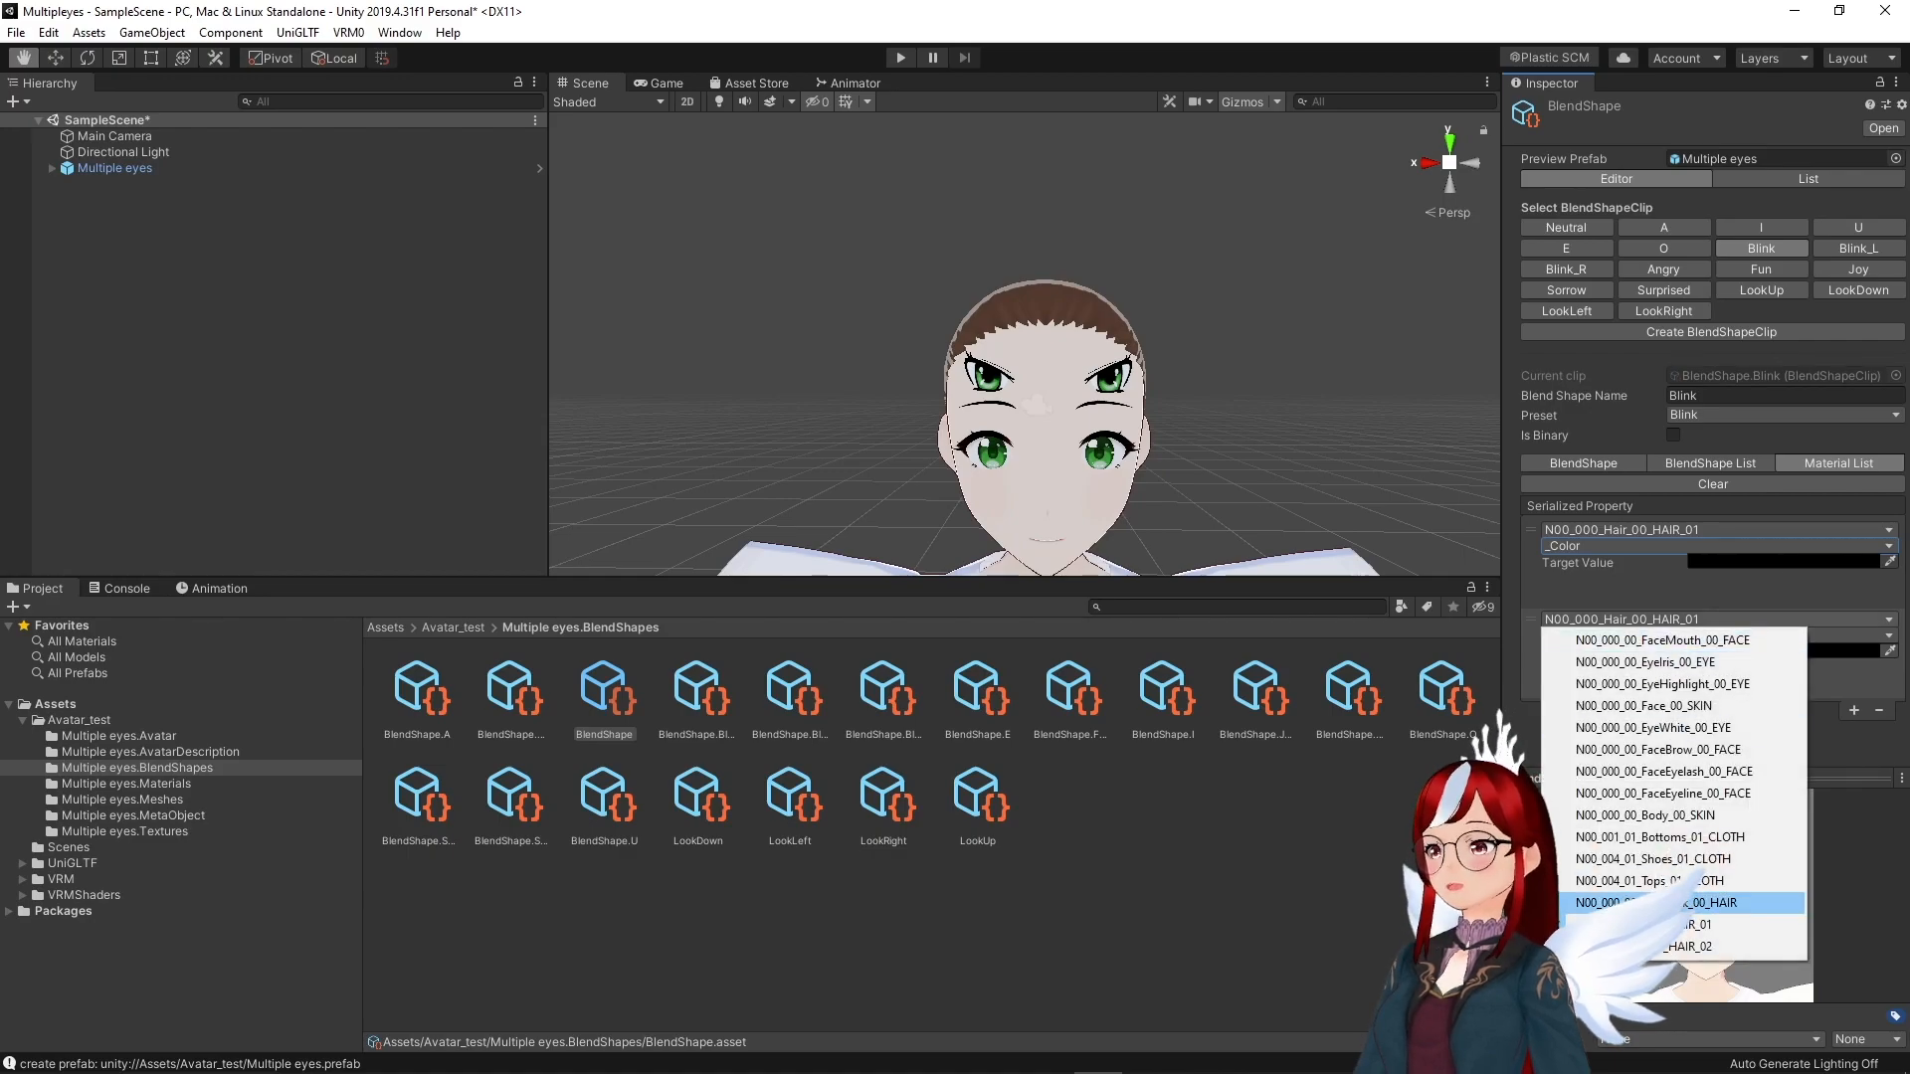
pyautogui.click(1689, 946)
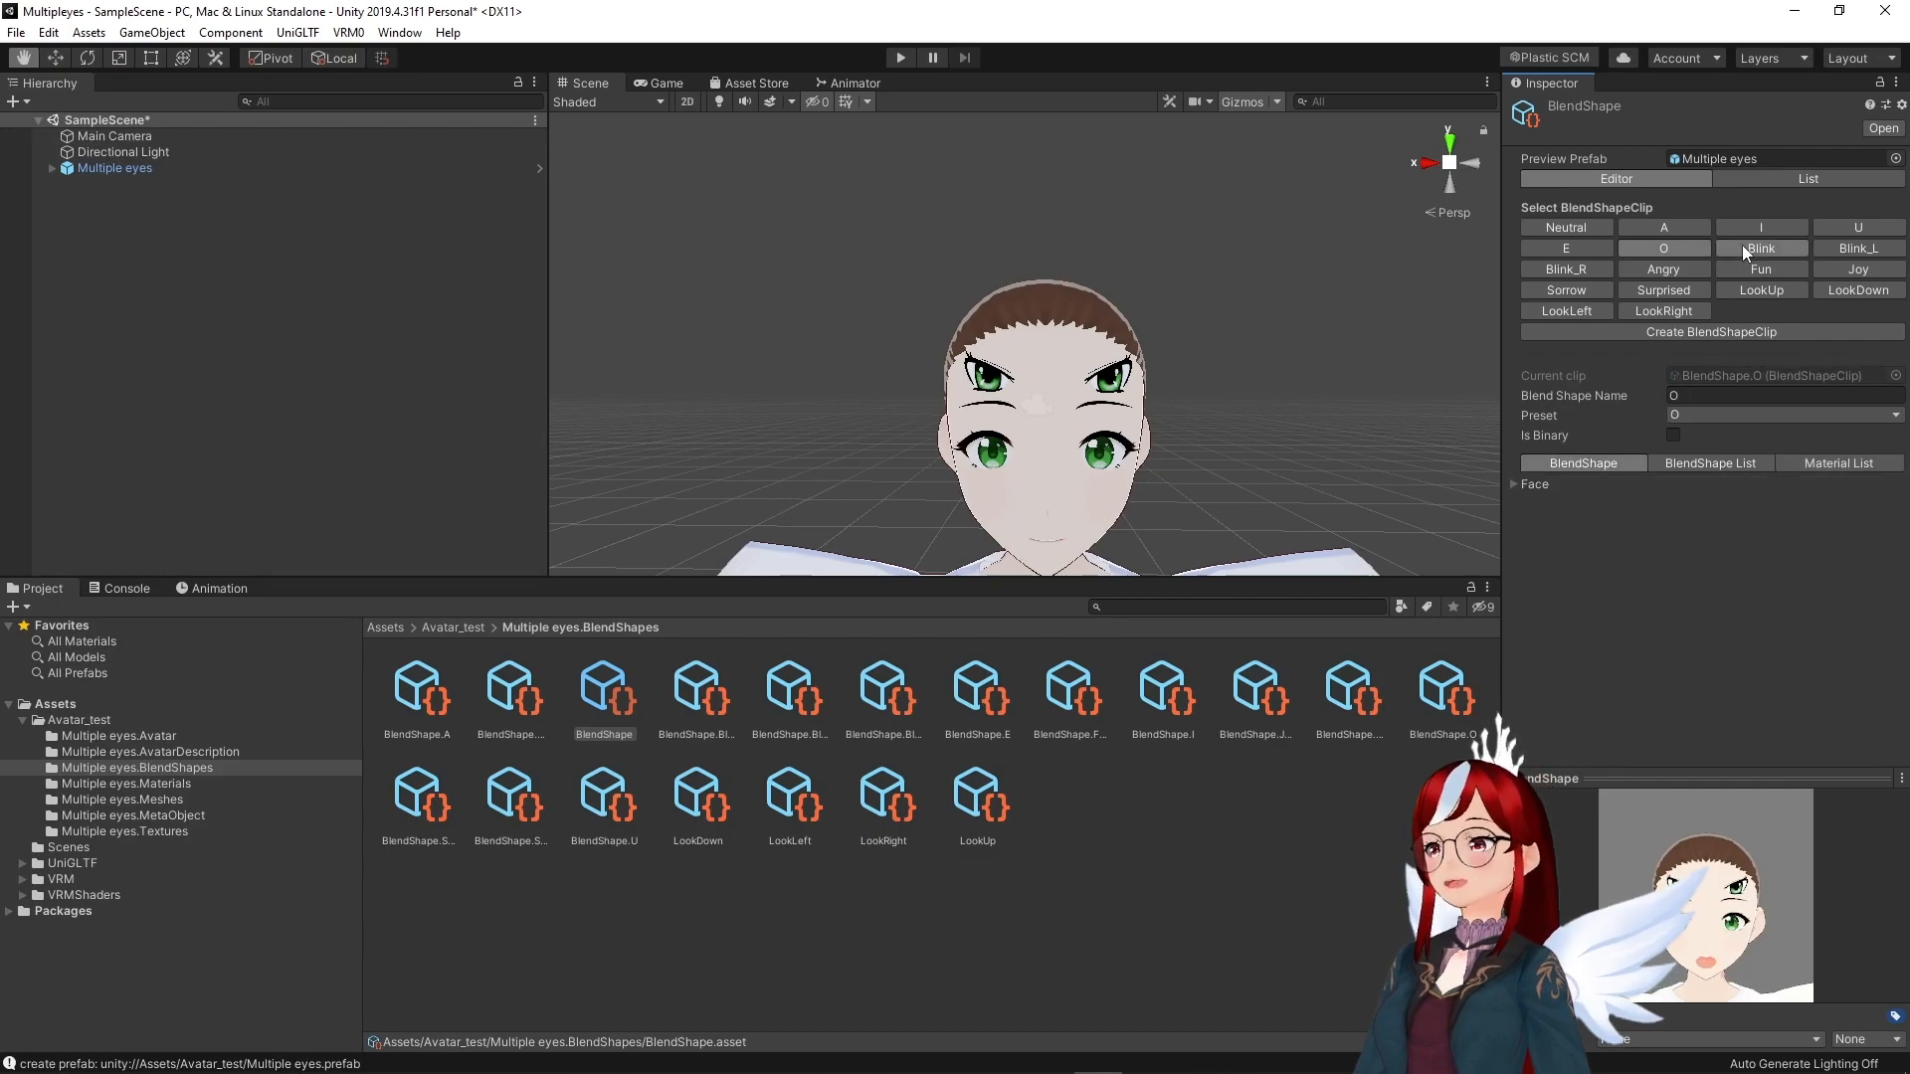
pyautogui.click(116, 168)
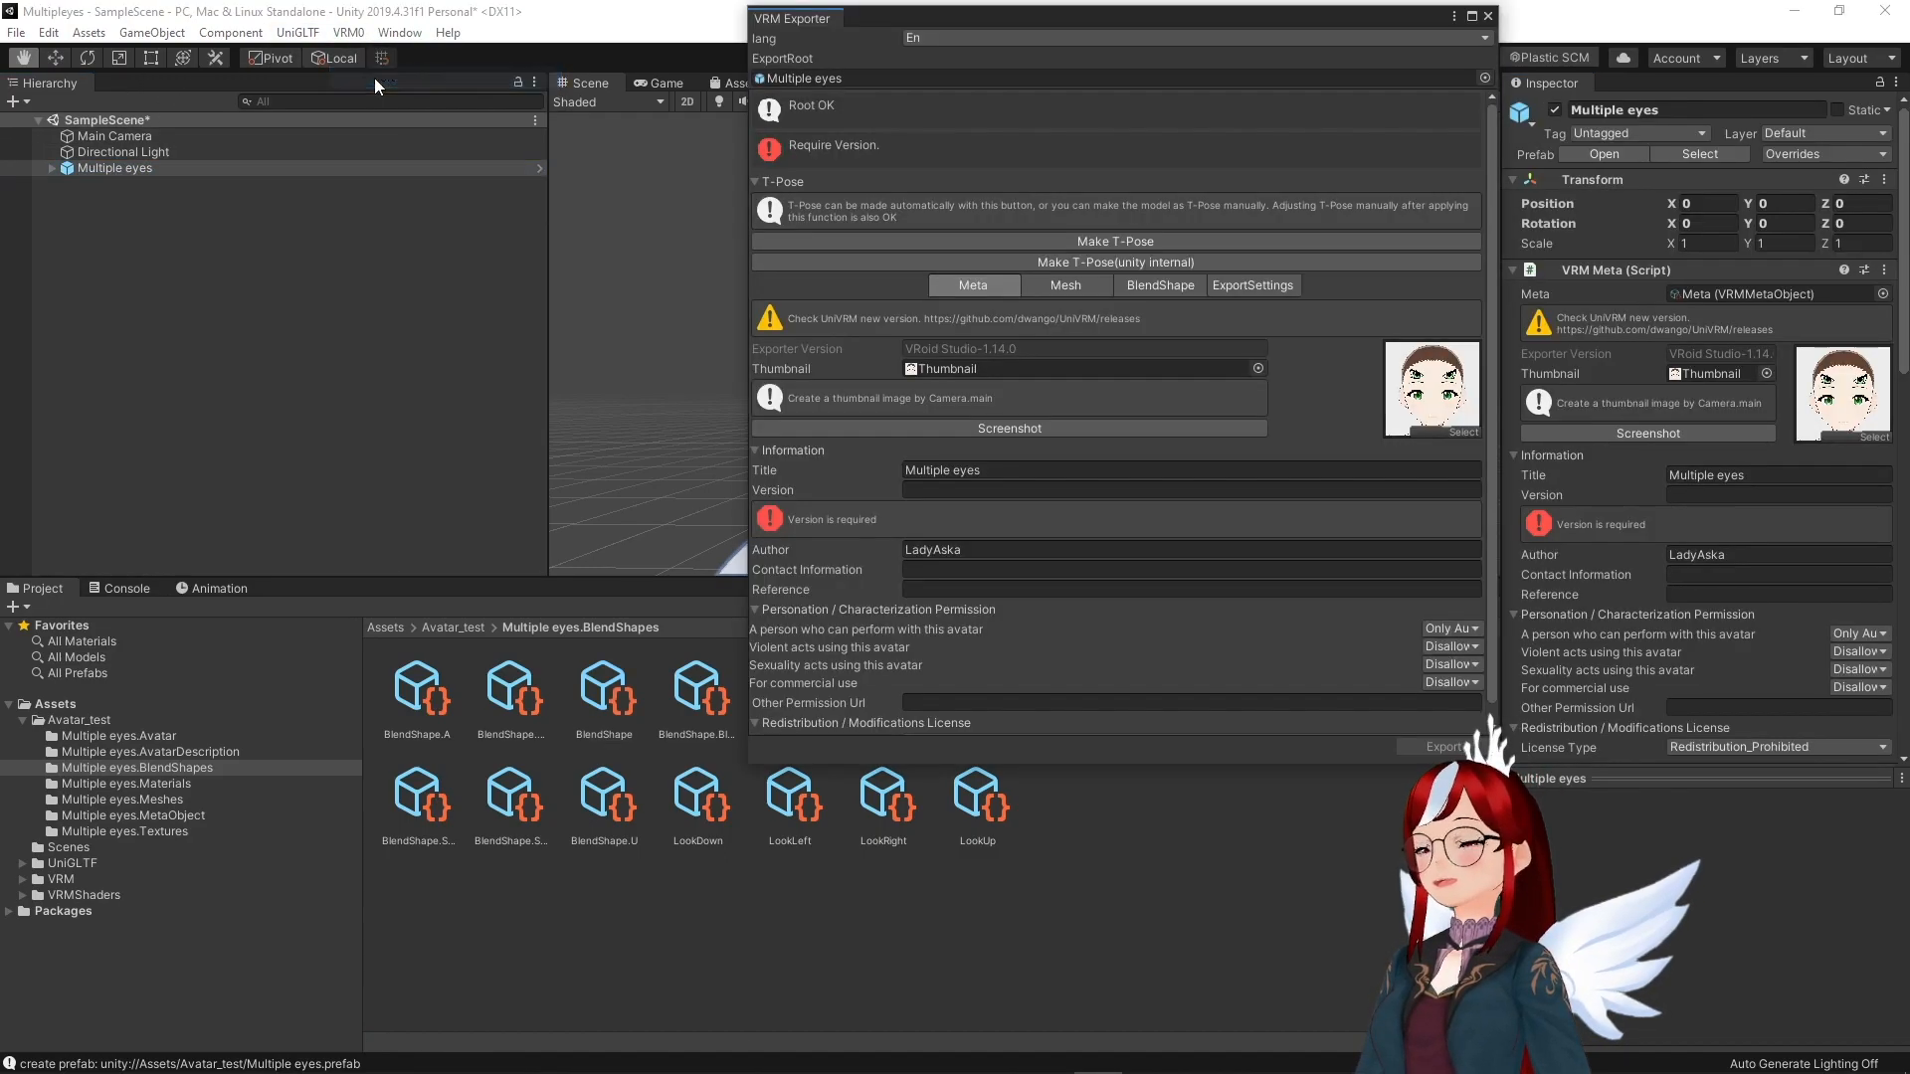
# Set the avatar version to v2 and export it as a VRM file.
pyautogui.click(1191, 489)
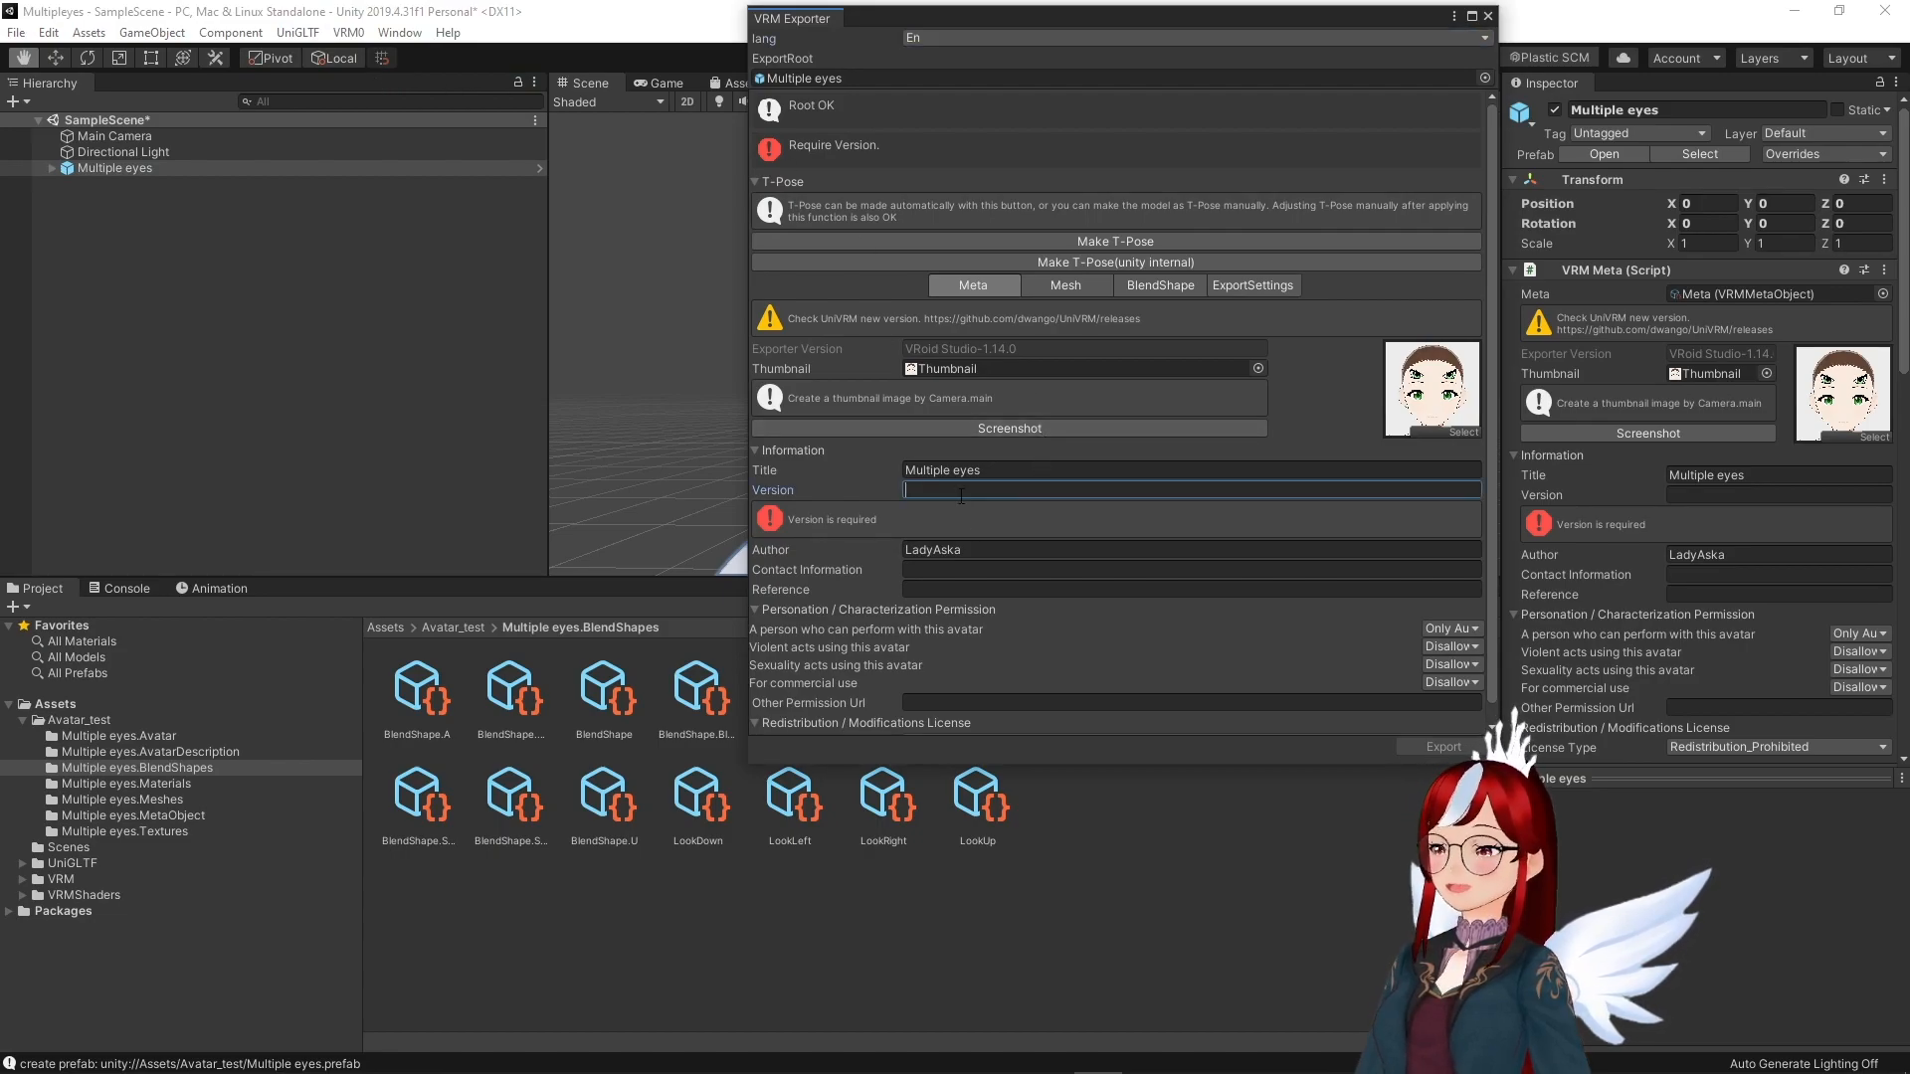
pyautogui.write('v2')
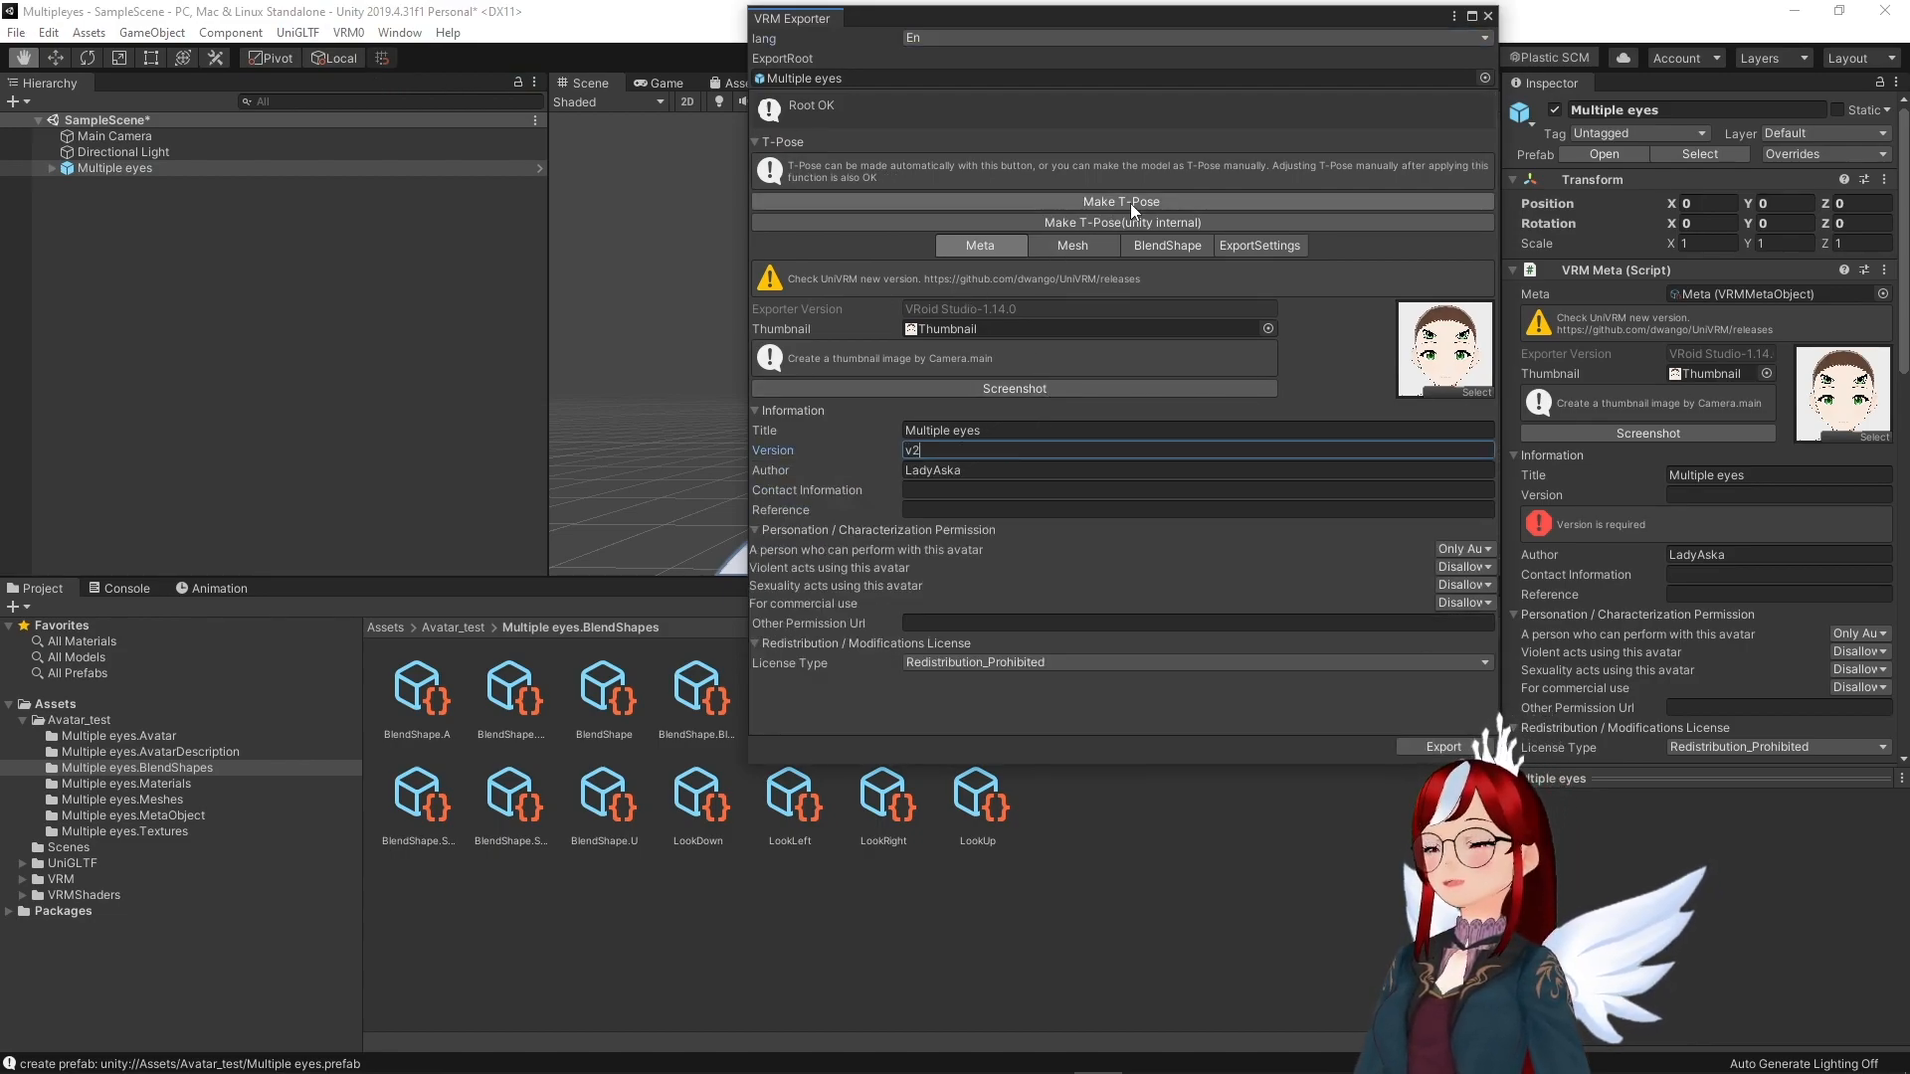
pyautogui.click(1259, 244)
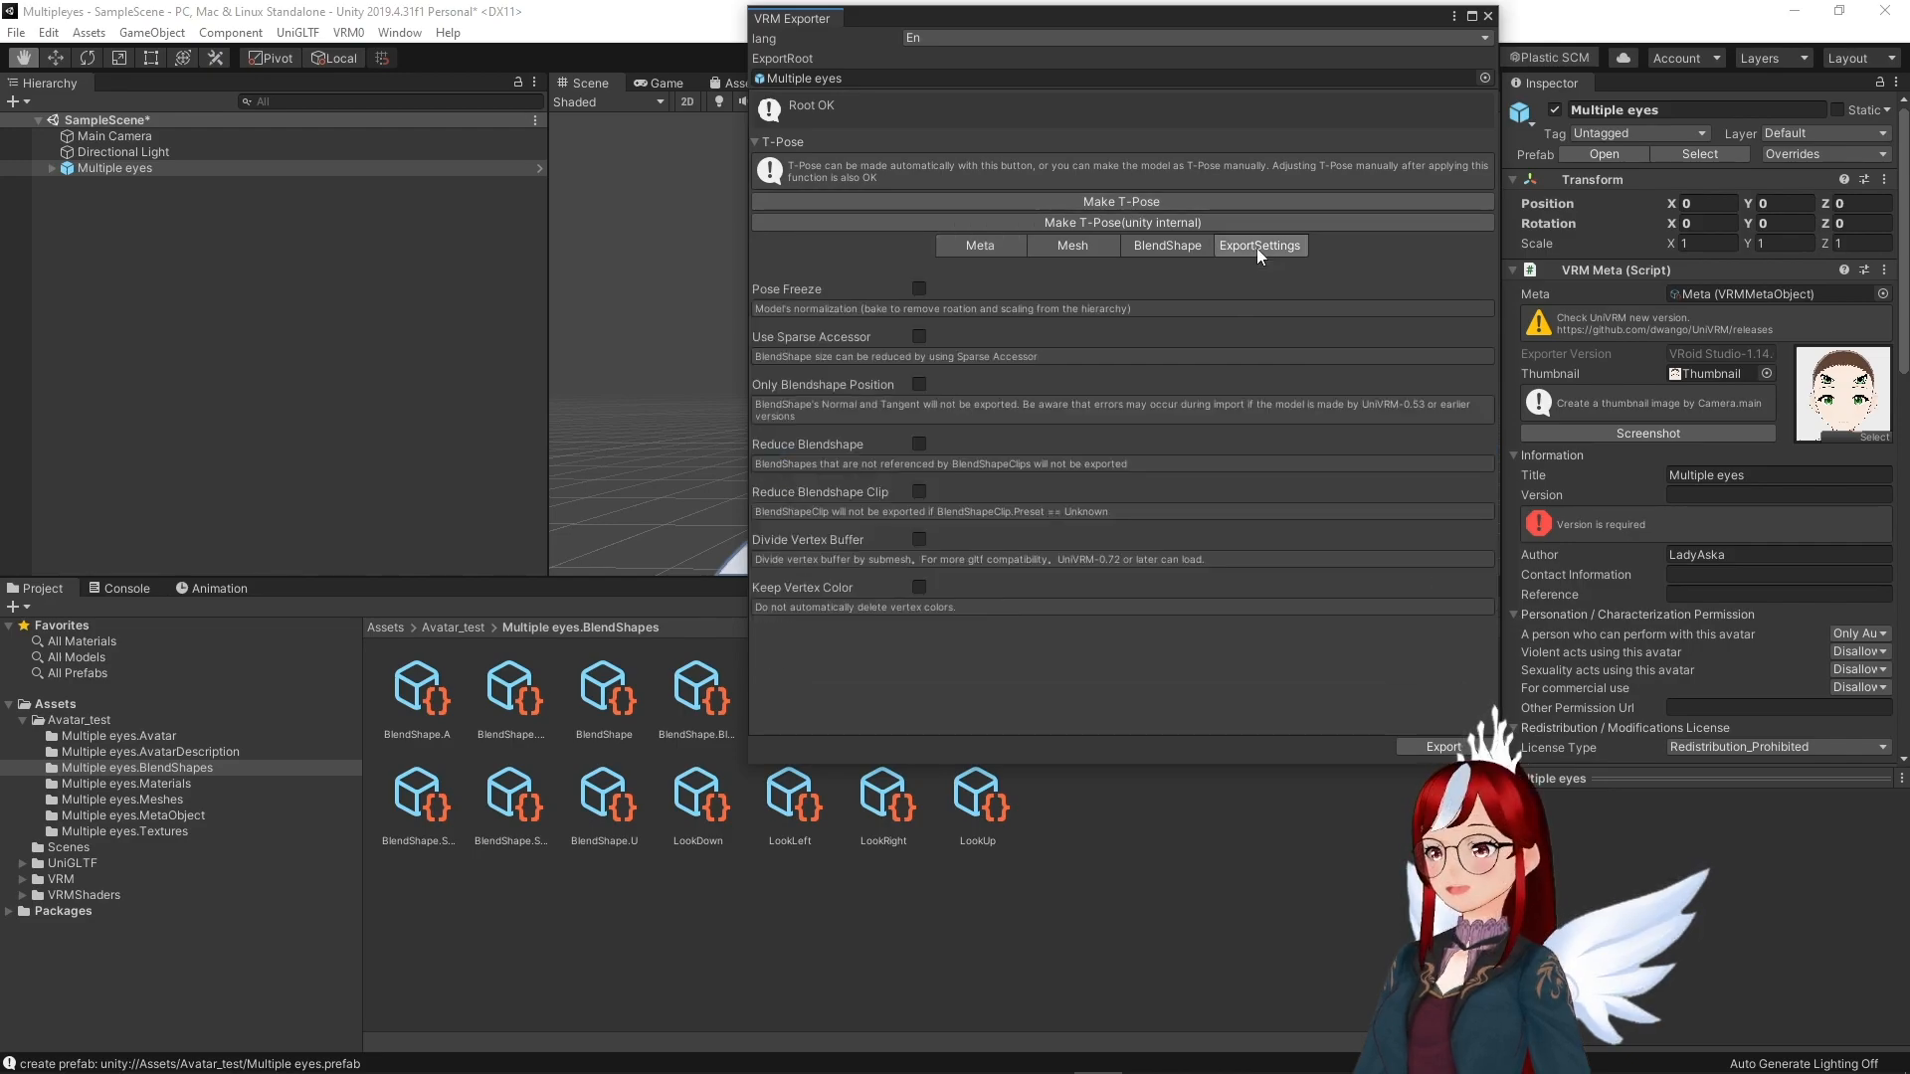
pyautogui.click(918, 289)
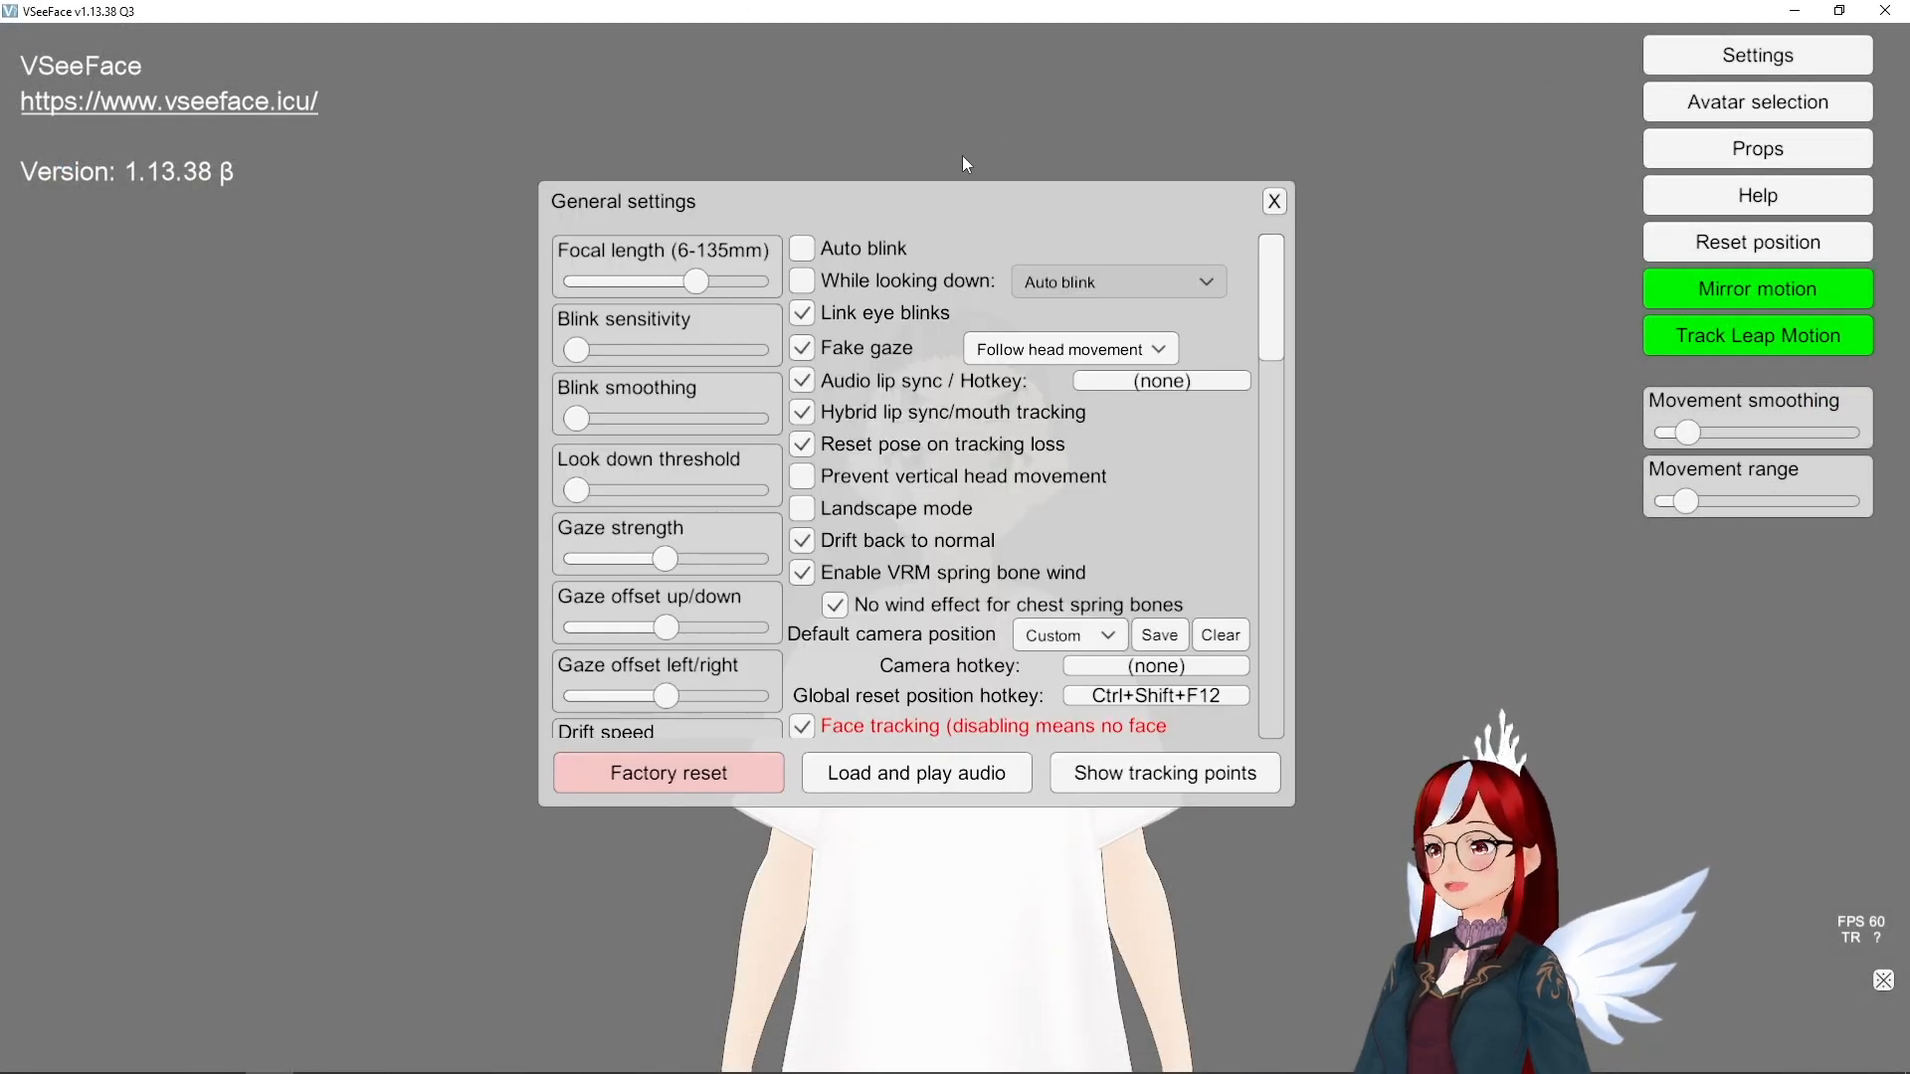
# Scroll VSeeFace's general settings and close them to view the avatar's two eye pairs.
pyautogui.scroll(-3)
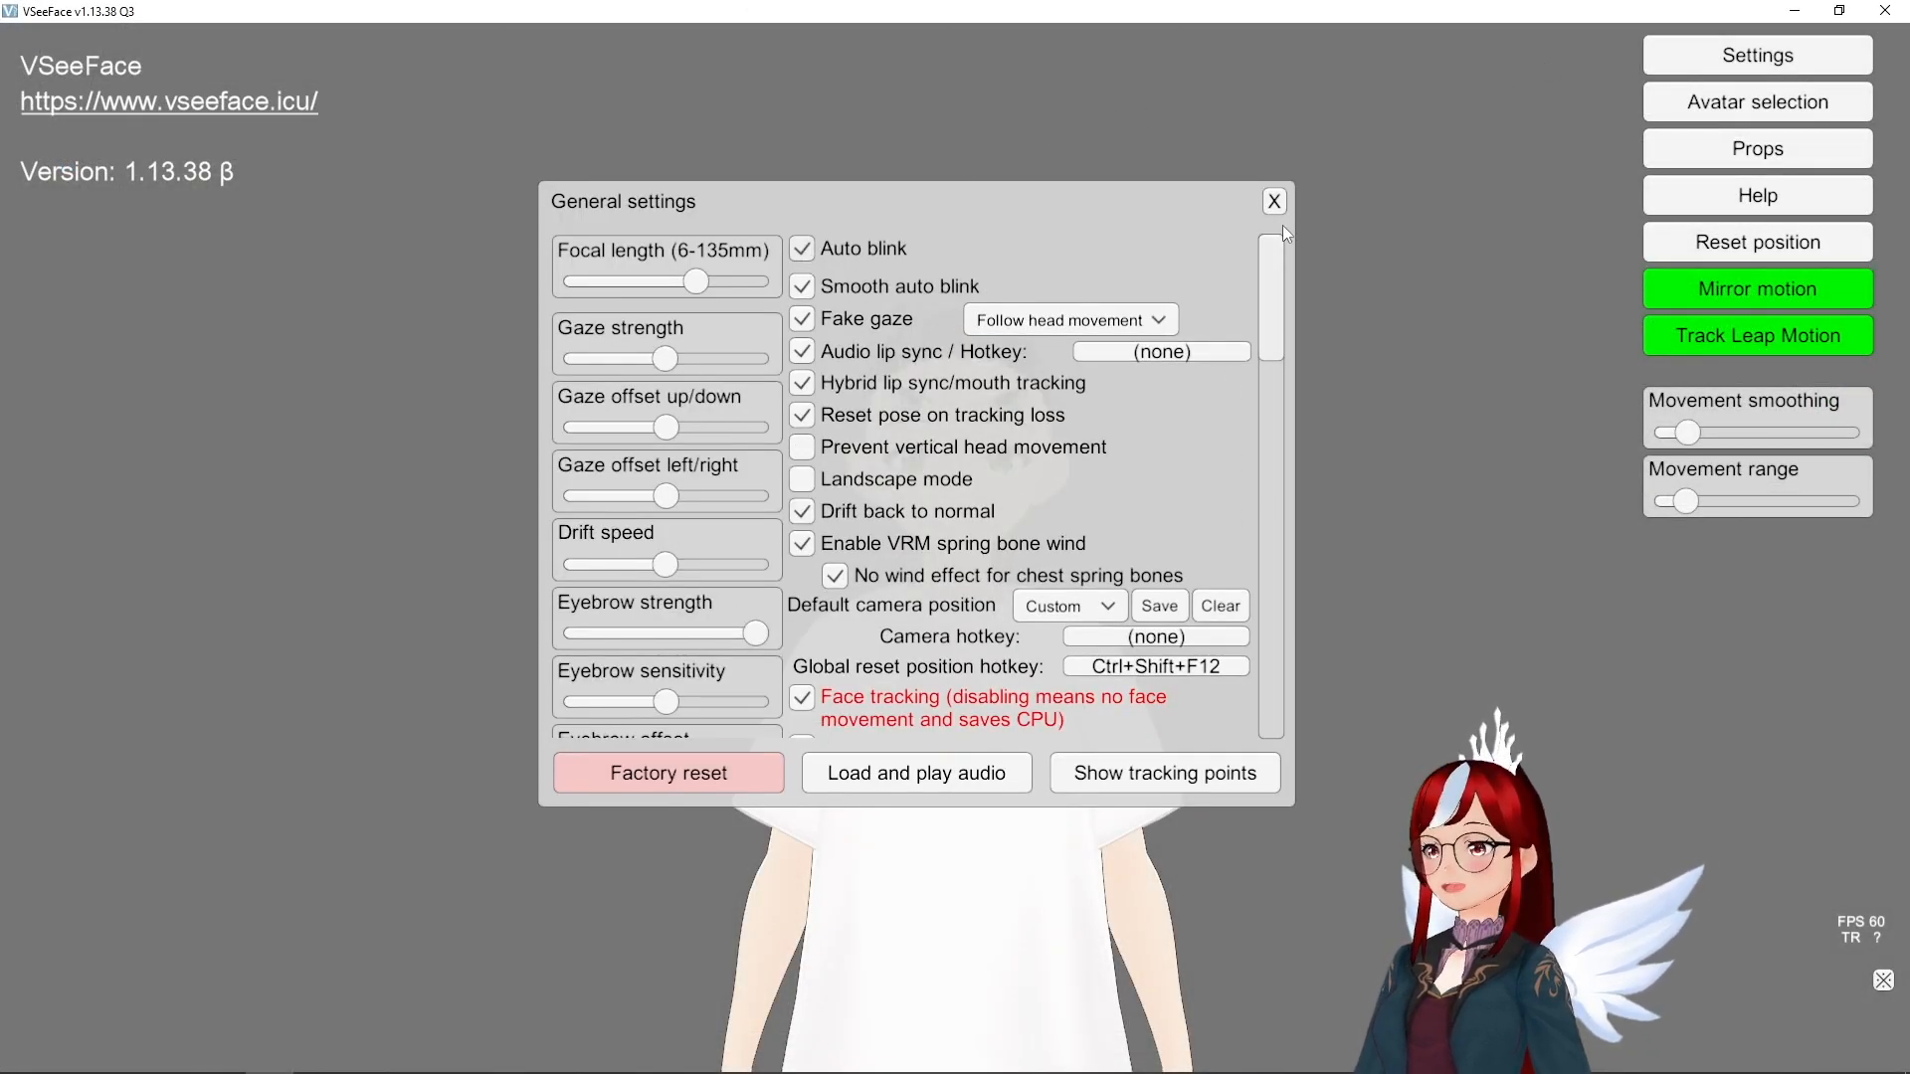
pyautogui.click(1274, 200)
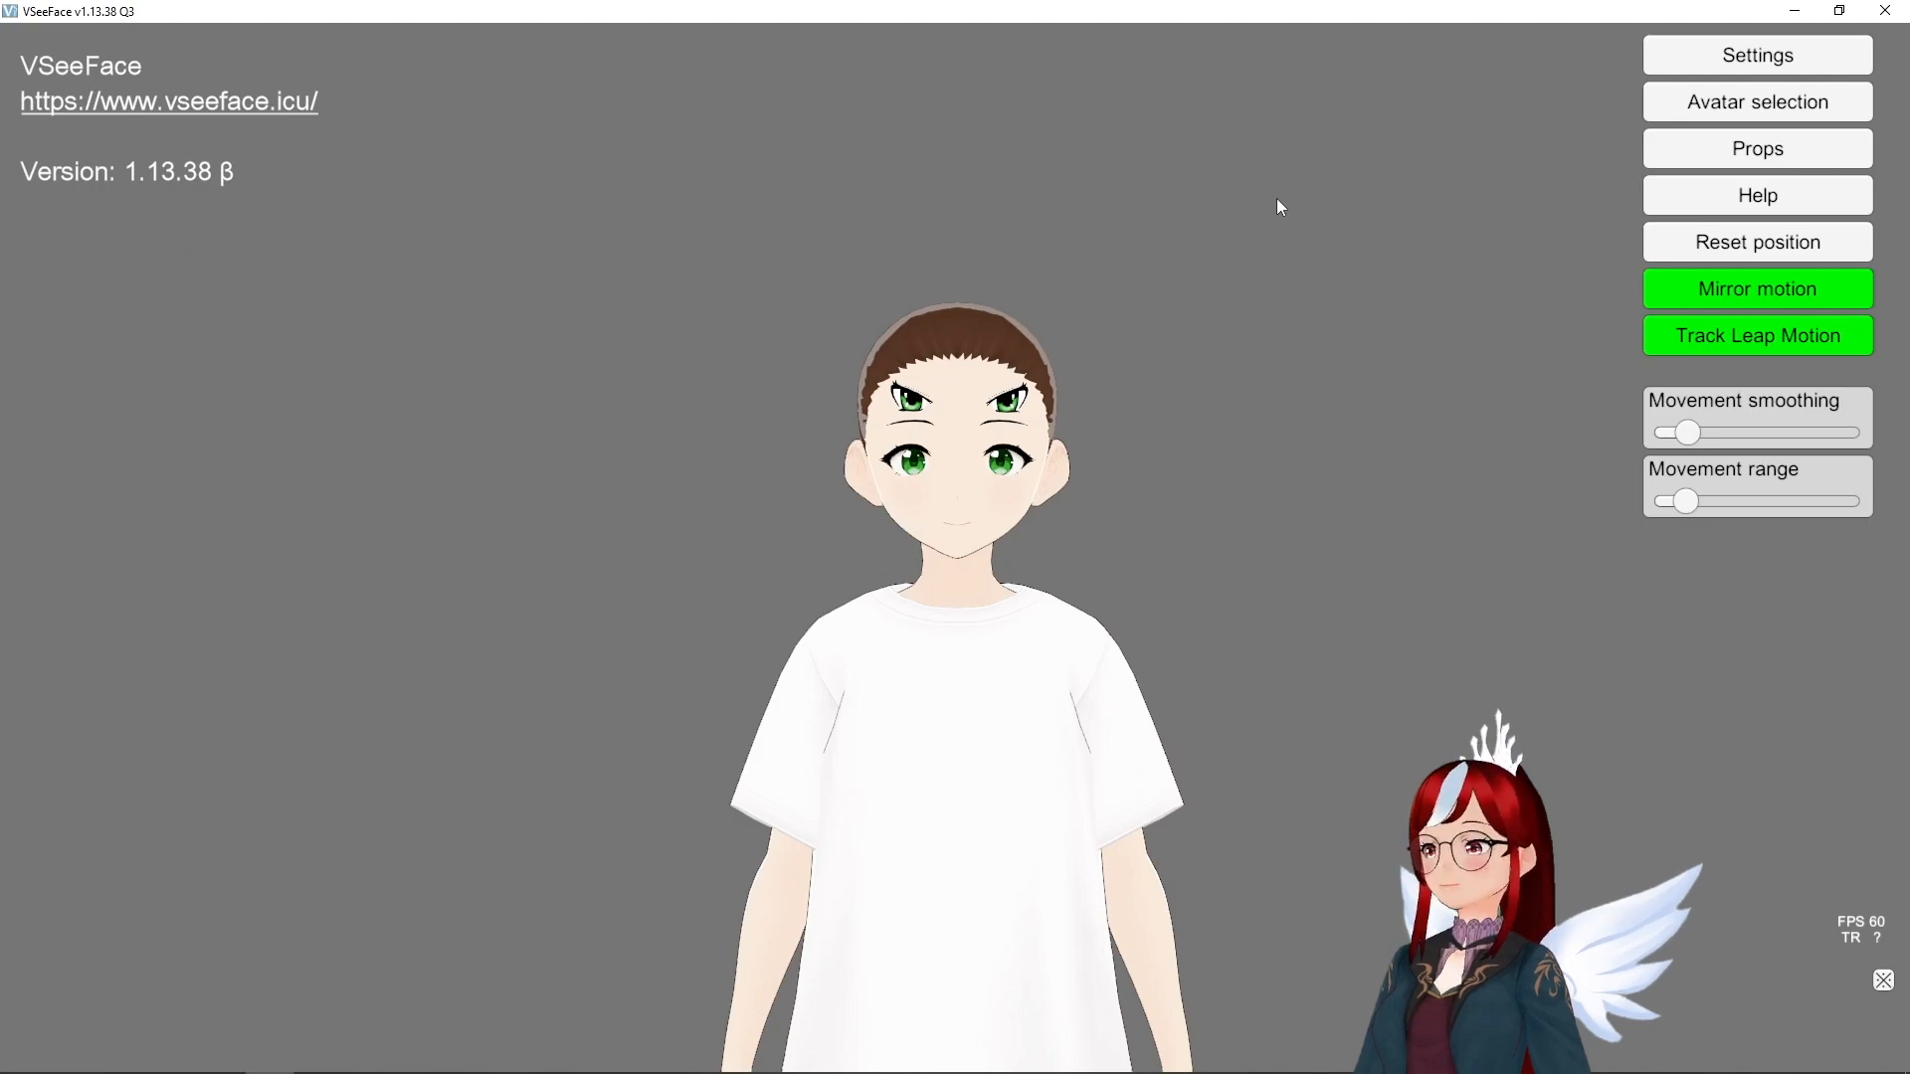